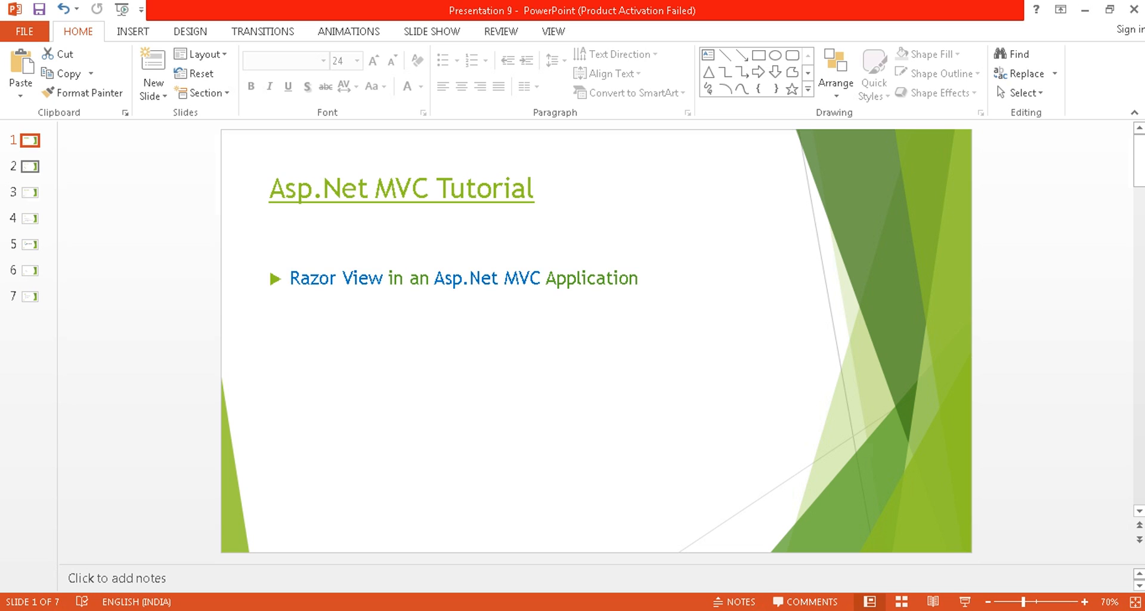
- Advance PowerPoint from the title slide to the 'Important points' slide
click(29, 166)
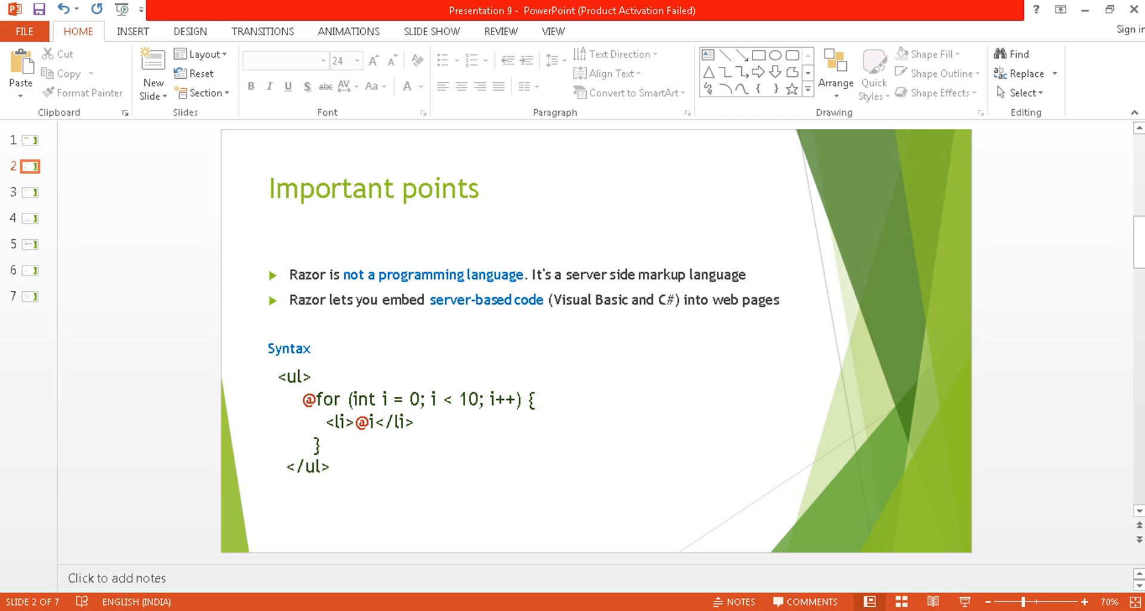
- Advance to slide 3, 'Razor Syntax Rules', with its four syntax rules
click(26, 192)
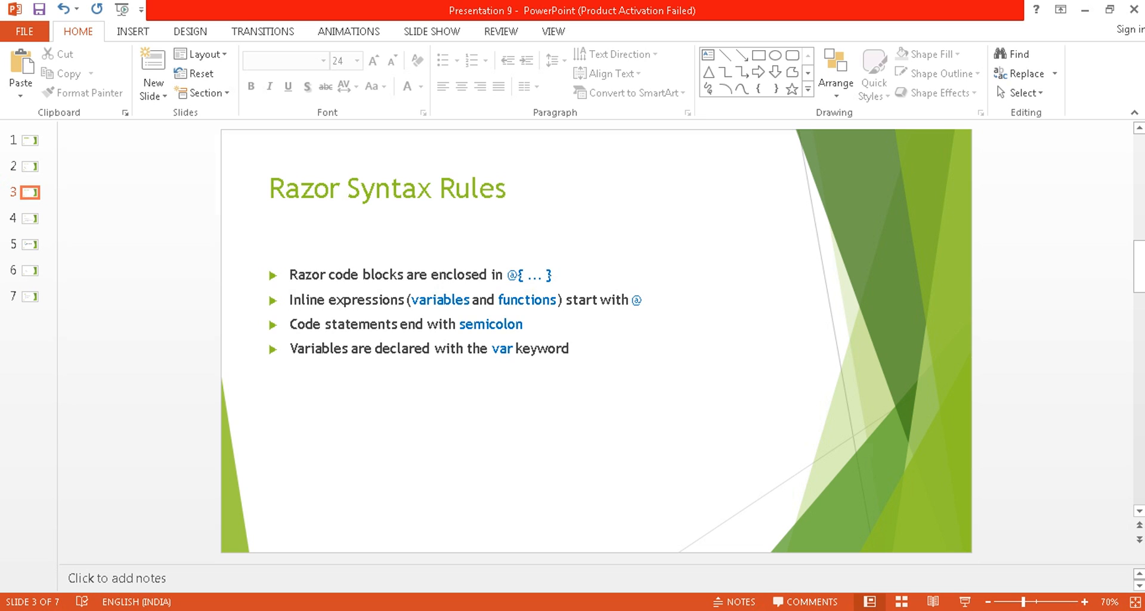
- Advance to slide 4, 'Example', showing single, inline and multi-statement Razor samples
click(24, 217)
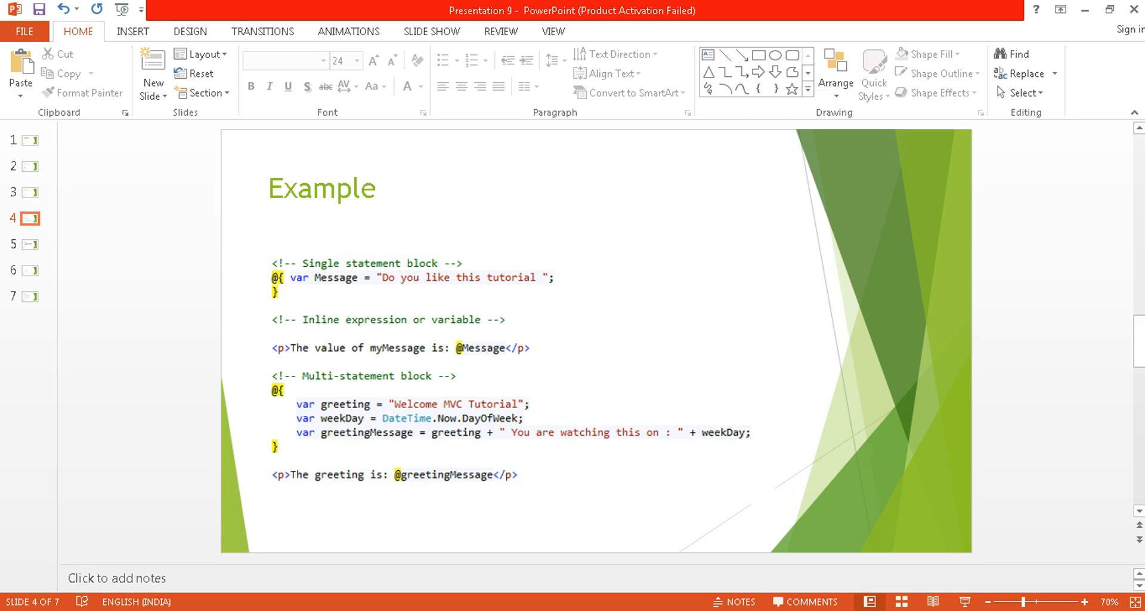
click(29, 244)
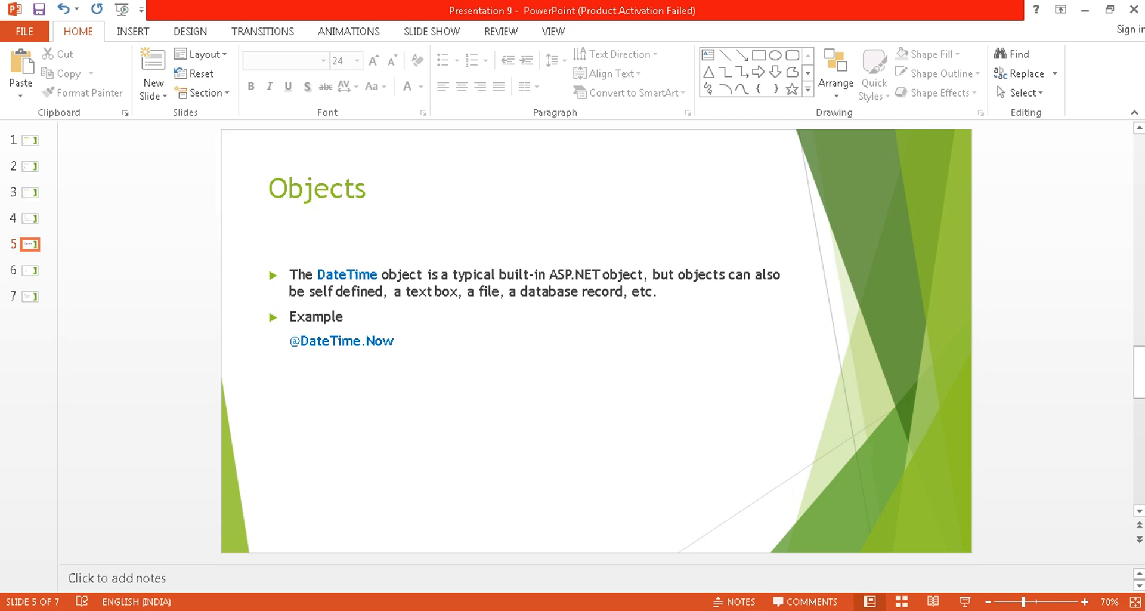
- Show the if/else conditional slide, then bring up Index.cshtml in Visual Studio
click(24, 270)
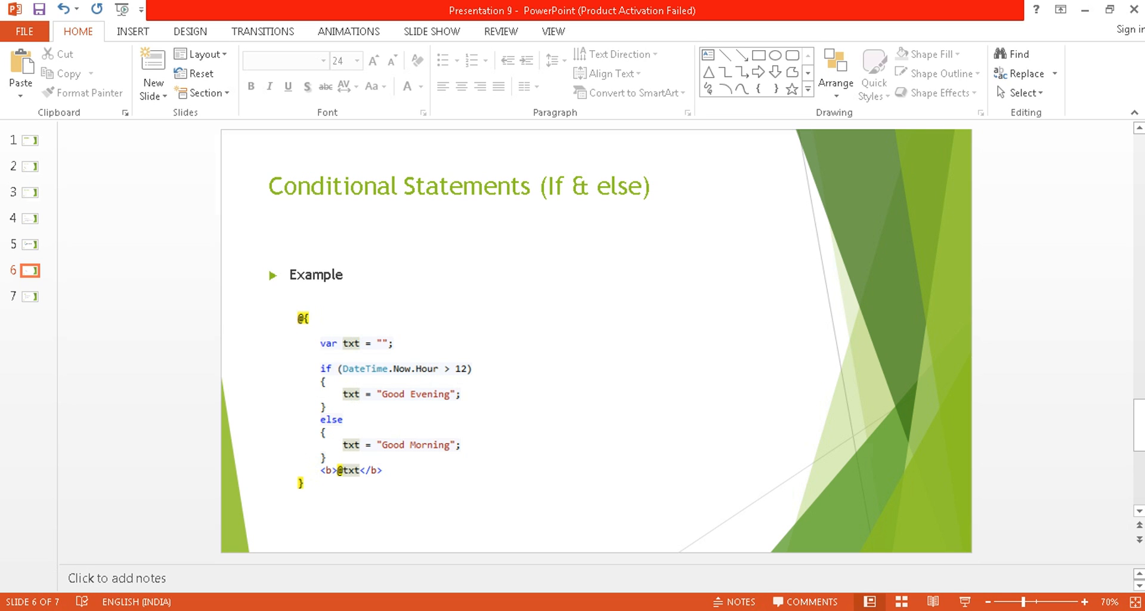
click(24, 296)
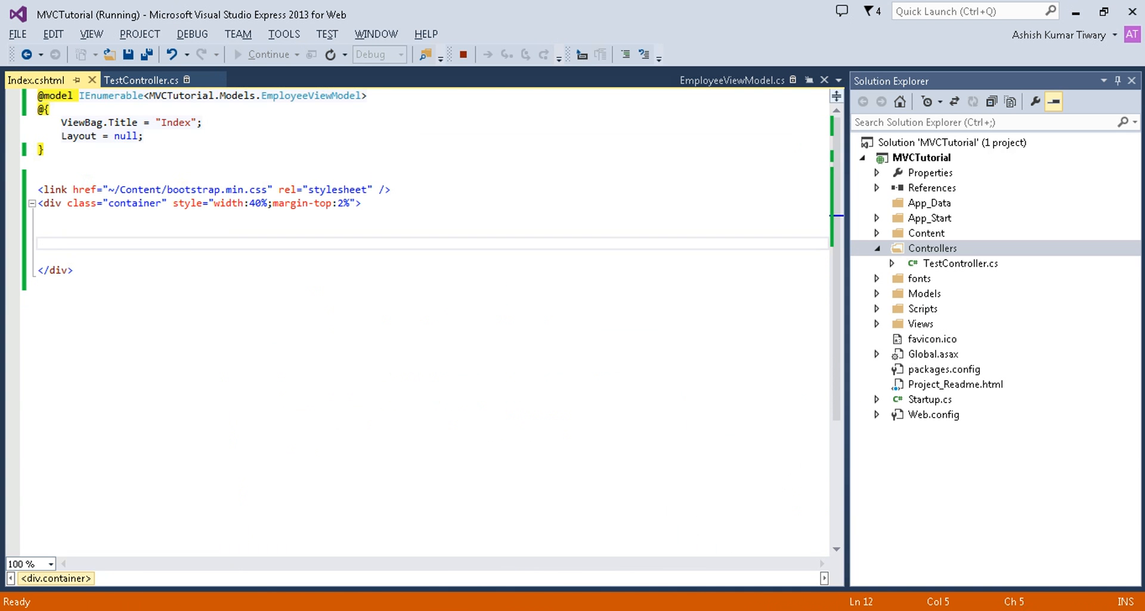
- Insert a Razor @{ } code block on the blank line inside the container div
click(62, 244)
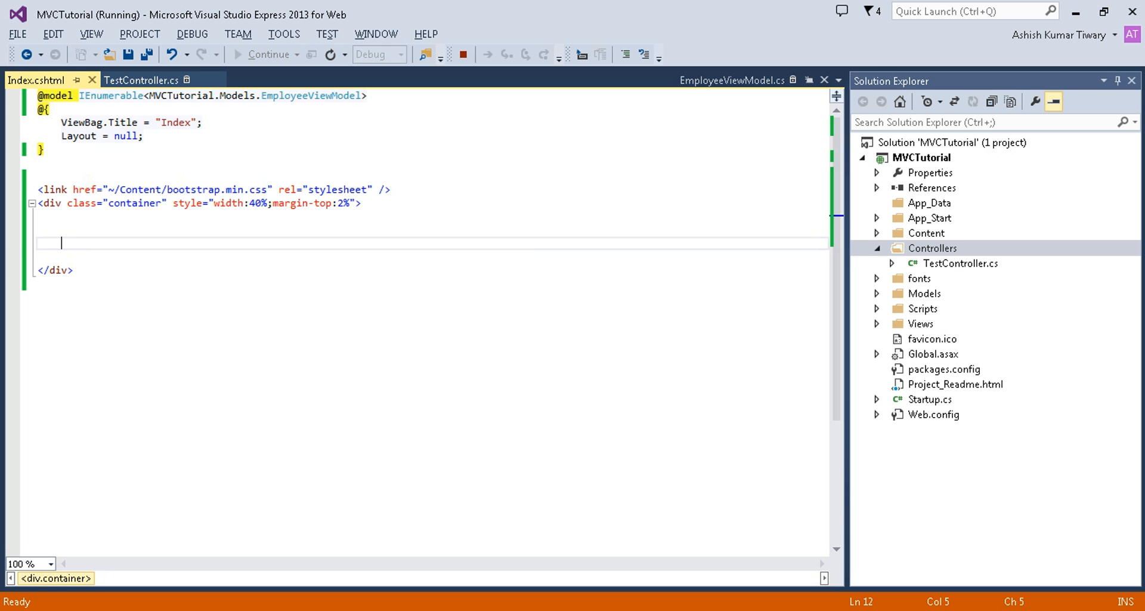
text(@)
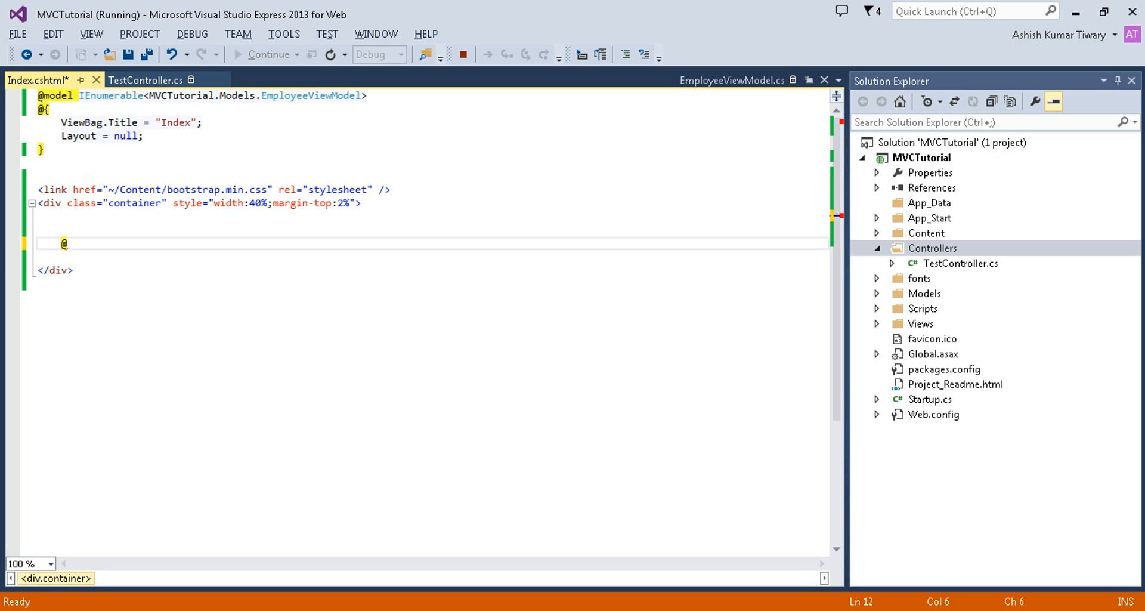
text({)
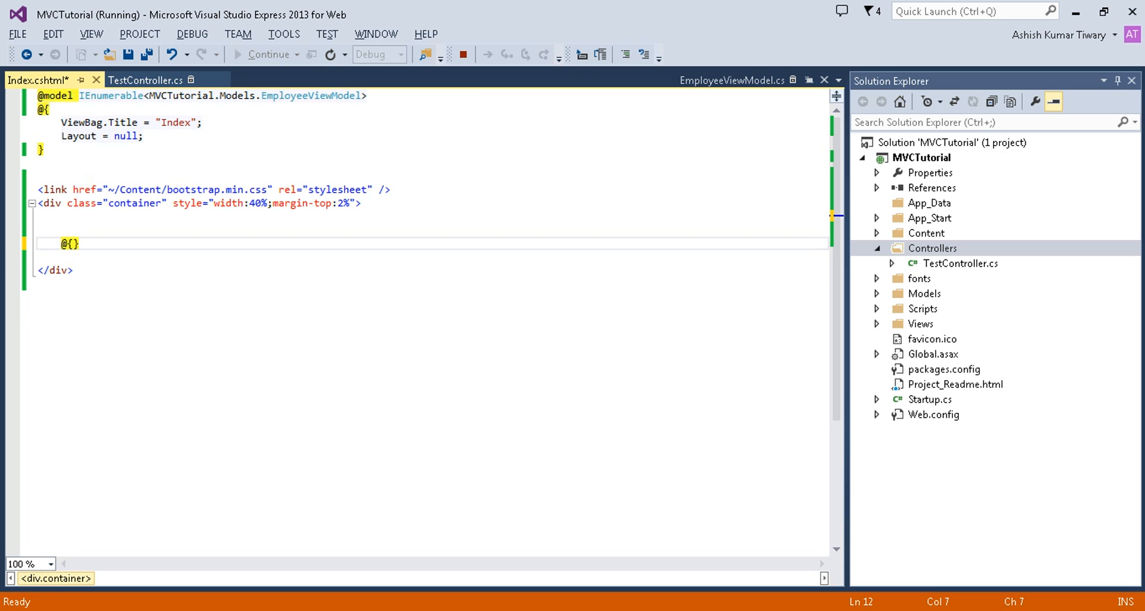
key(enter)
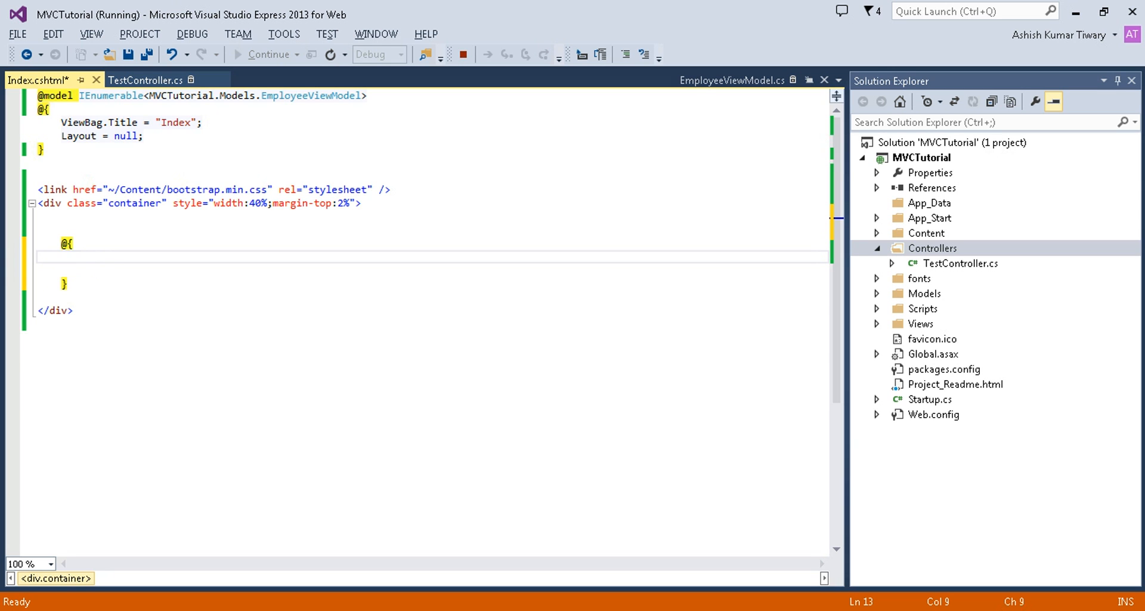
- Declare string message = "how are you today?" inside the code block
click(85, 257)
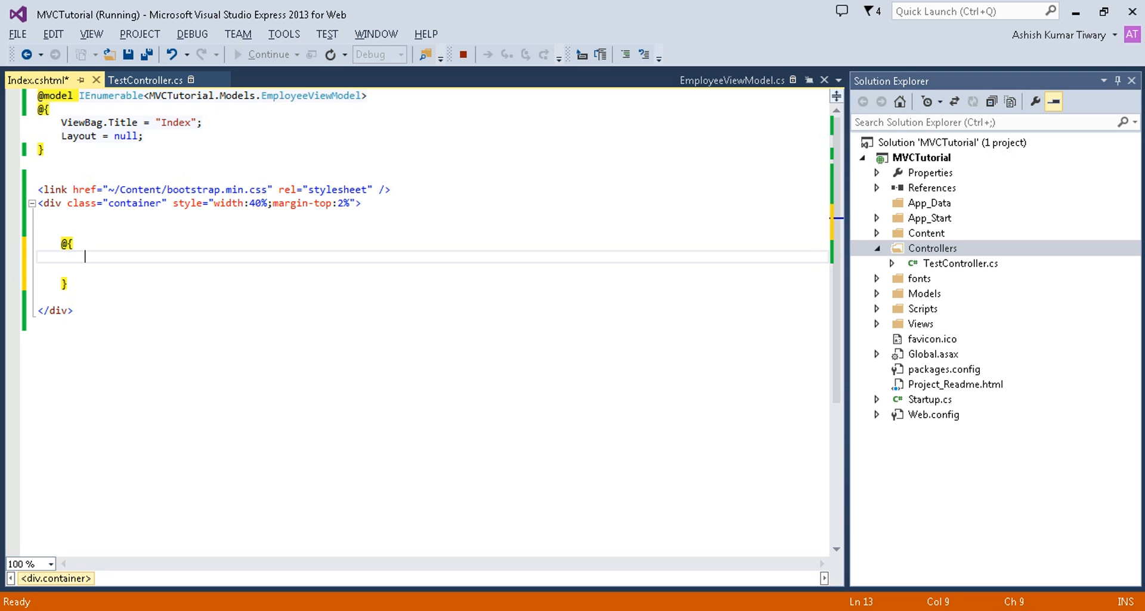
text(va)
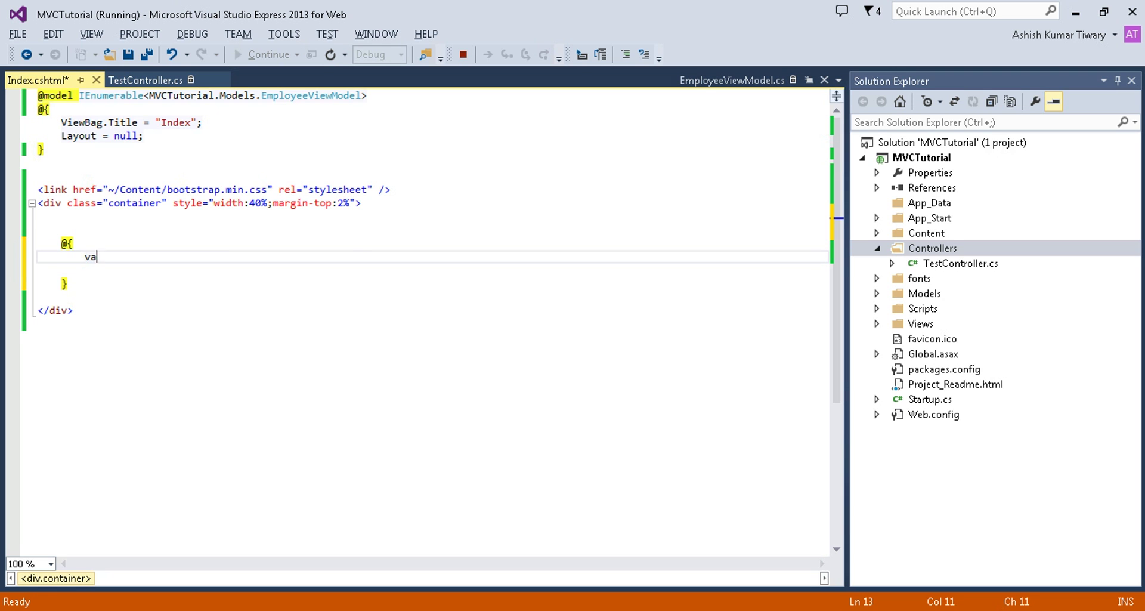
text(r \\)
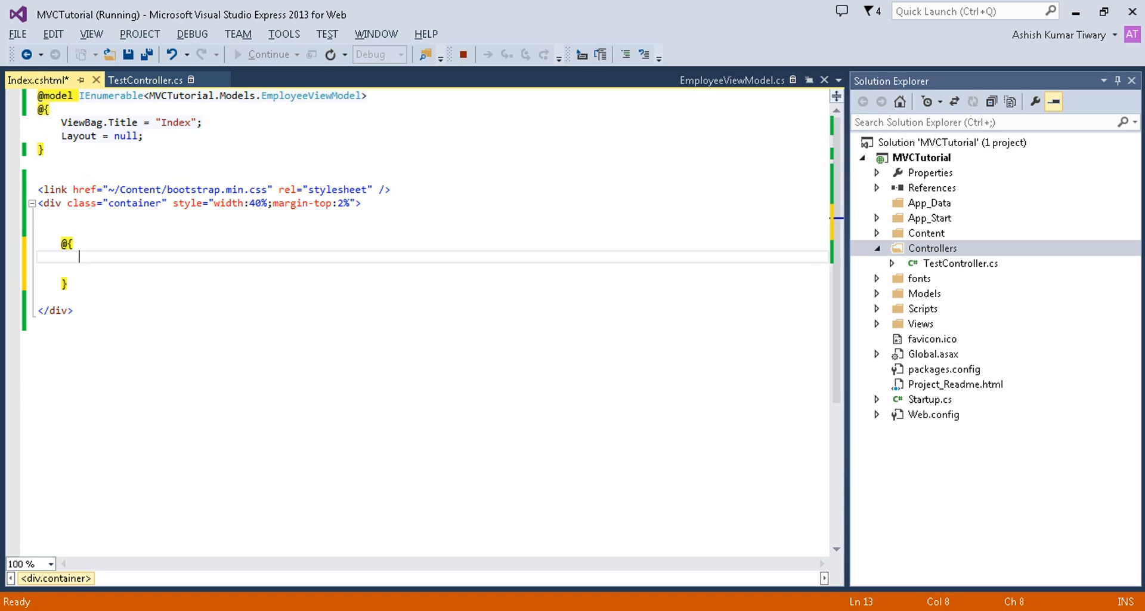
text(string)
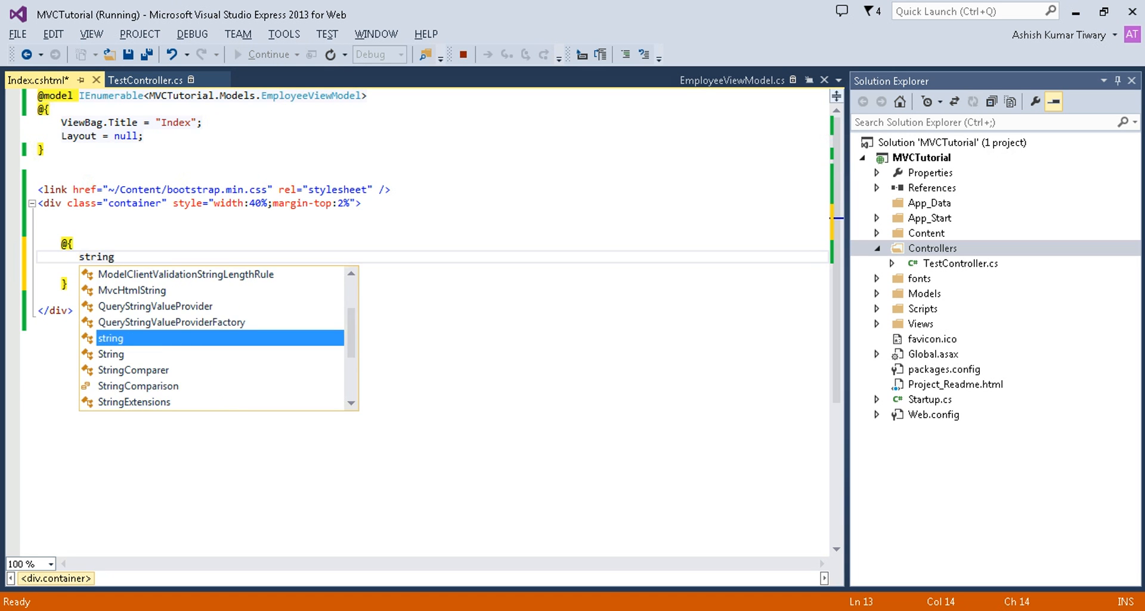
text(n)
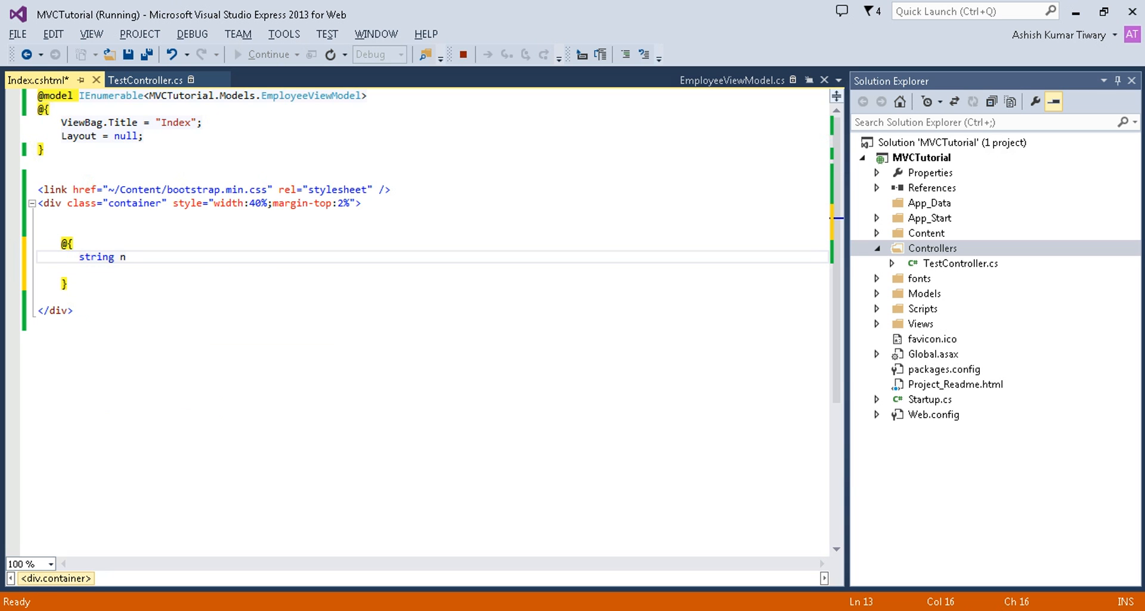
text(essage=")
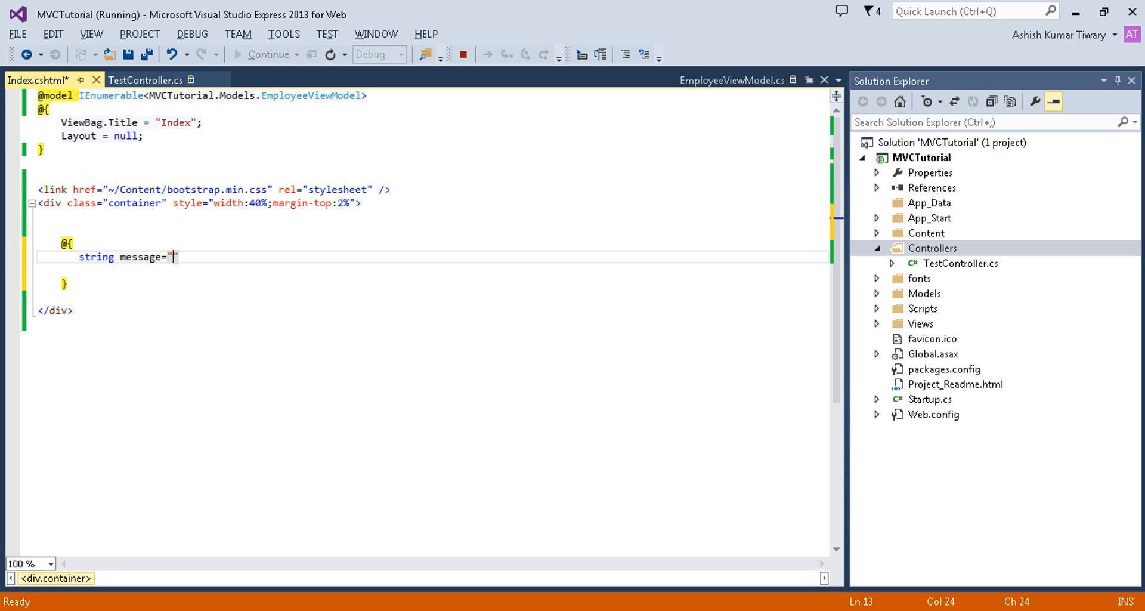
text(")
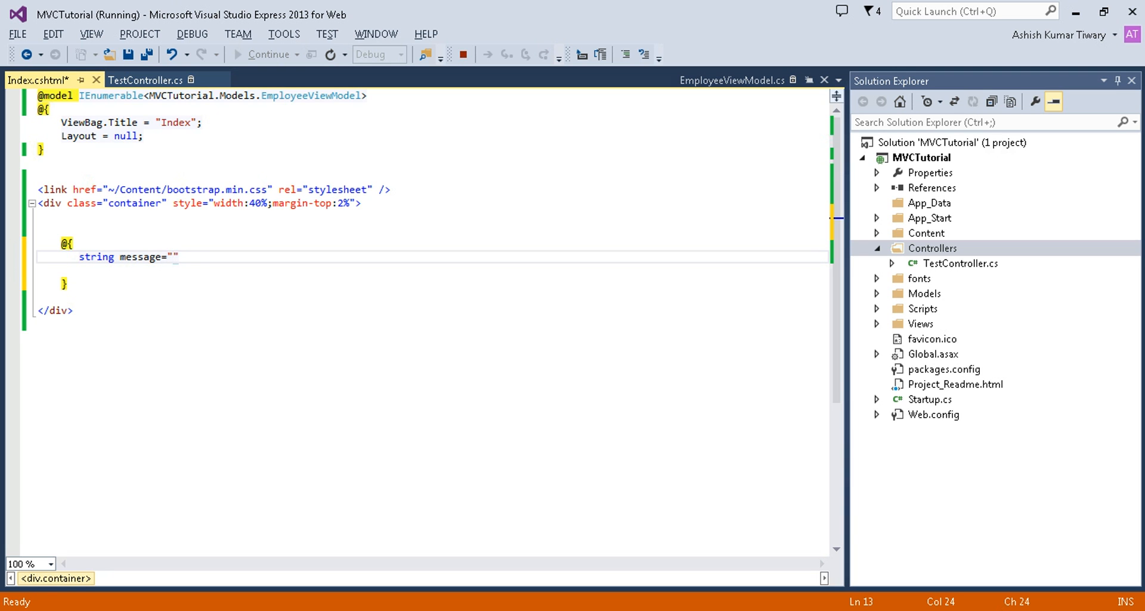
text(how are)
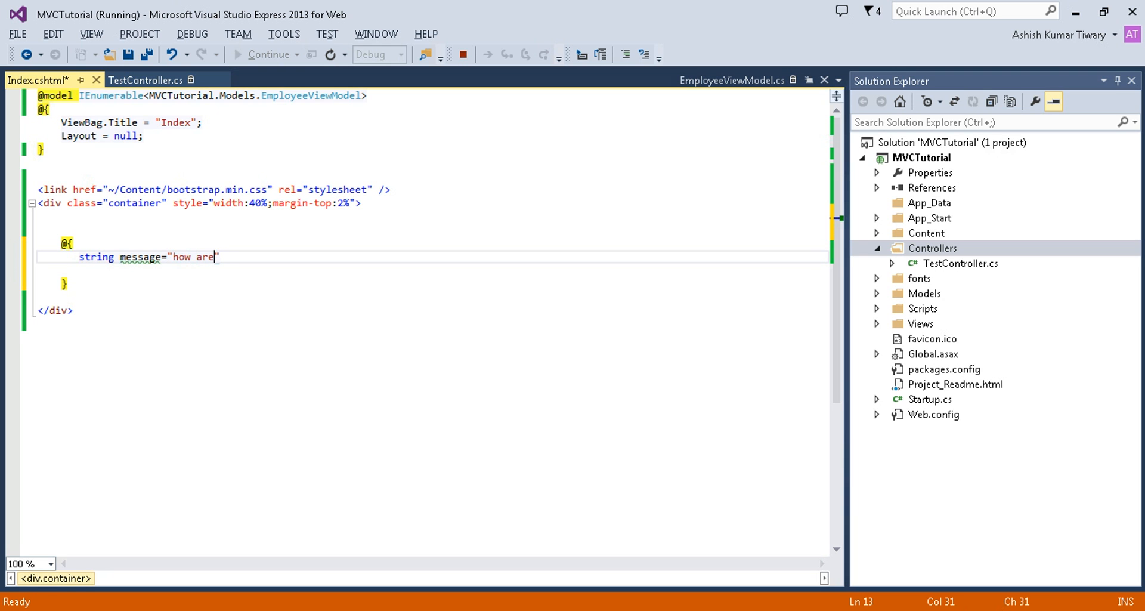
text(you)
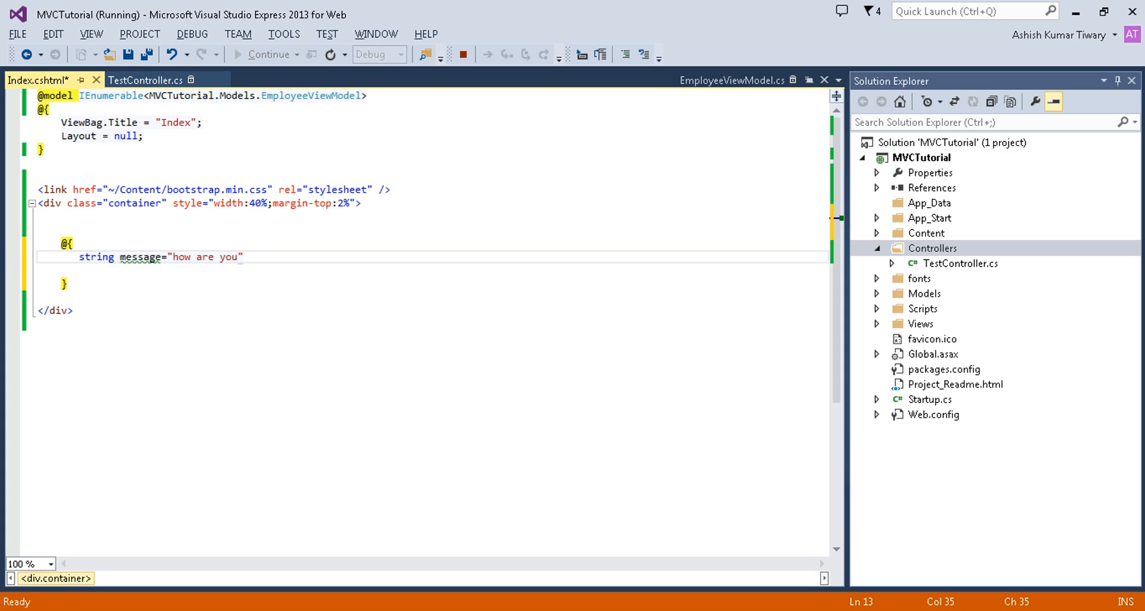
text(today)
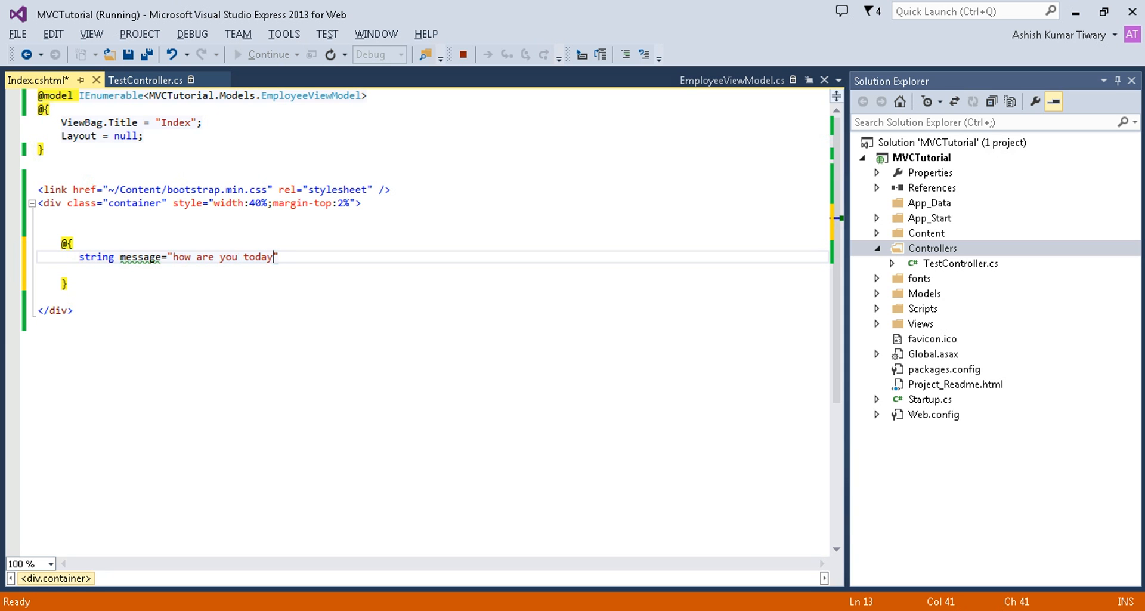
text(?)
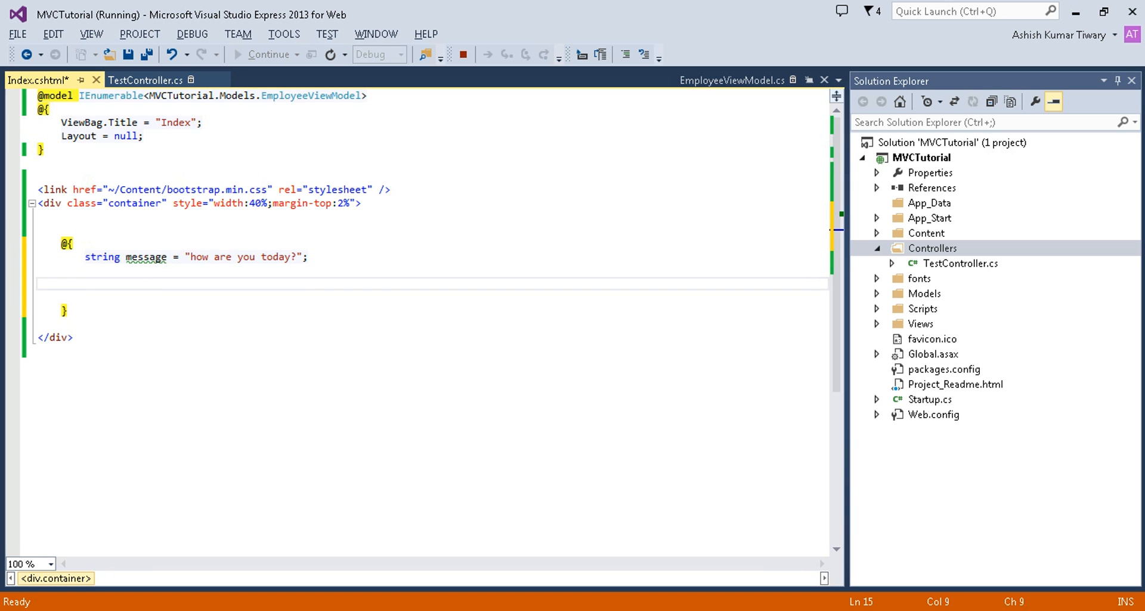
text(a)
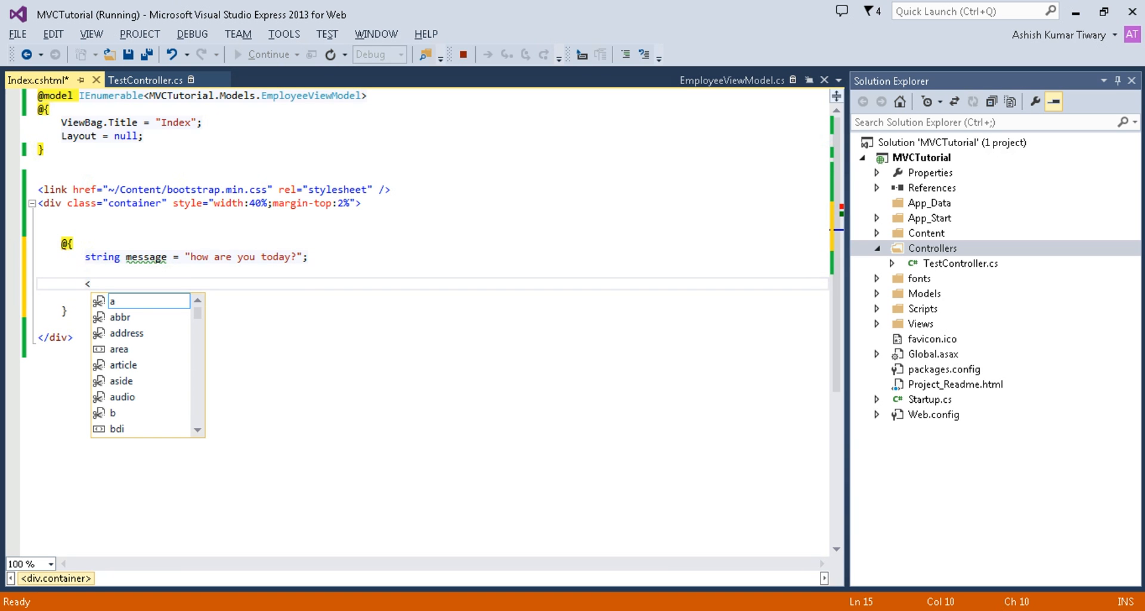
text(b> </b>)
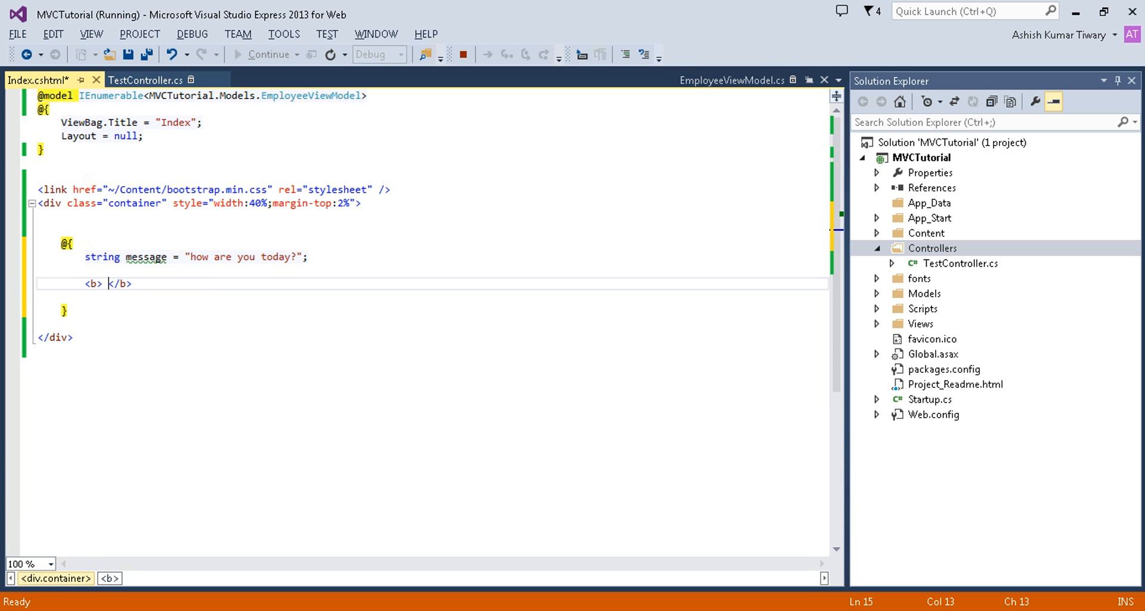
text(mesa)
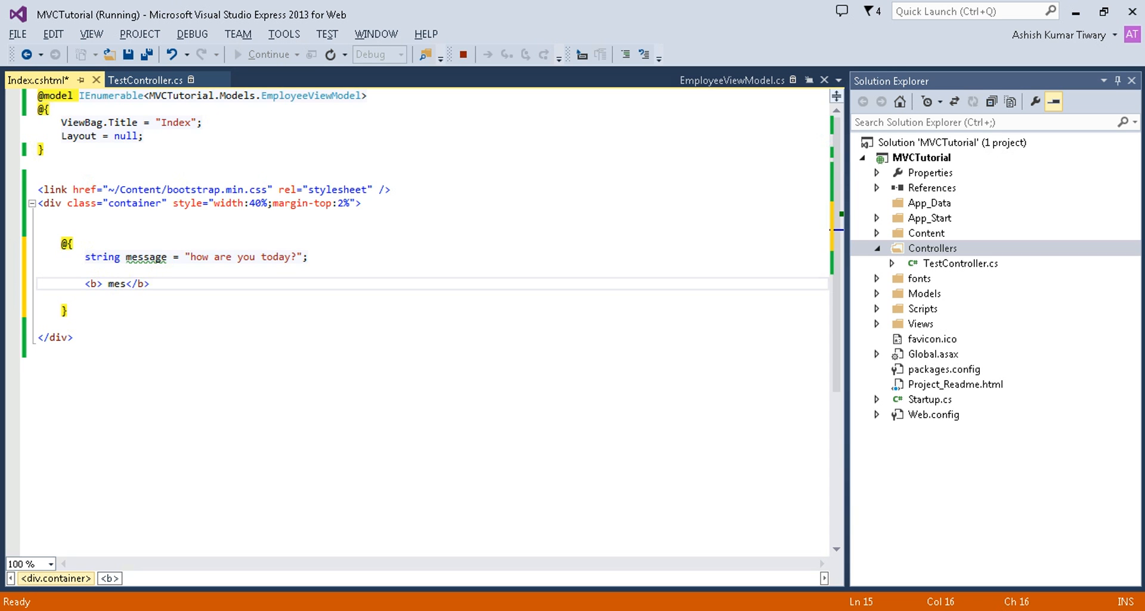
text(sage)
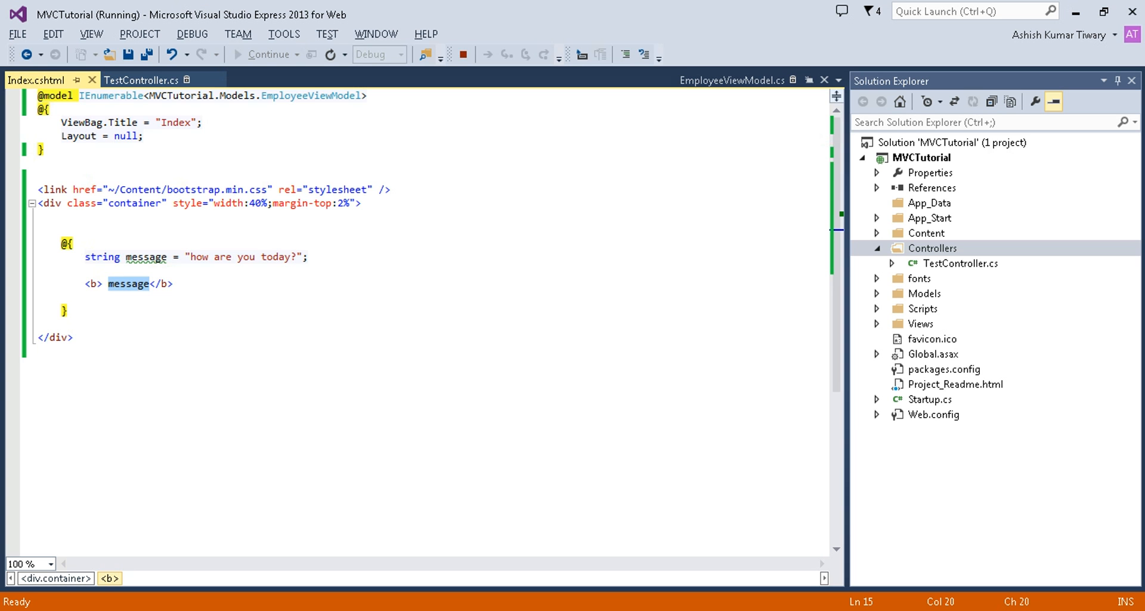
click(108, 283)
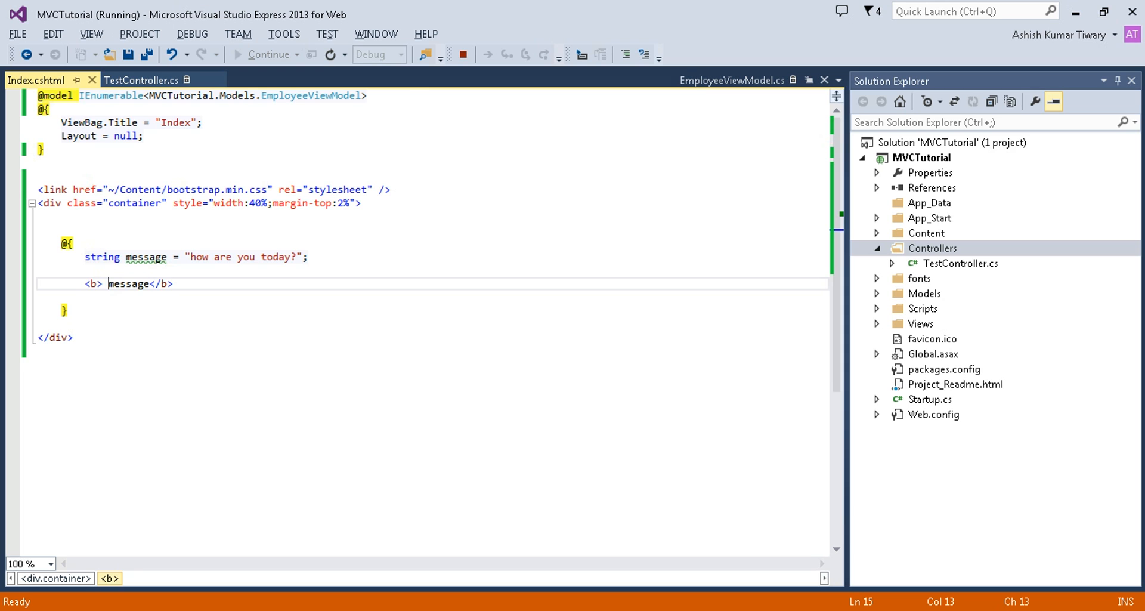
text(@)
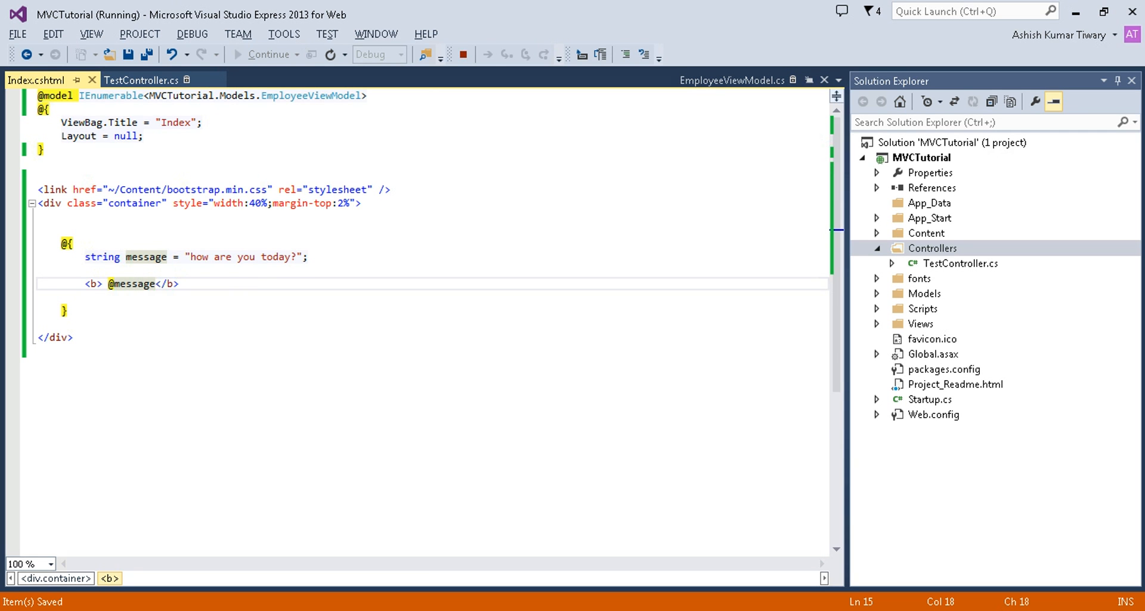
mouse_move(137, 283)
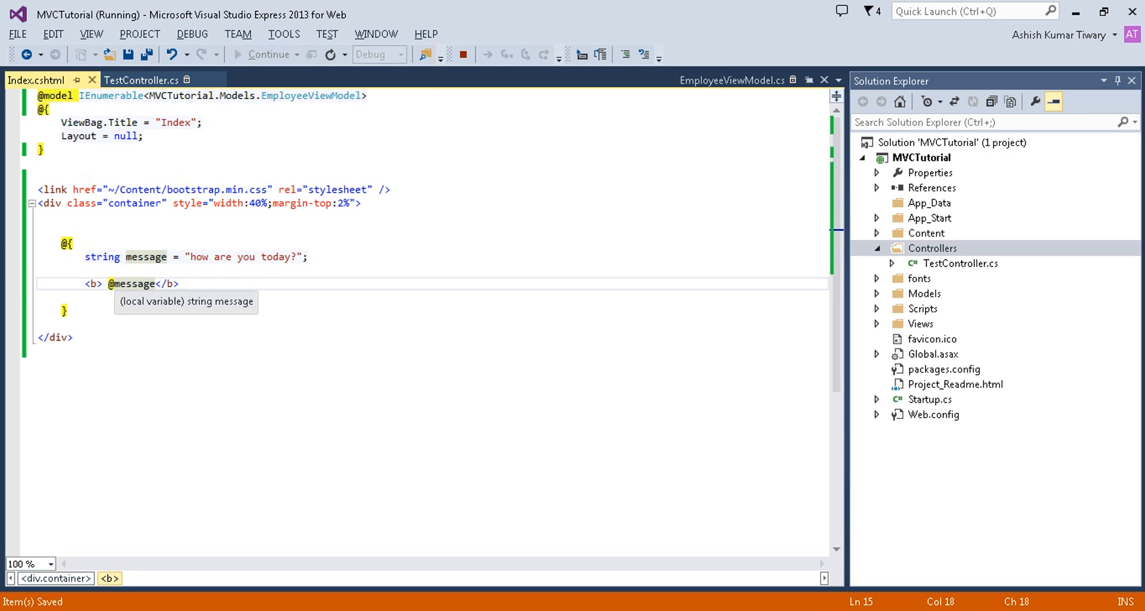
- Reload the localhost Test/Index page in Chrome to see the updated view
right_click(336, 292)
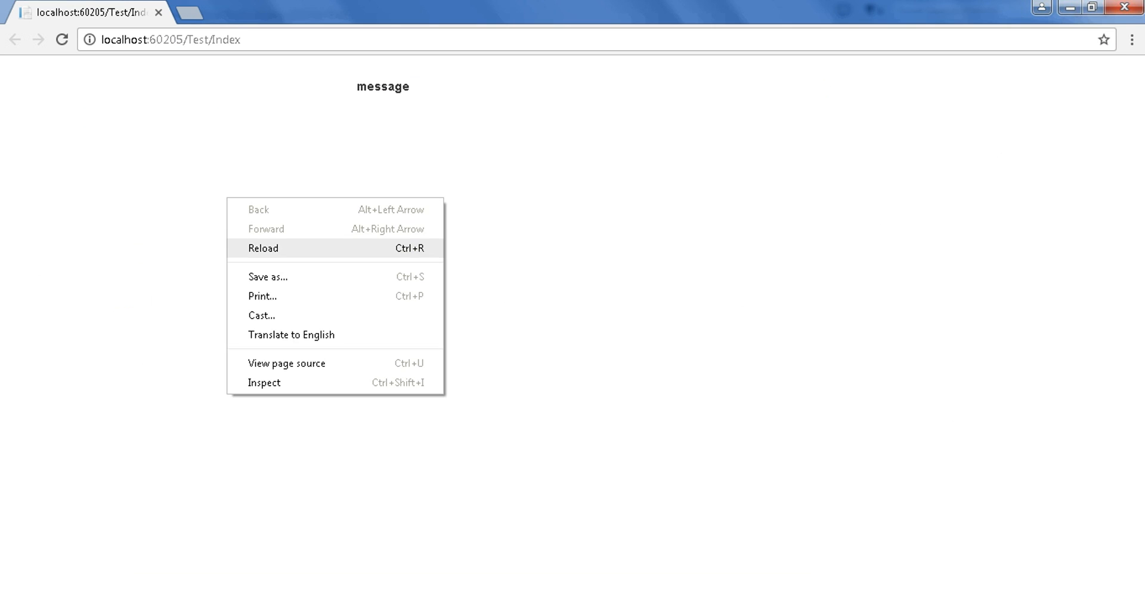
click(263, 248)
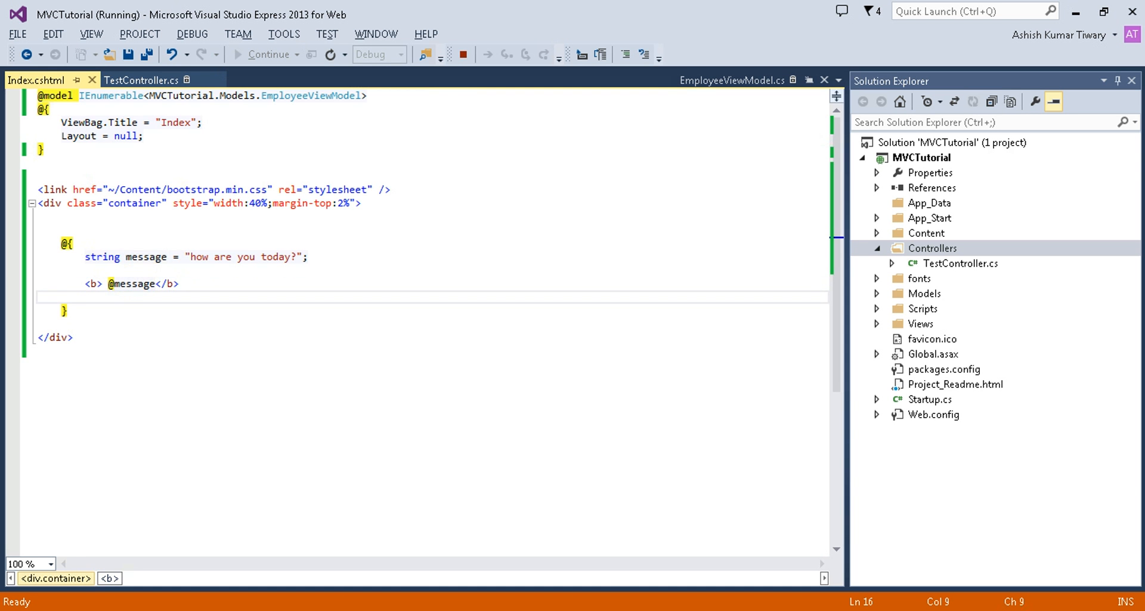
mouse_move(102, 257)
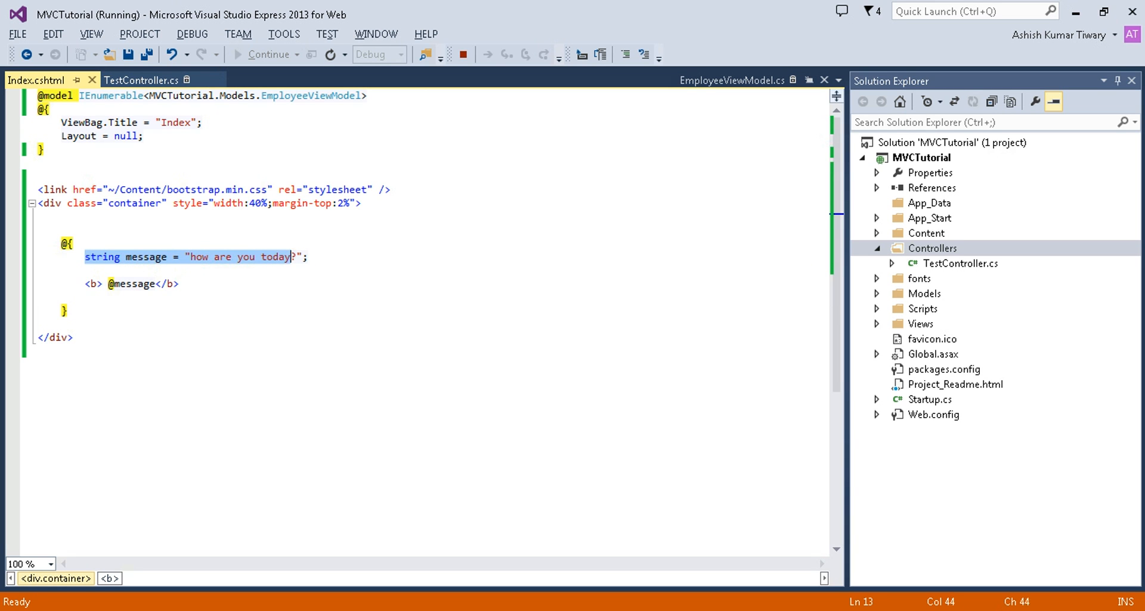
- Insert a blank line after the message declaration, before the bold output
text(?)
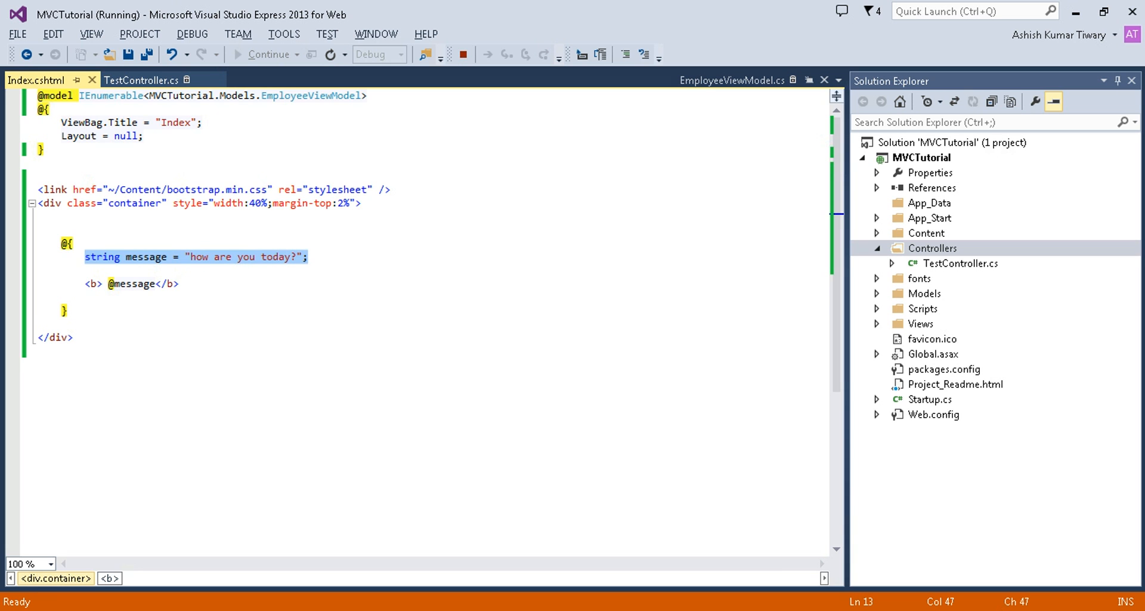
click(66, 309)
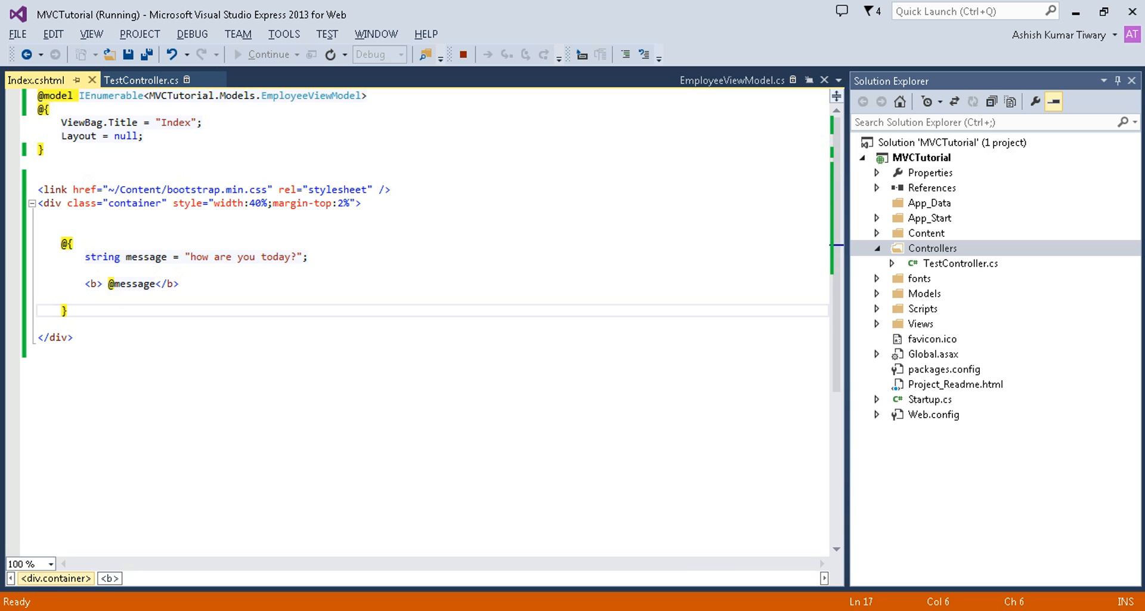
click(84, 297)
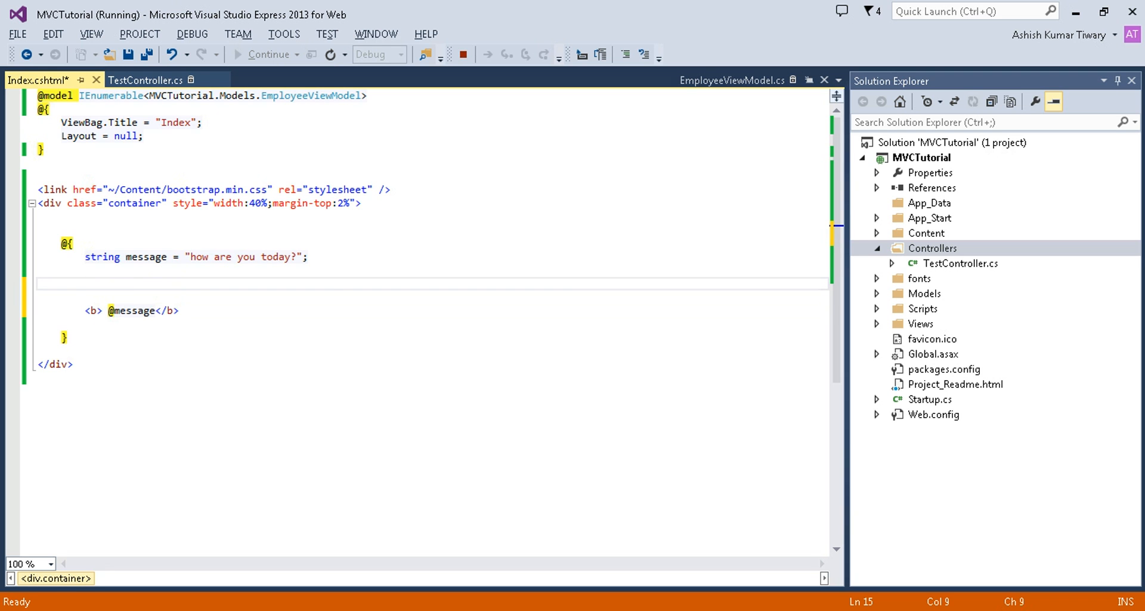
- Declare int i = 2, int j = 3 and int k = i + j
text(i)
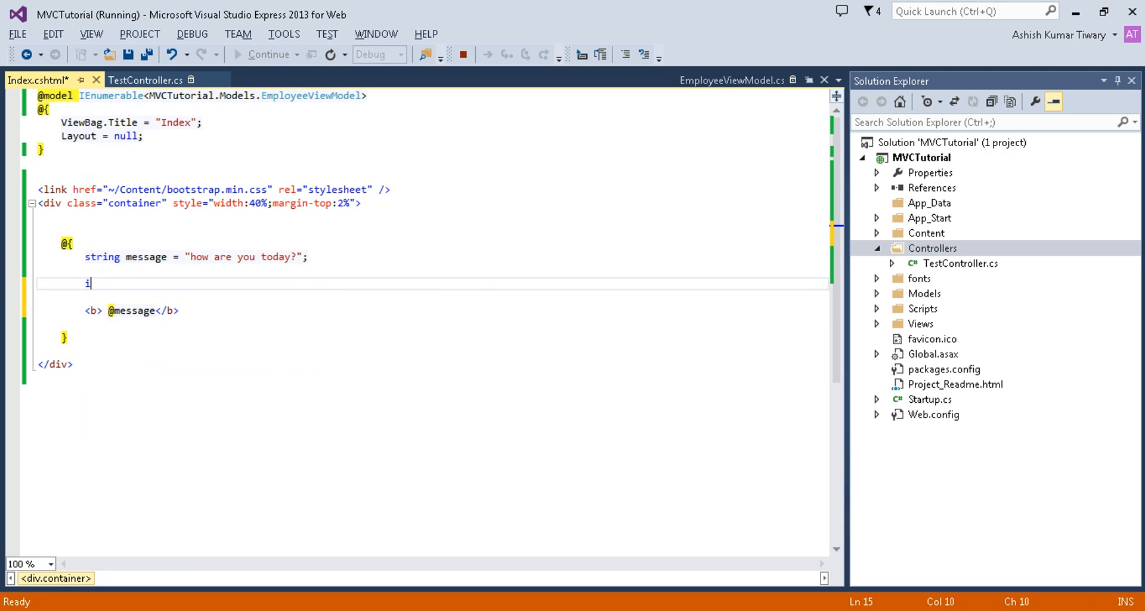
text(nt)
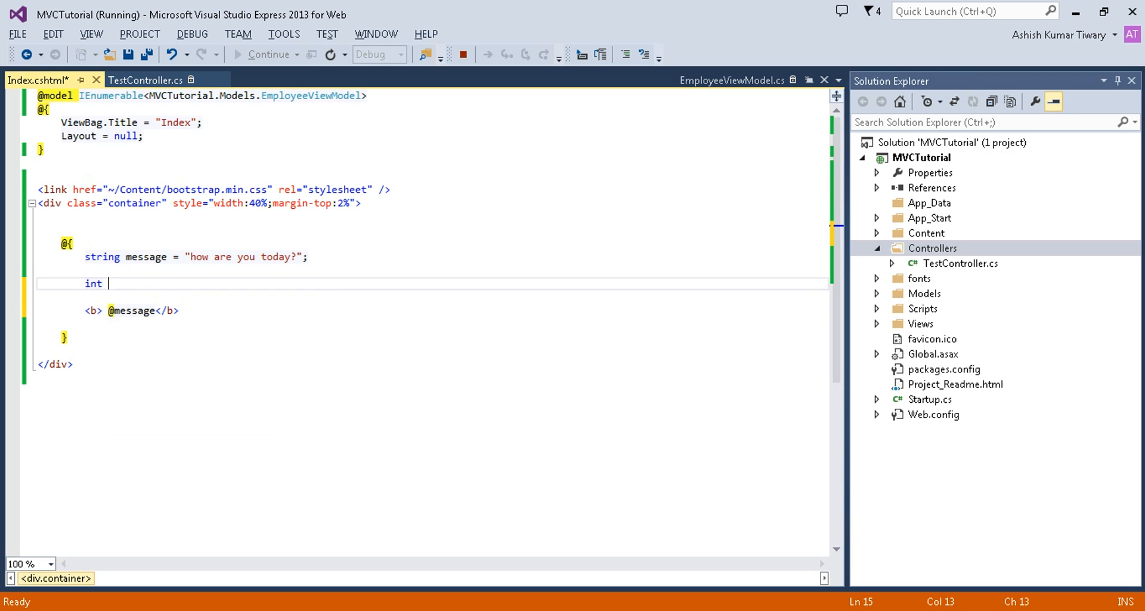
text(i)
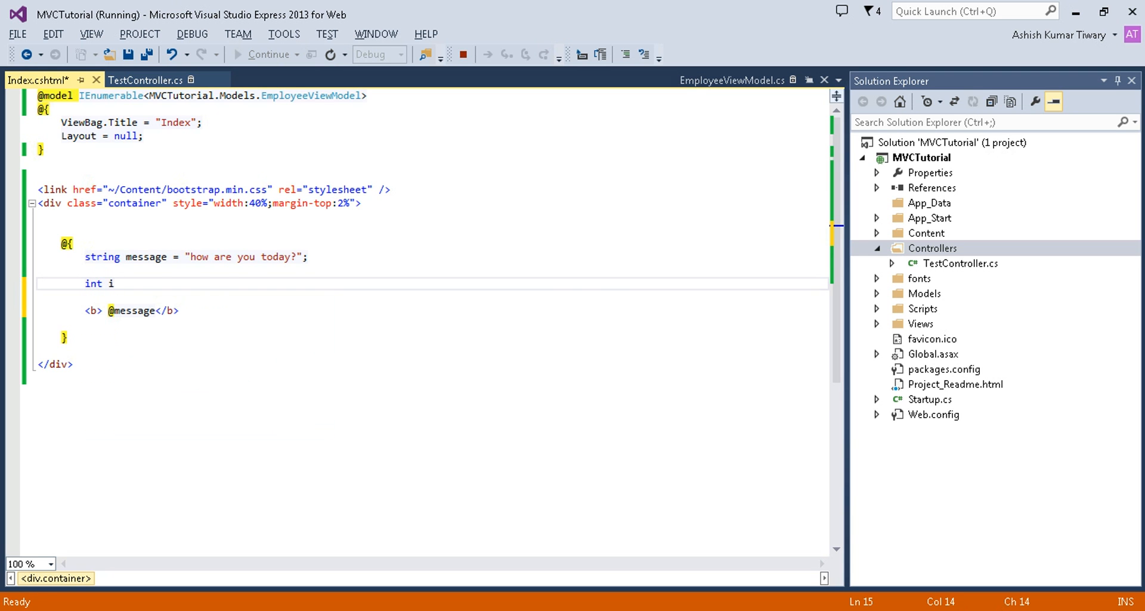
text(=2)
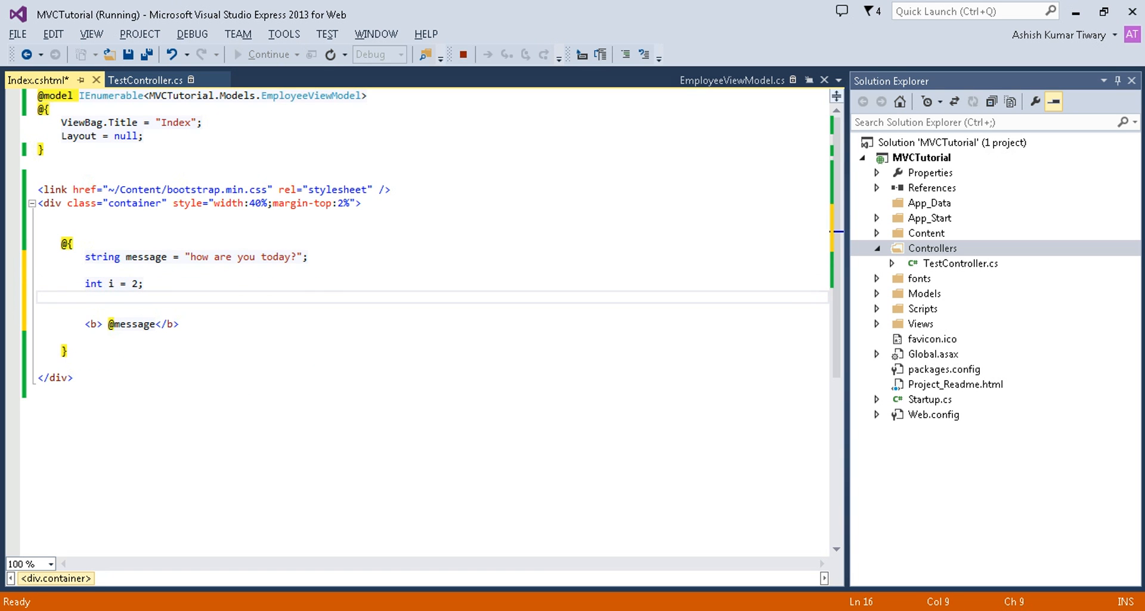
text(int j)
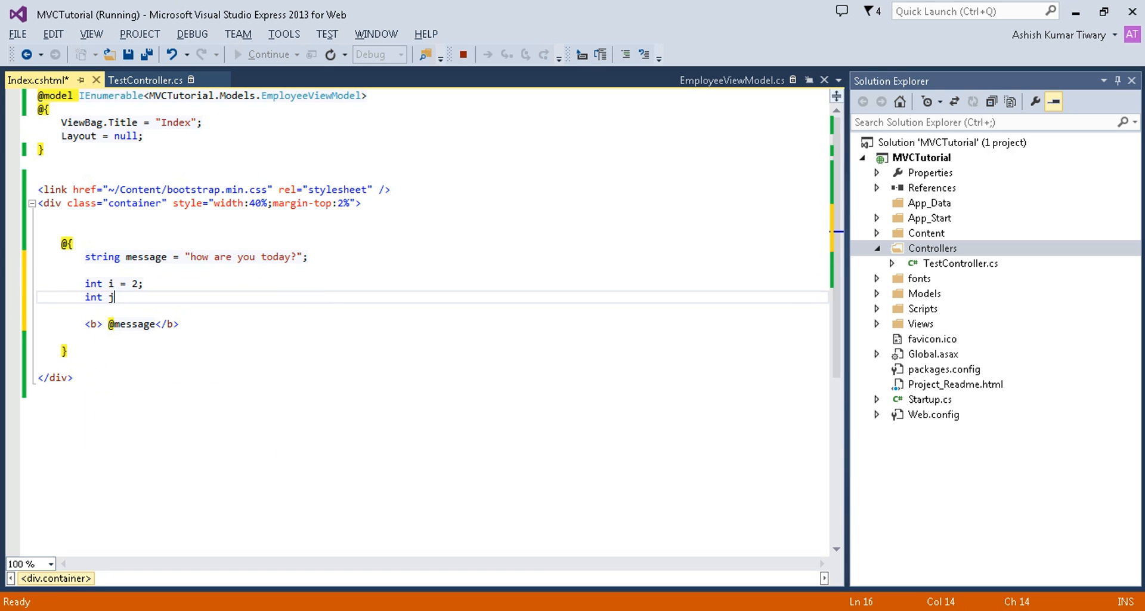
text(= 3;)
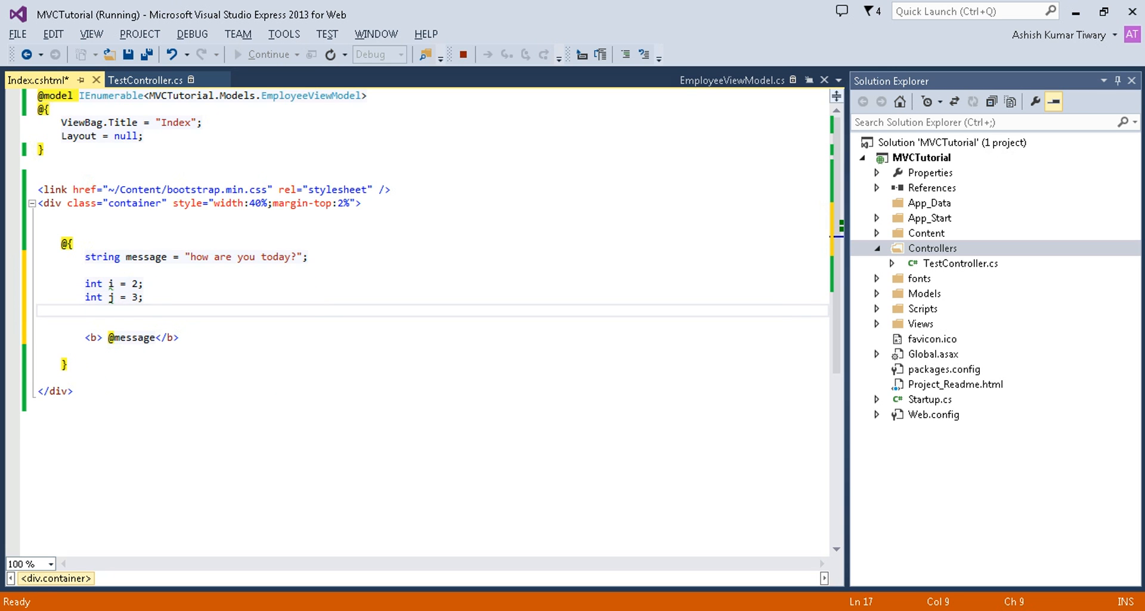
text(int)
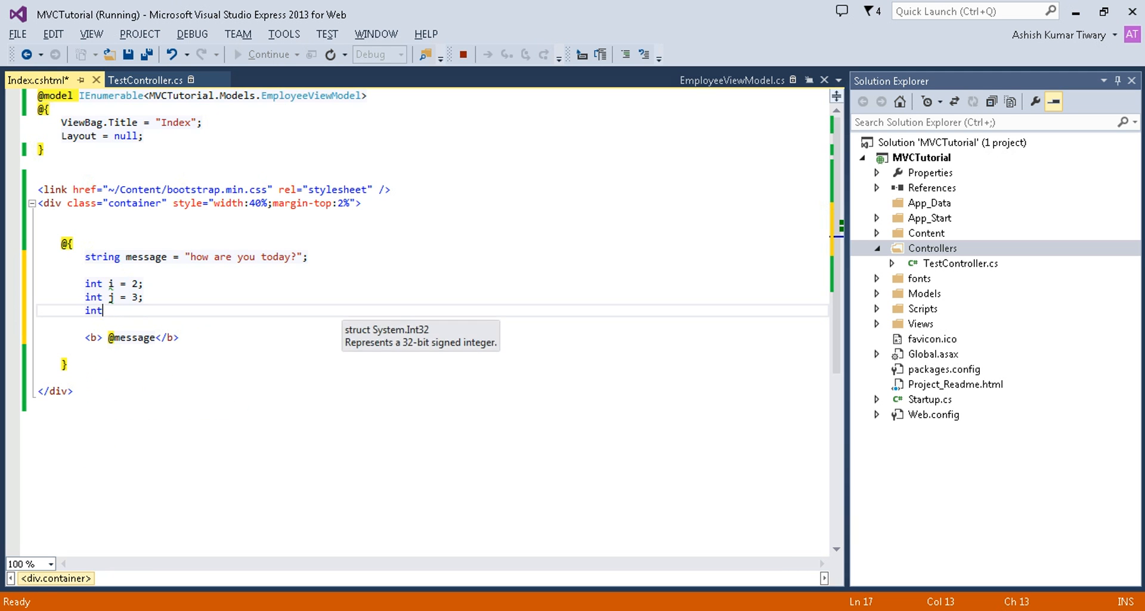
text(k=)
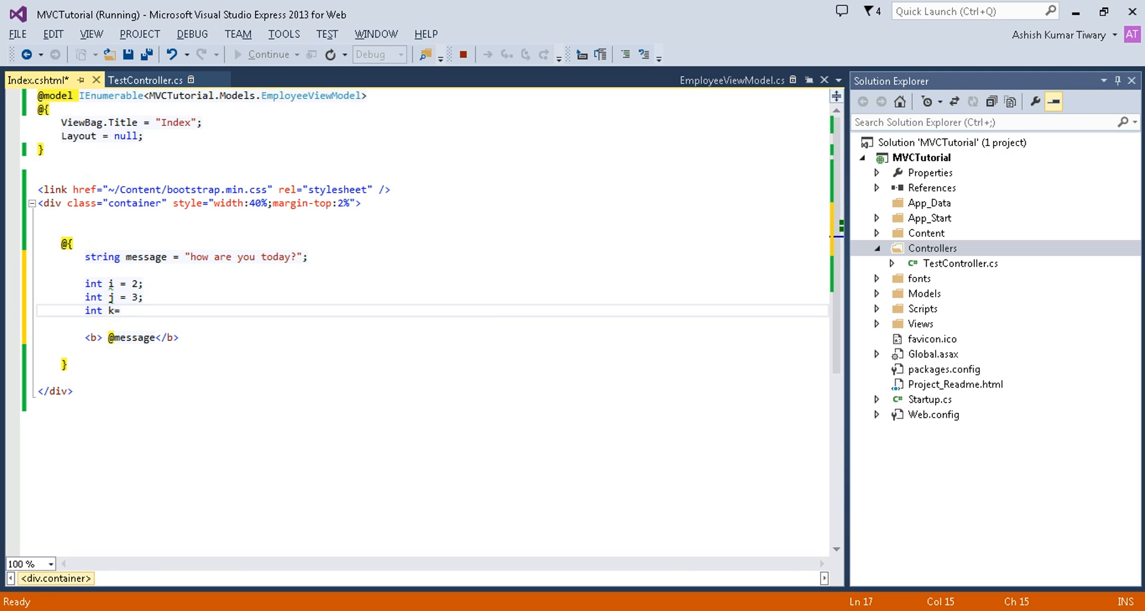
text(i+)
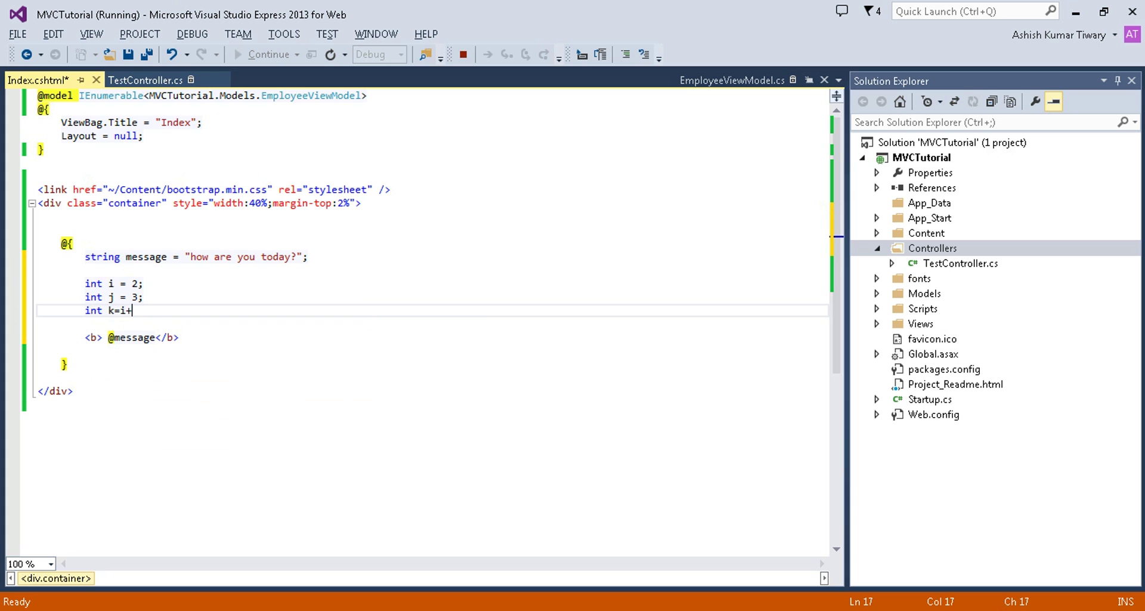
text(j;)
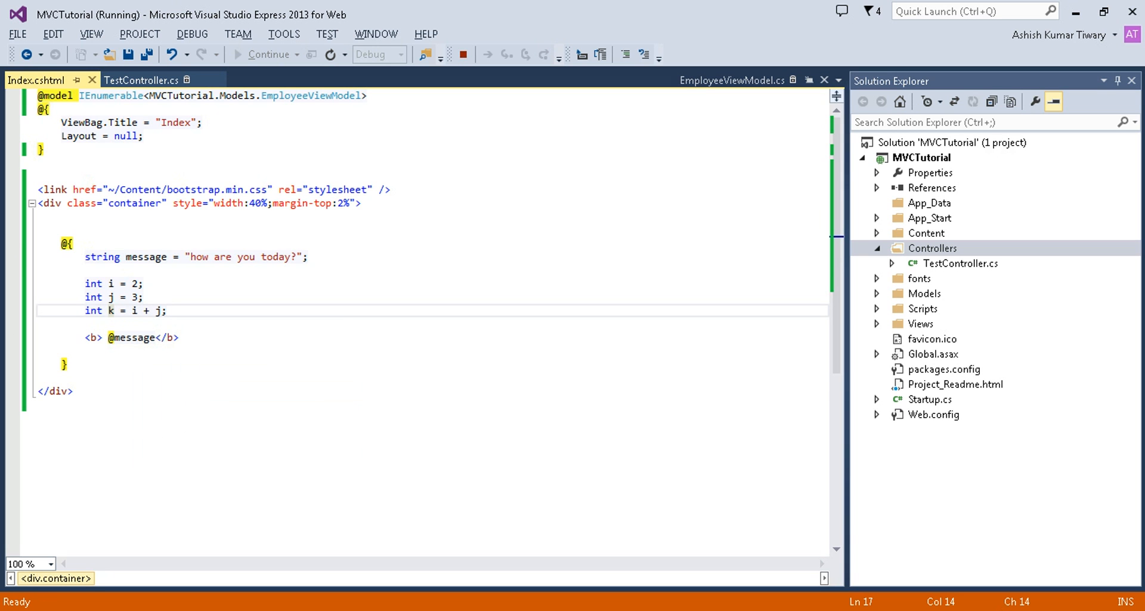
- Add an empty line below the code block's closing brace
click(66, 364)
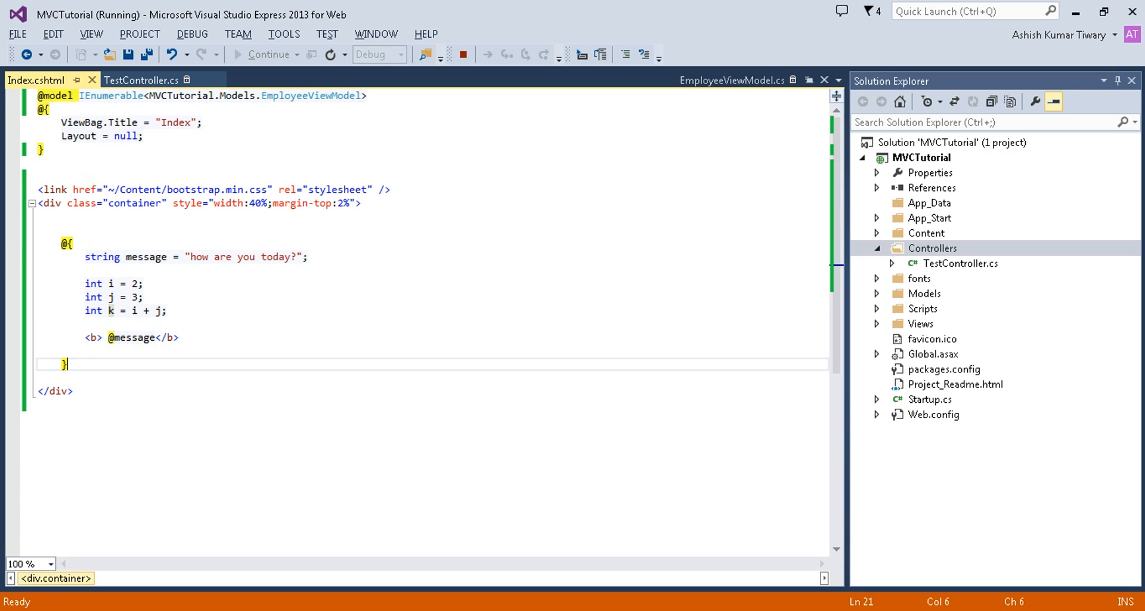
key(enter)
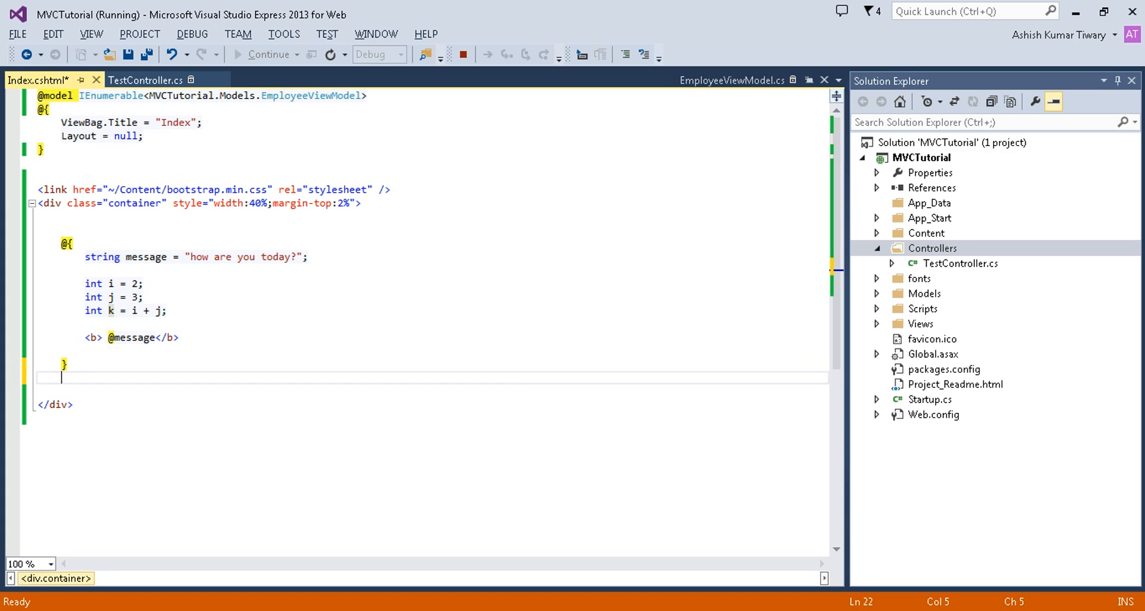
click(164, 310)
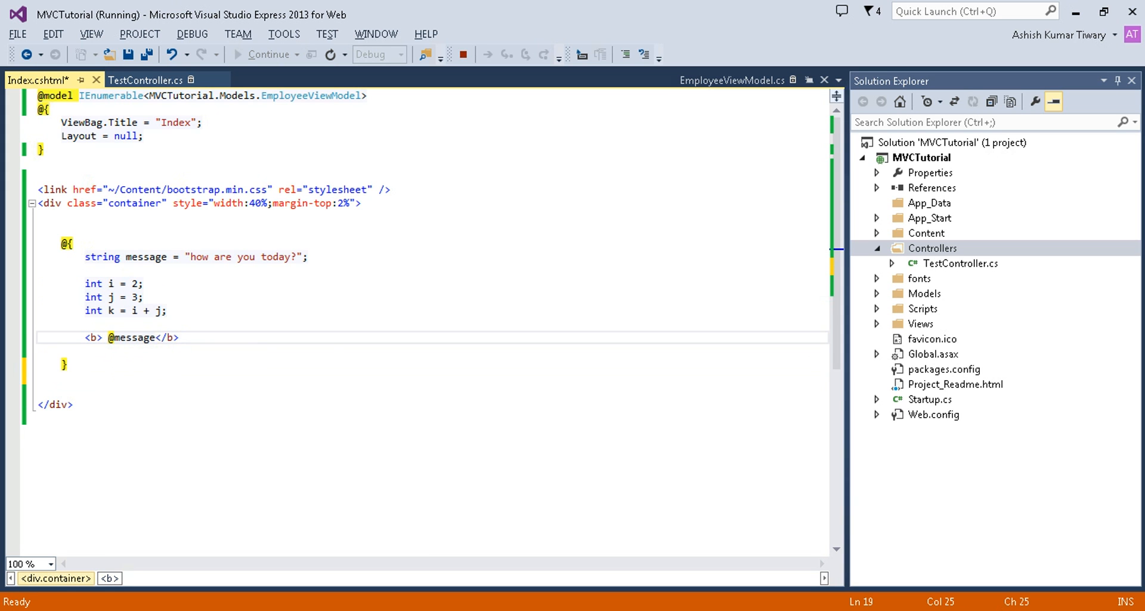
- Add a div below the bold message with bold 'You sum is :' followed by @k
text(<div>)
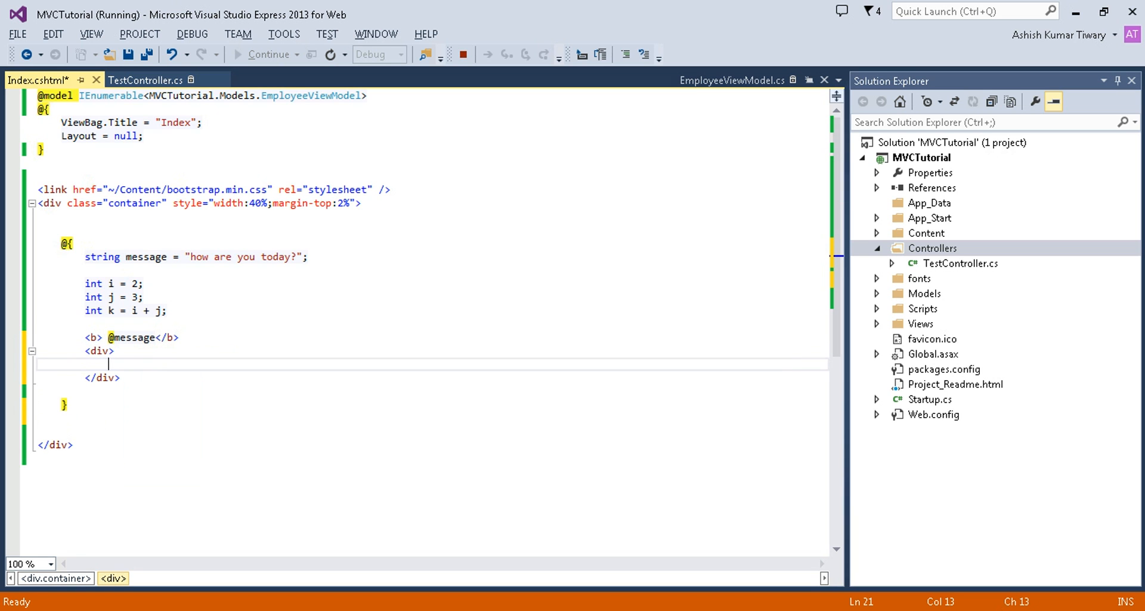
text(@)
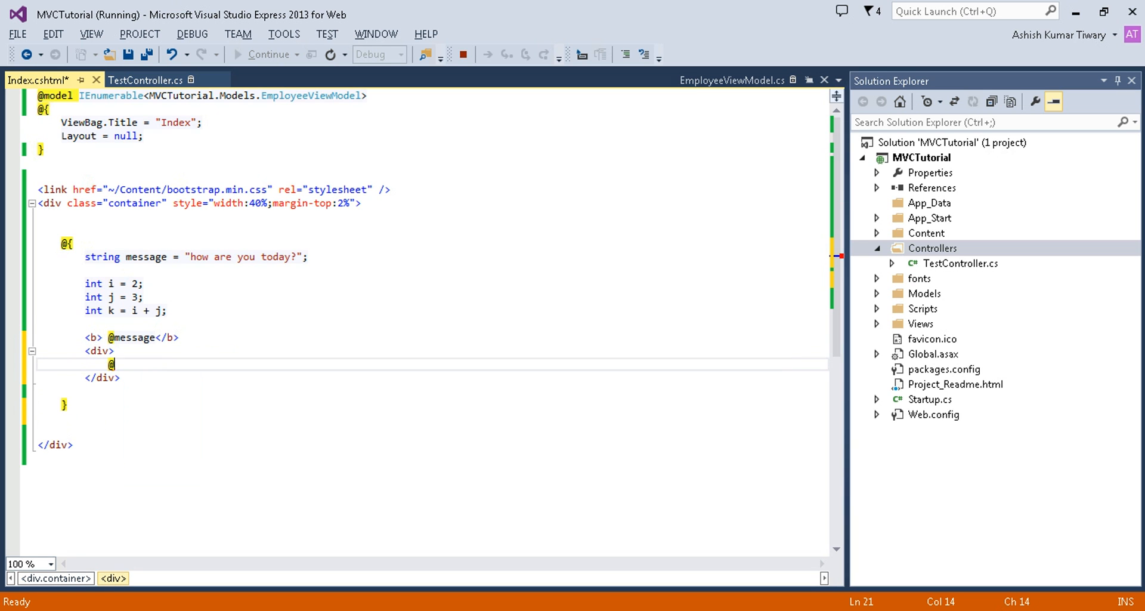
text(k)
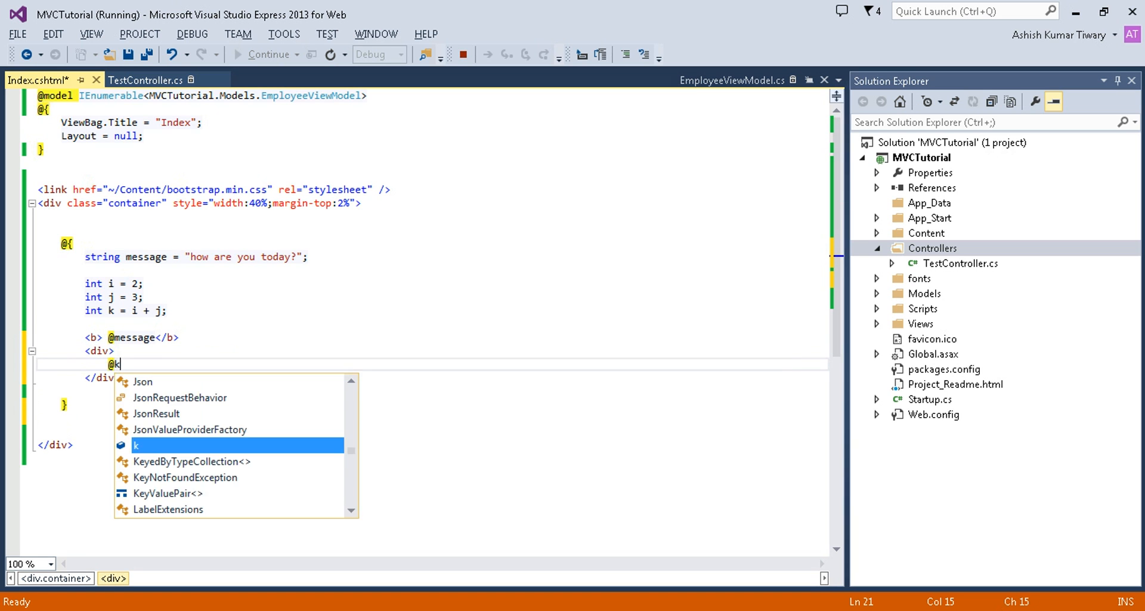
key(Escape)
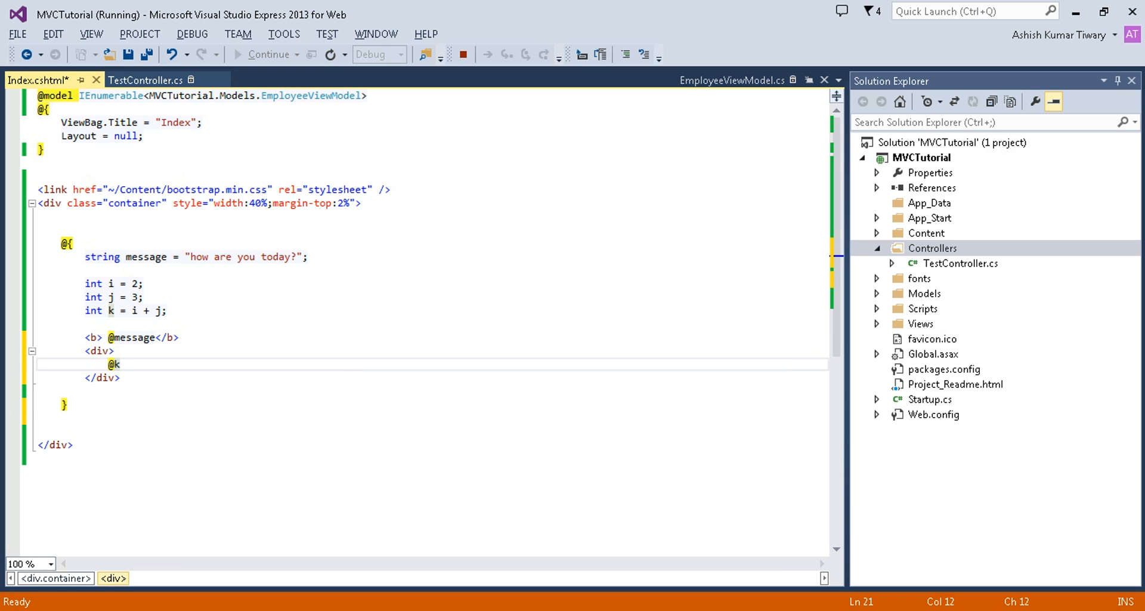
text(<b> </b>)
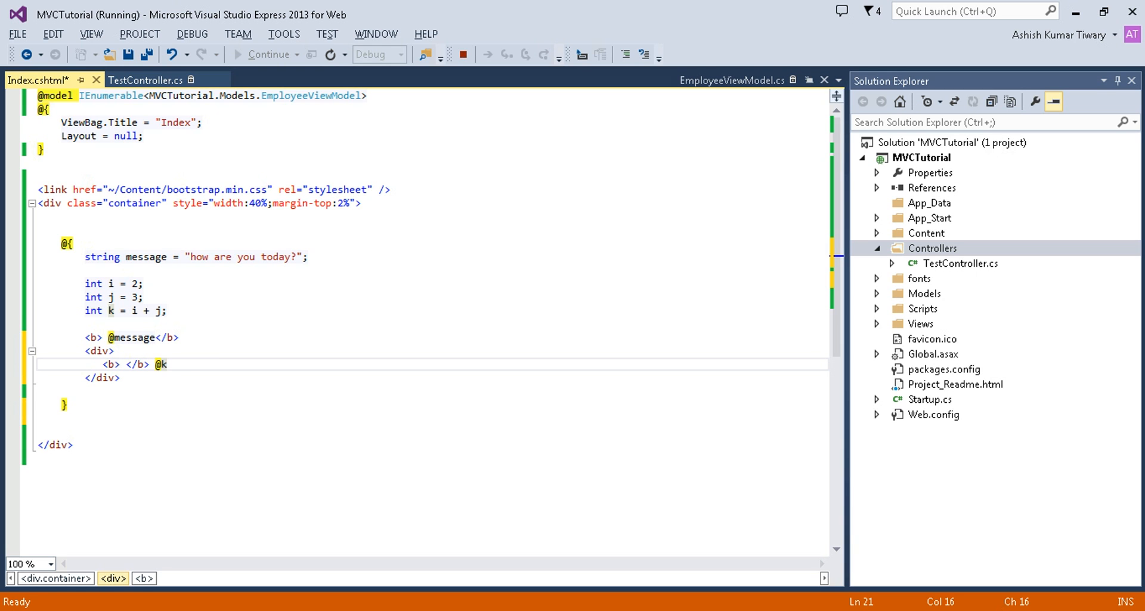
text(You sum)
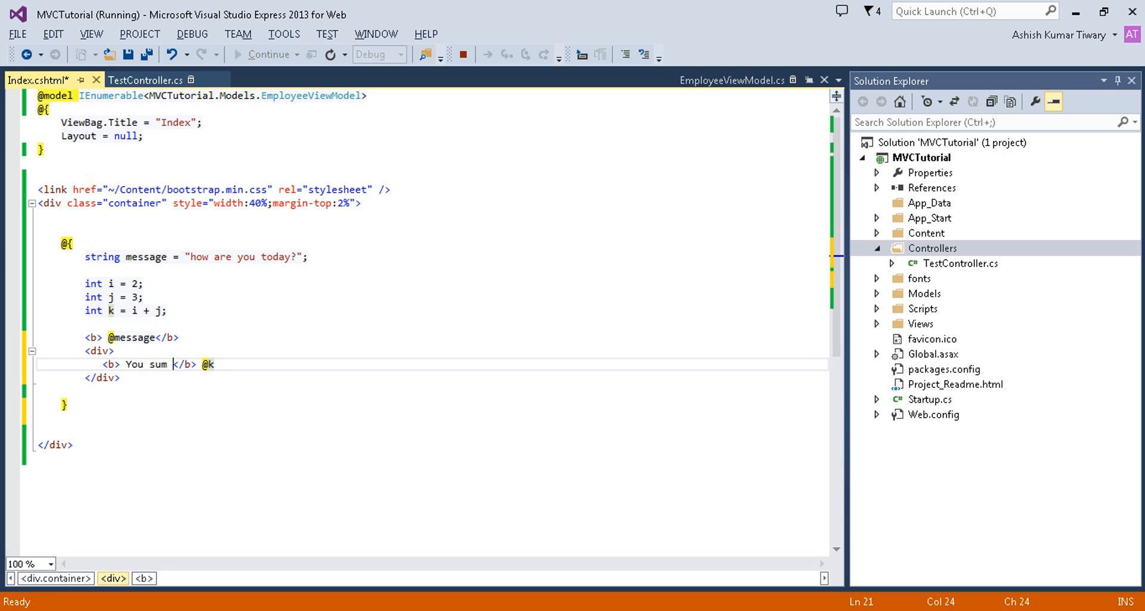
text(is :)
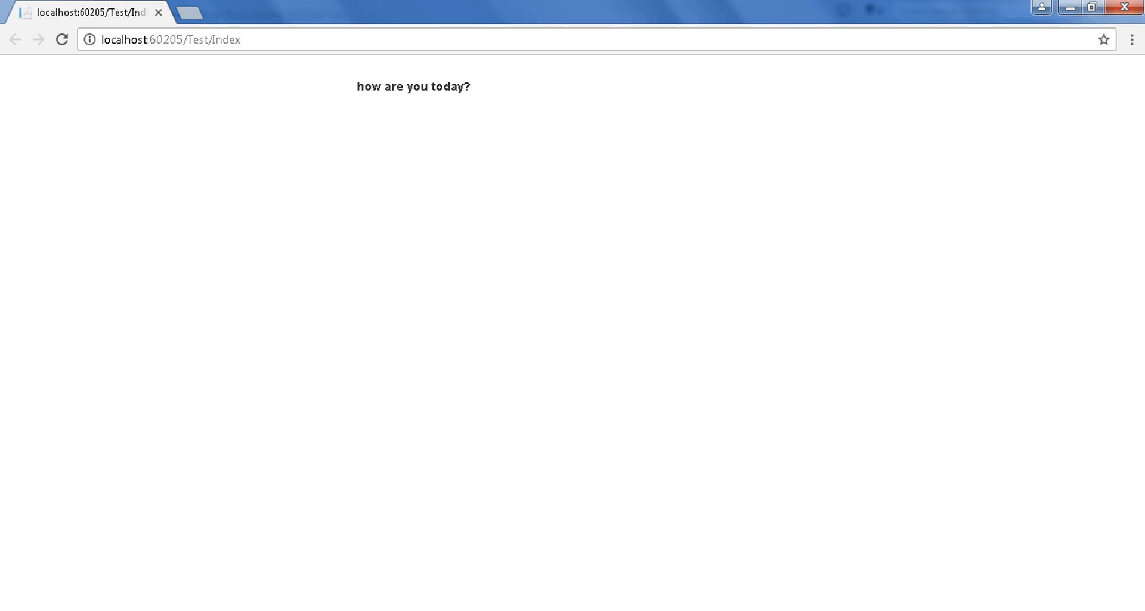
- Save Index.cshtml and reload the Test/Index page in Chrome to see 'You sum is : 5'
click(61, 39)
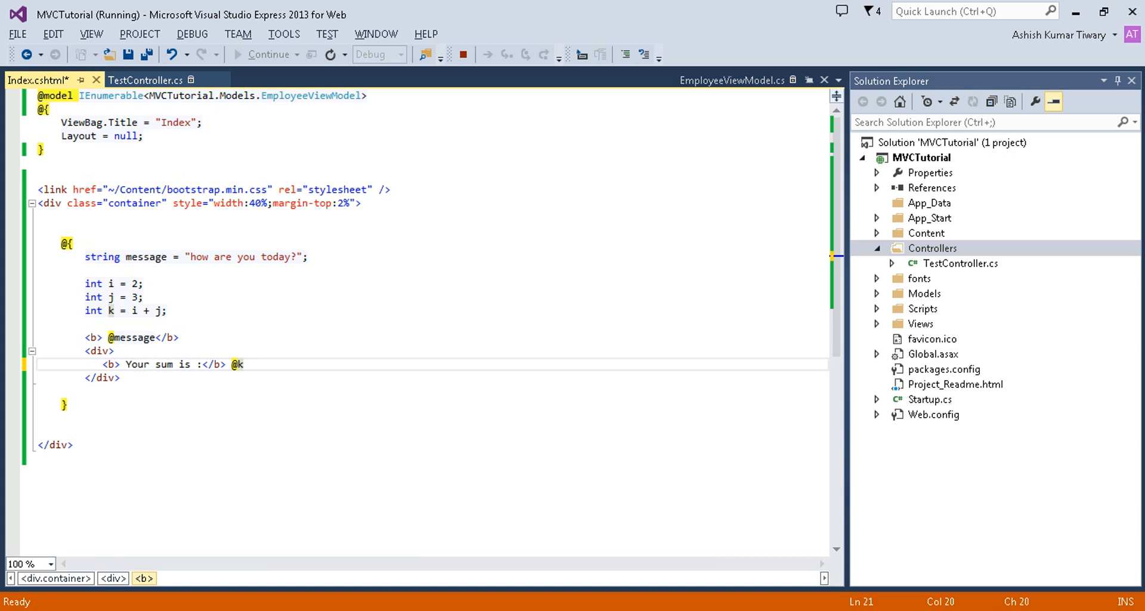
key(ctrl+s)
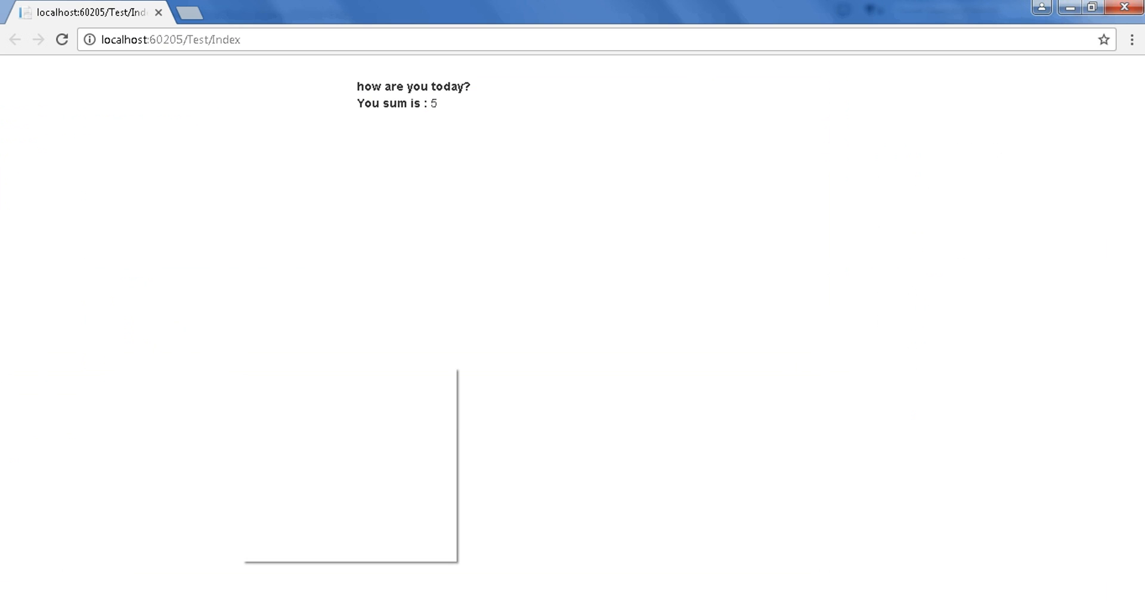
click(62, 39)
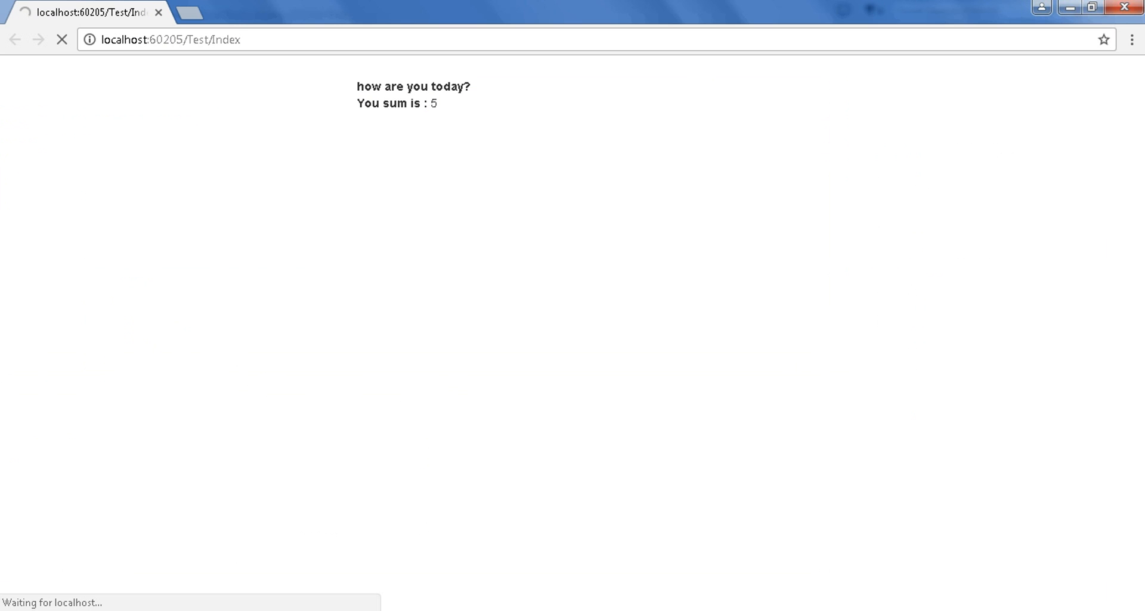
click(62, 40)
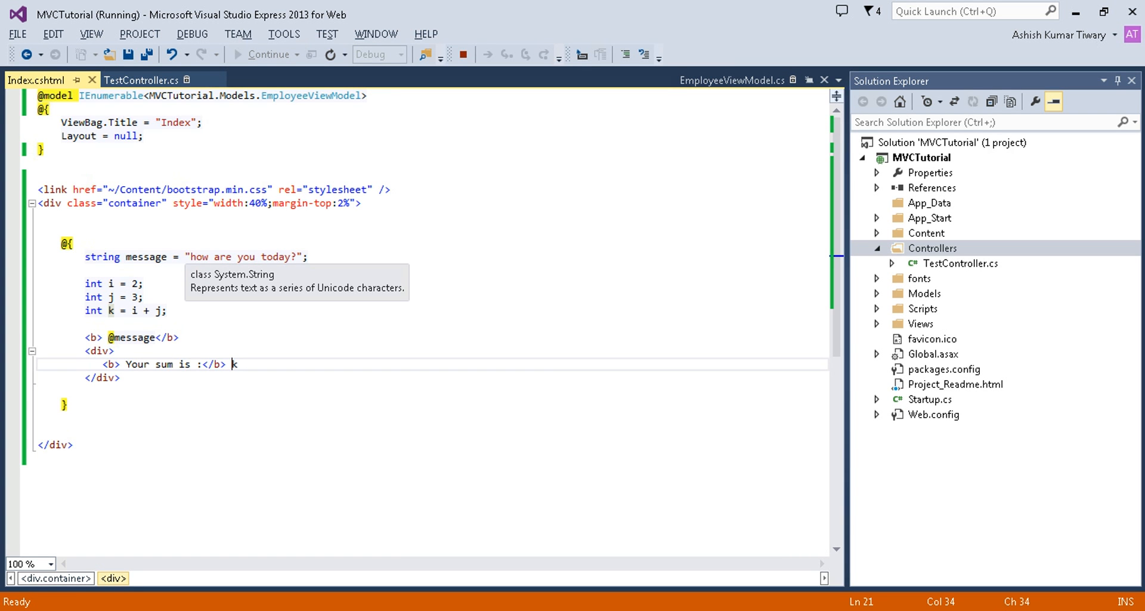
- Prefix k with @ in the sum line, then walk through the code block's lines
text(@)
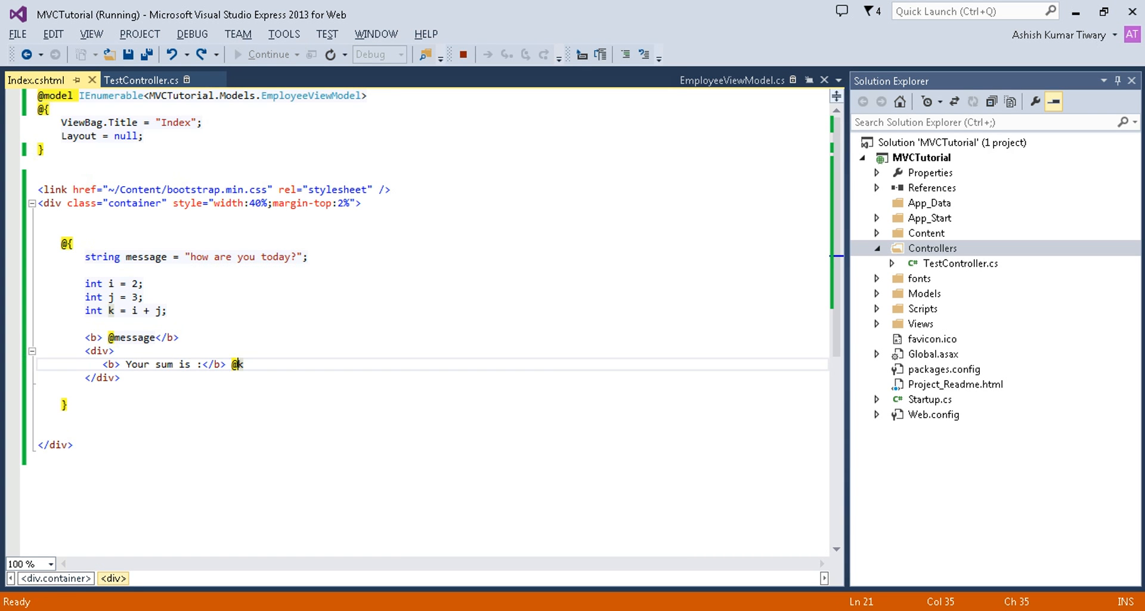
click(66, 403)
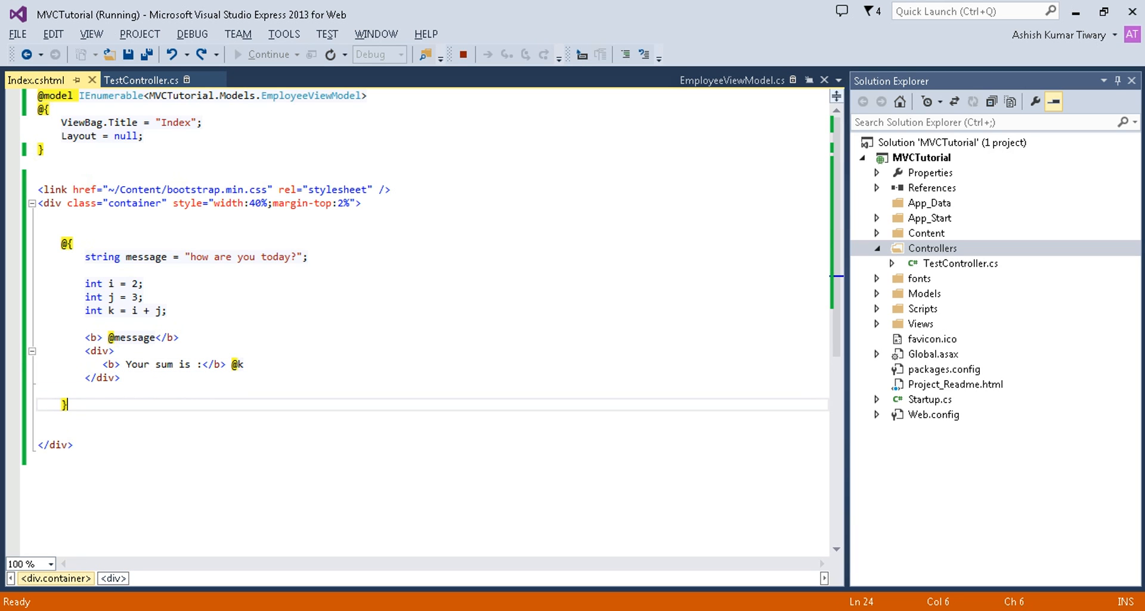
click(88, 322)
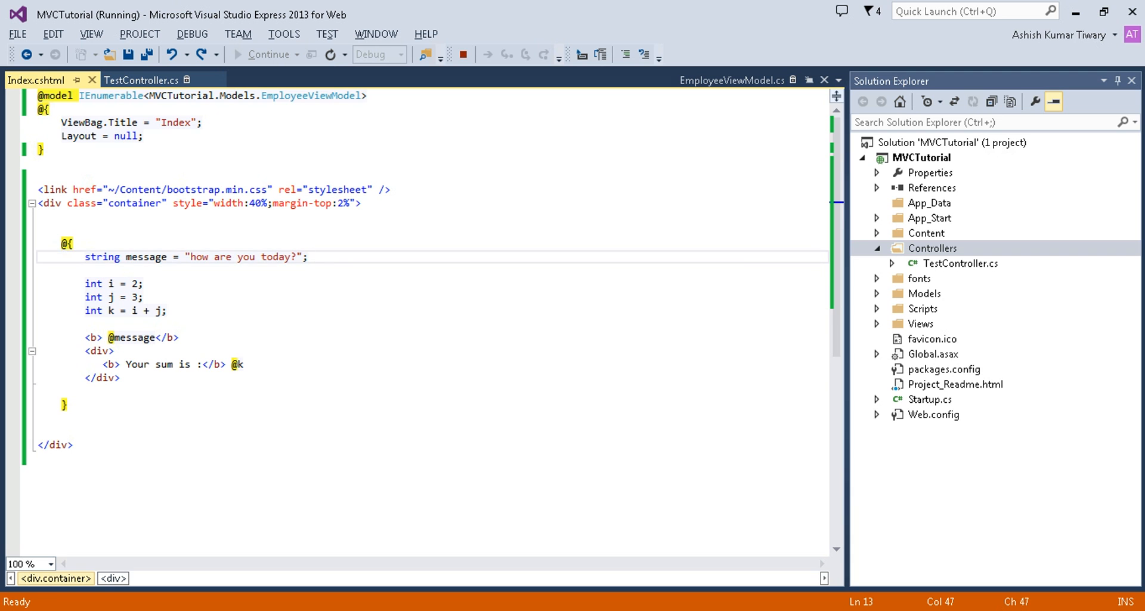
click(308, 257)
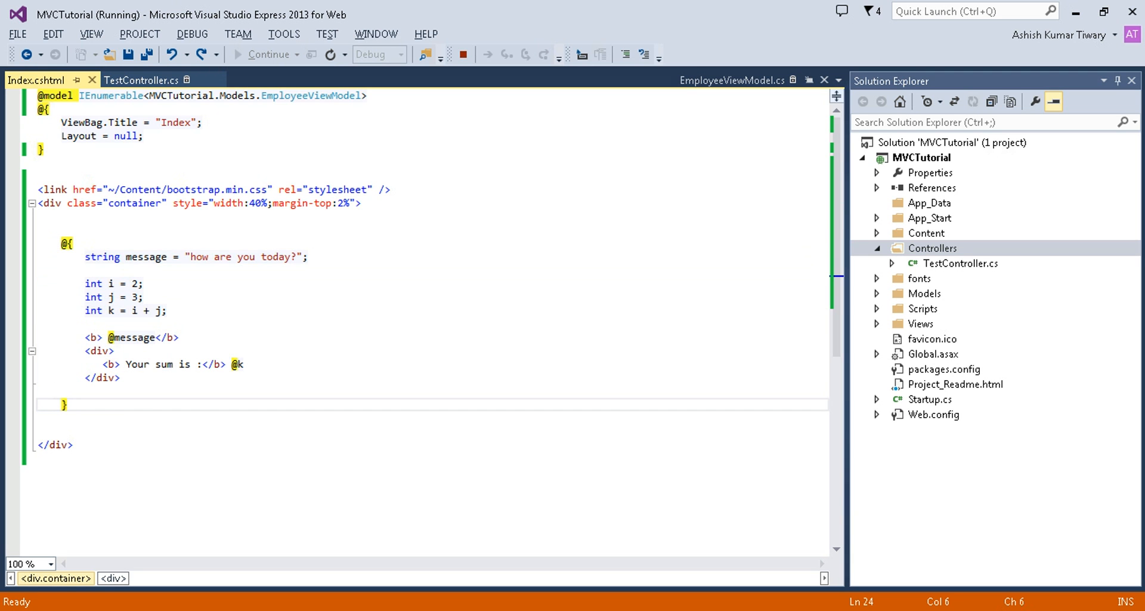
click(64, 269)
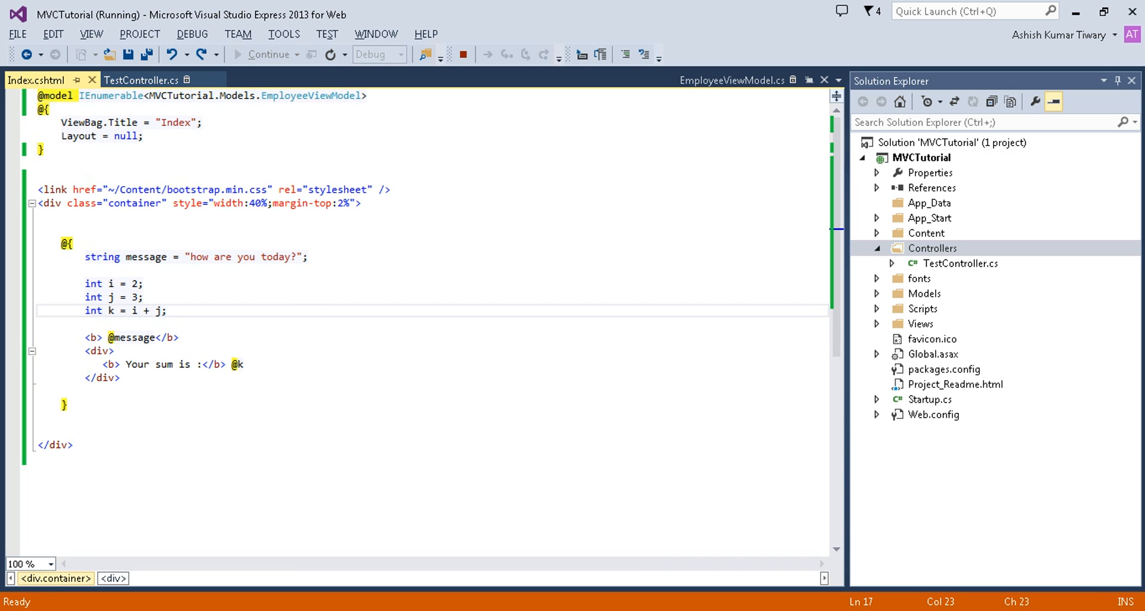
click(144, 283)
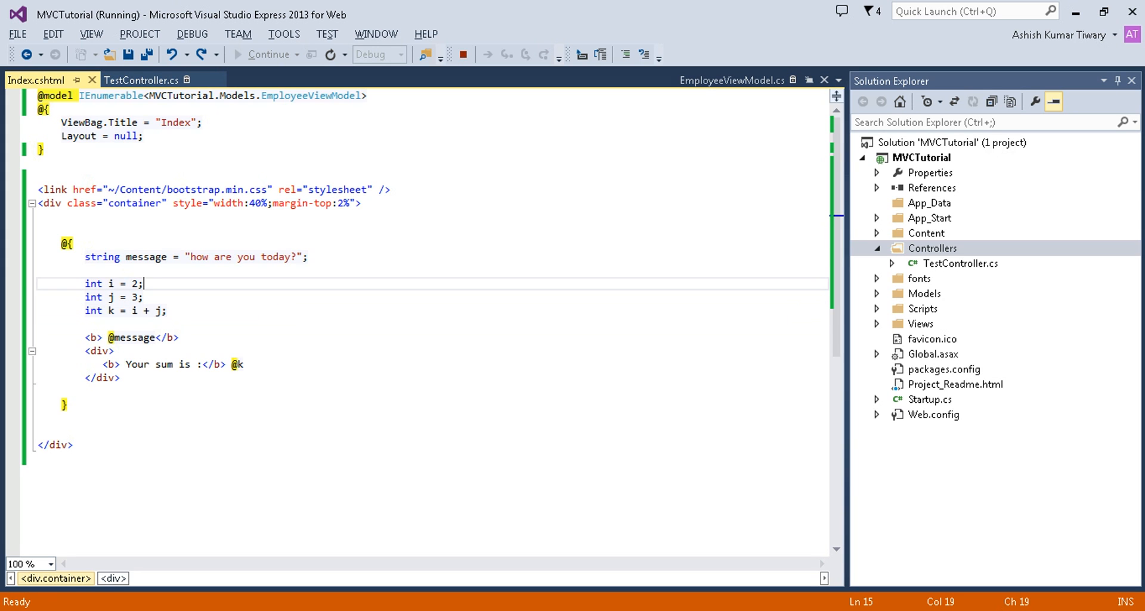
key(backspace)
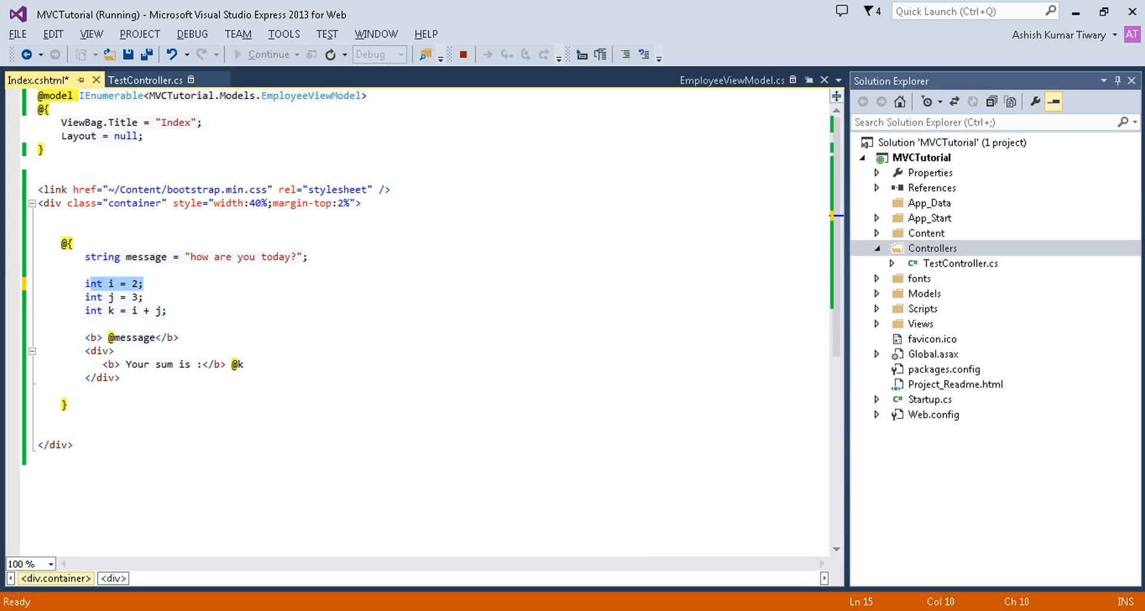
click(68, 403)
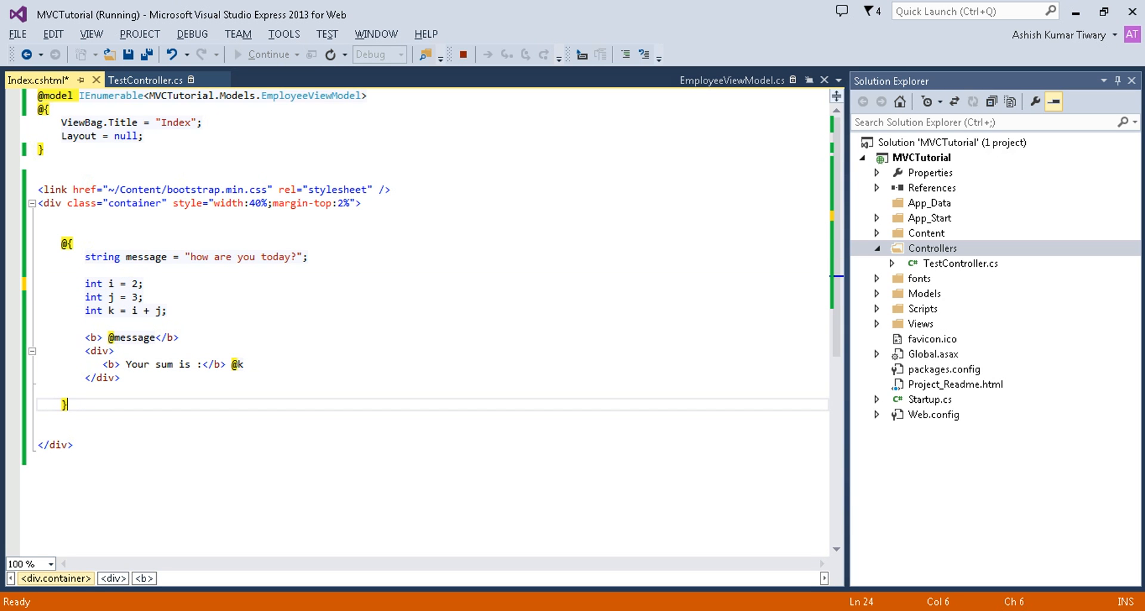
- Move the message and sum markup out of the Razor block, below its closing brace
drag(65, 403, 115, 351)
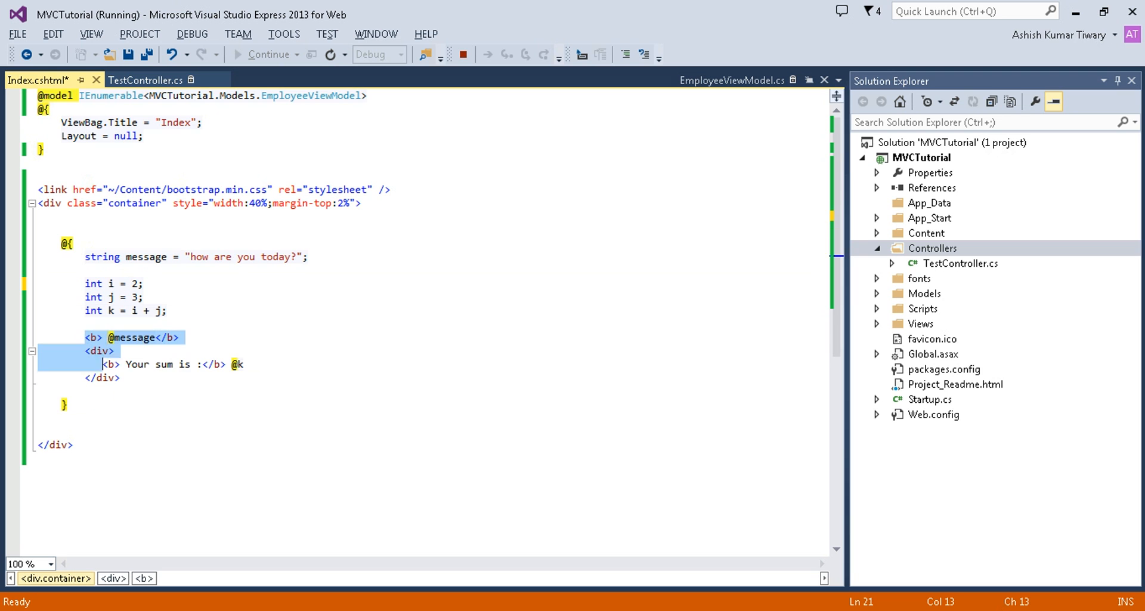
key(Delete)
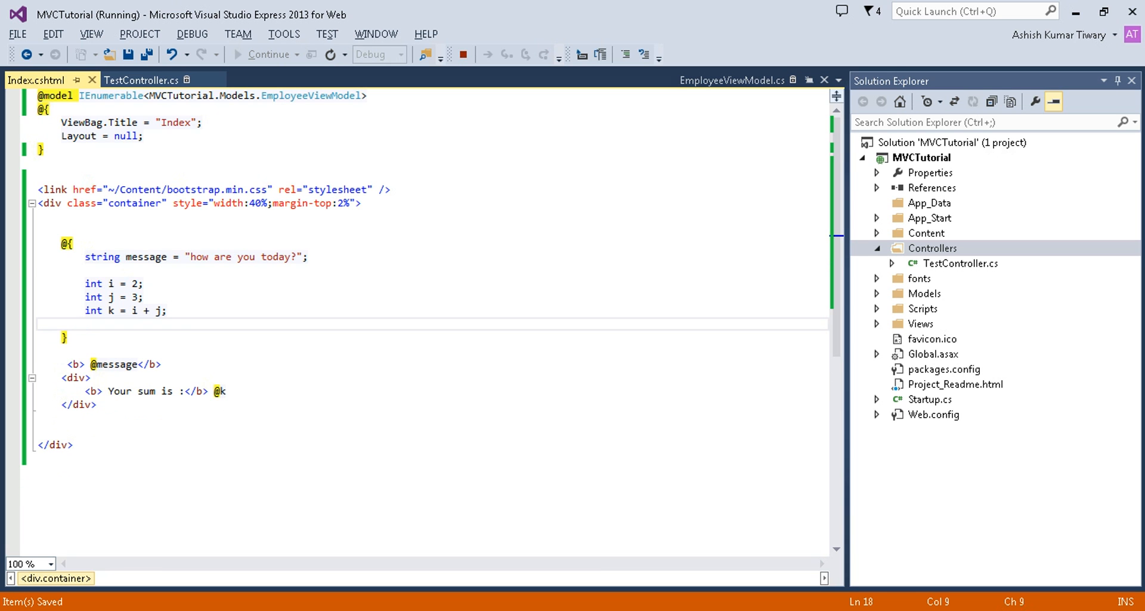
double_click(146, 257)
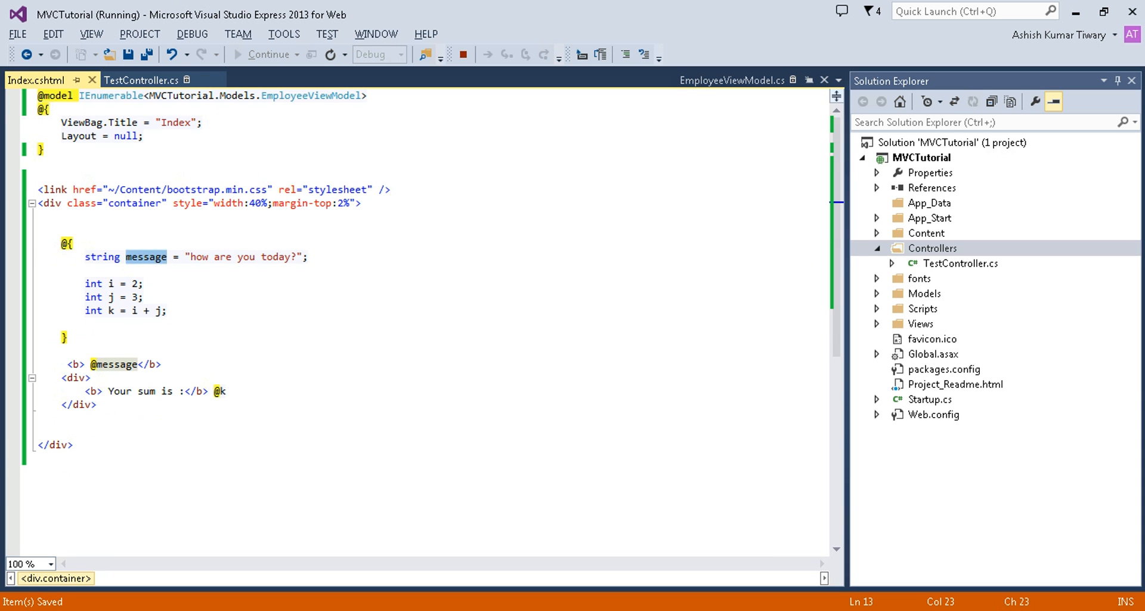
mouse_move(118, 364)
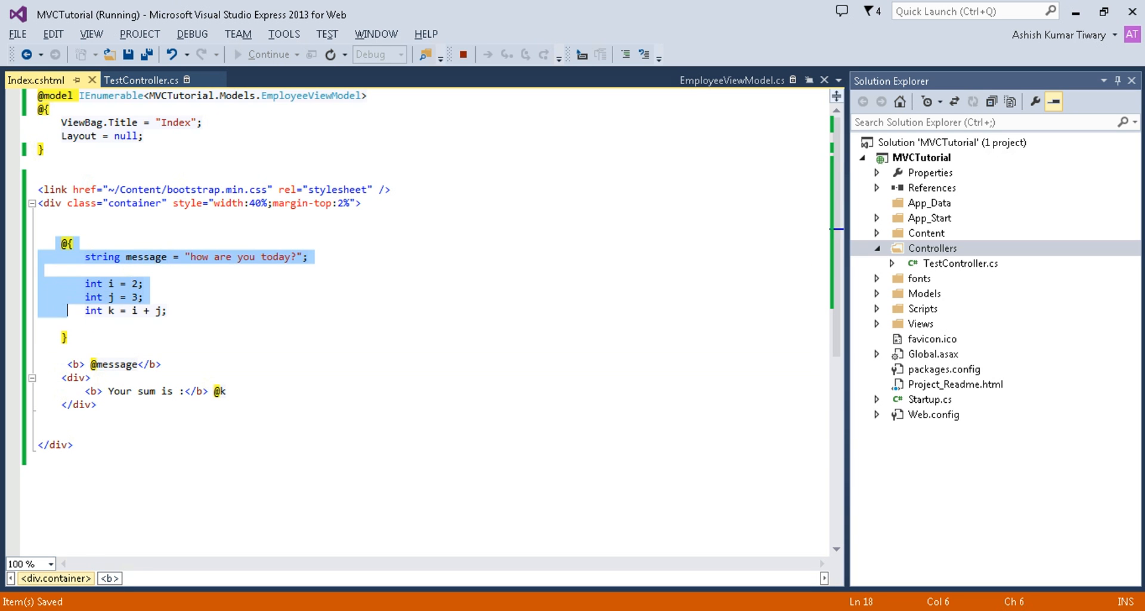
click(65, 337)
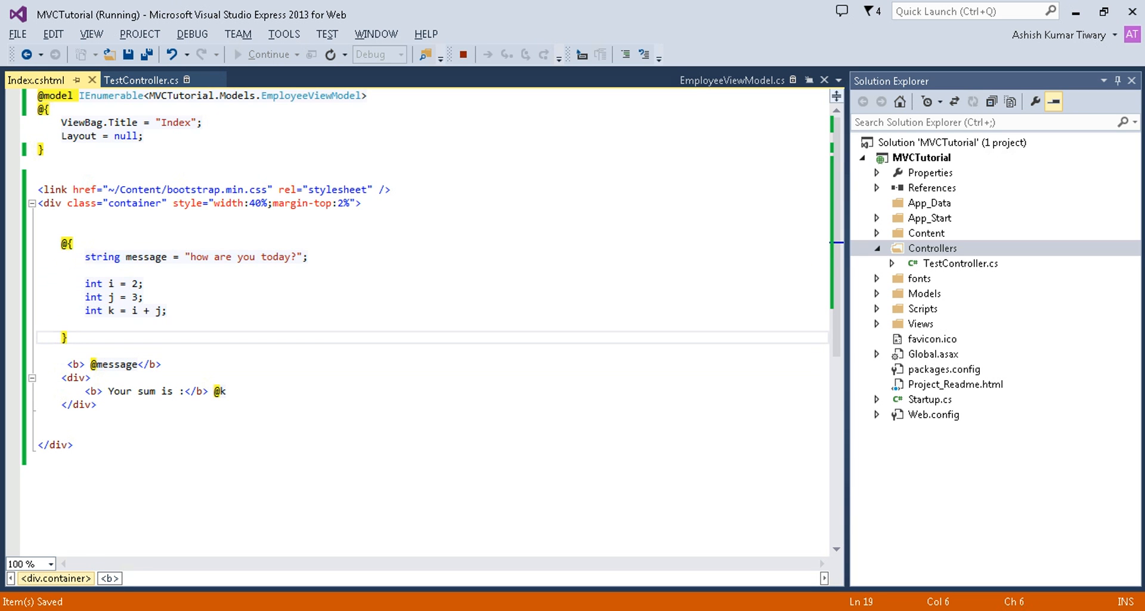
click(84, 323)
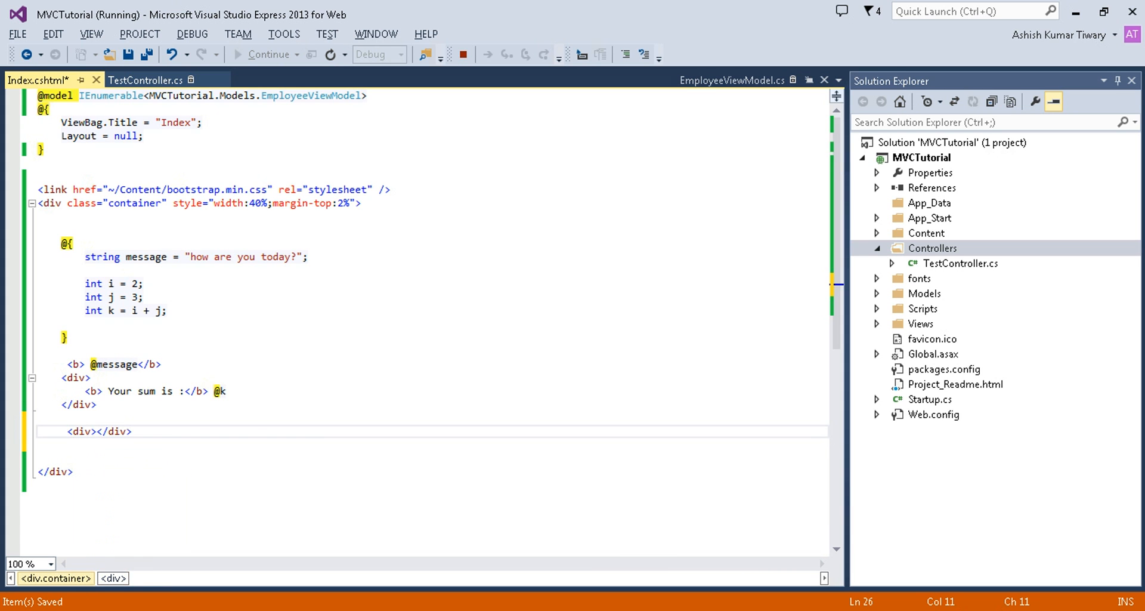
text(Today)
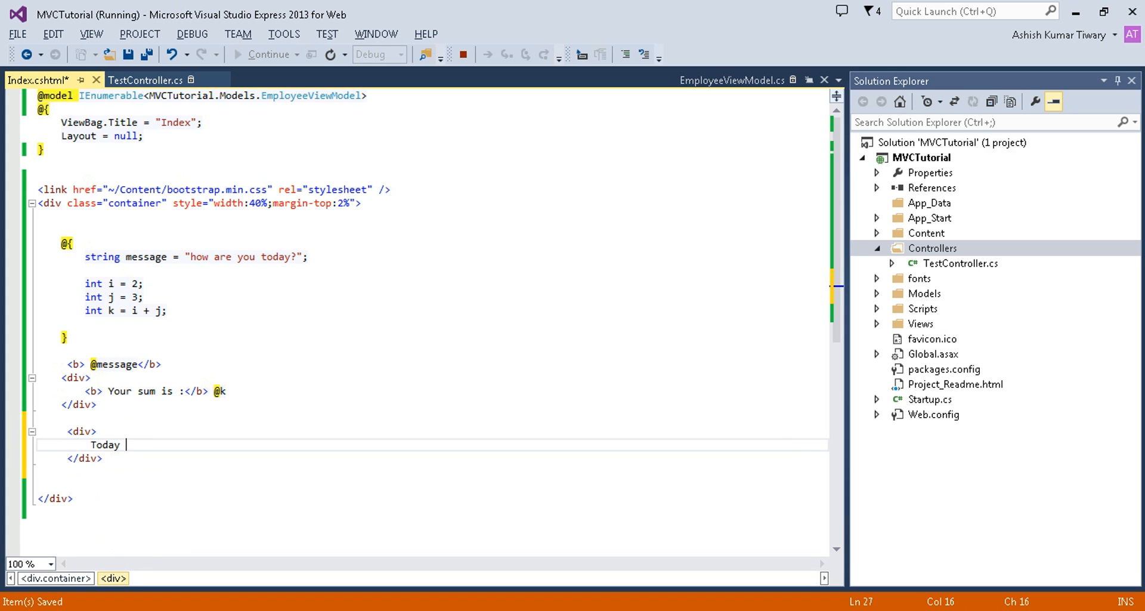
text(is :)
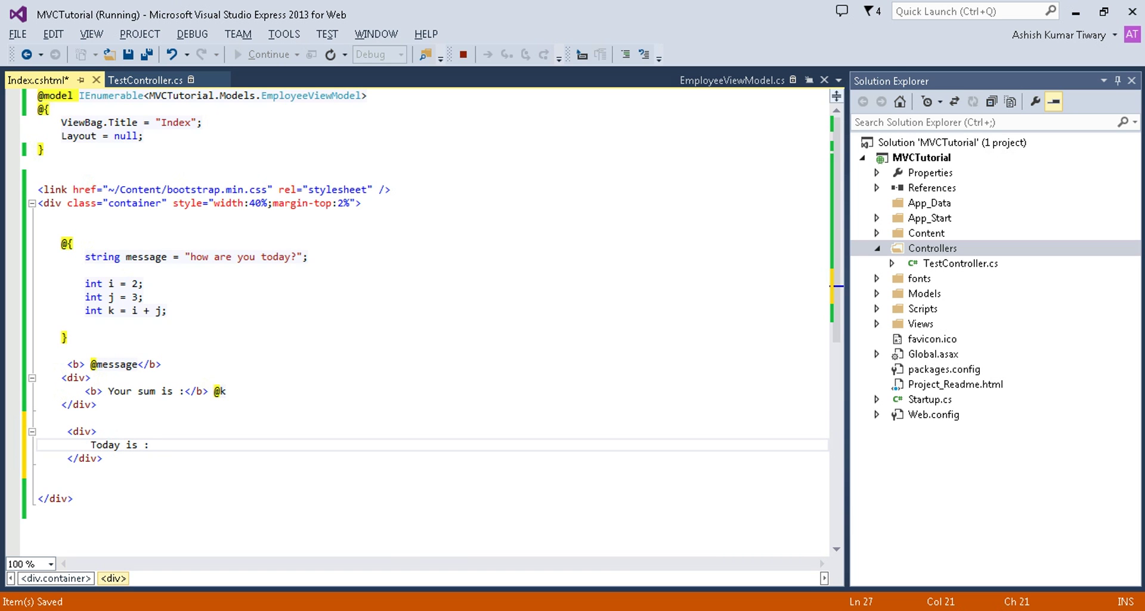
text(@)
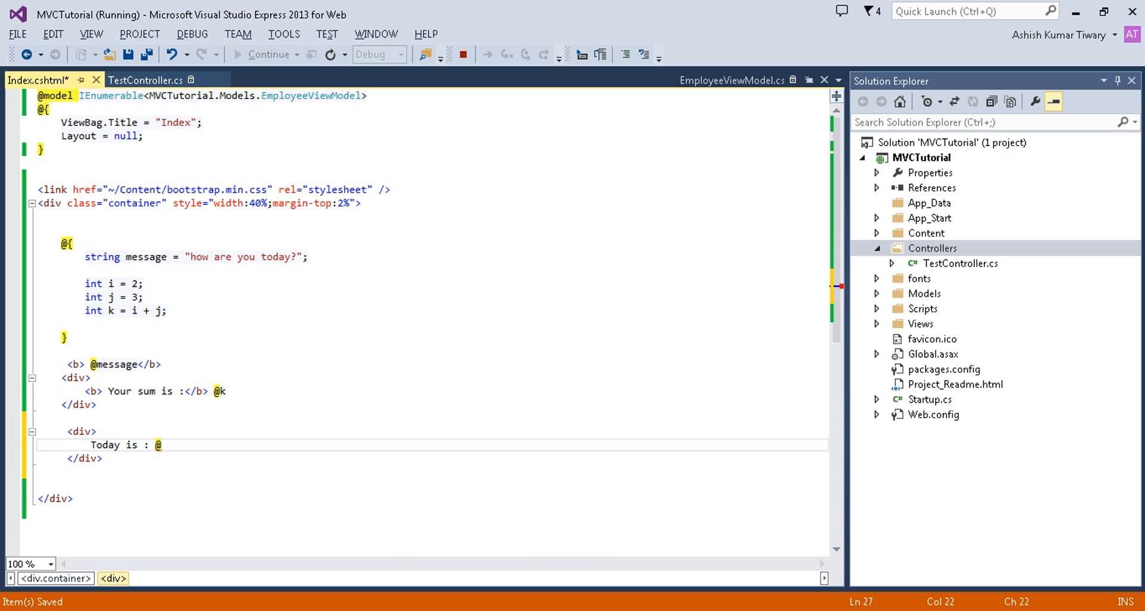
text(dat)
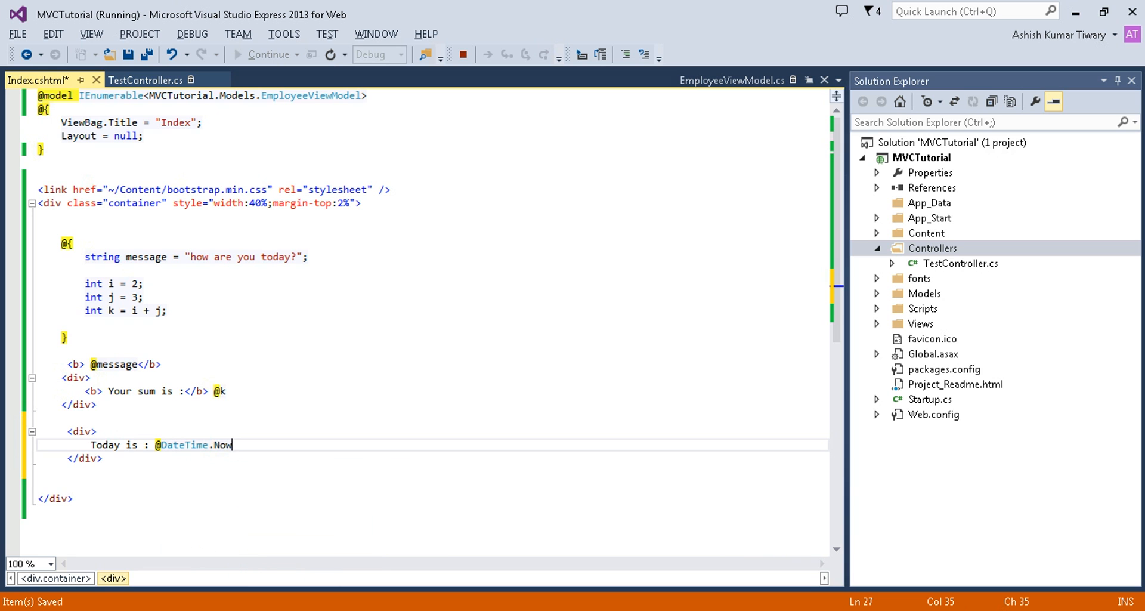
text(.DayOfWeek)
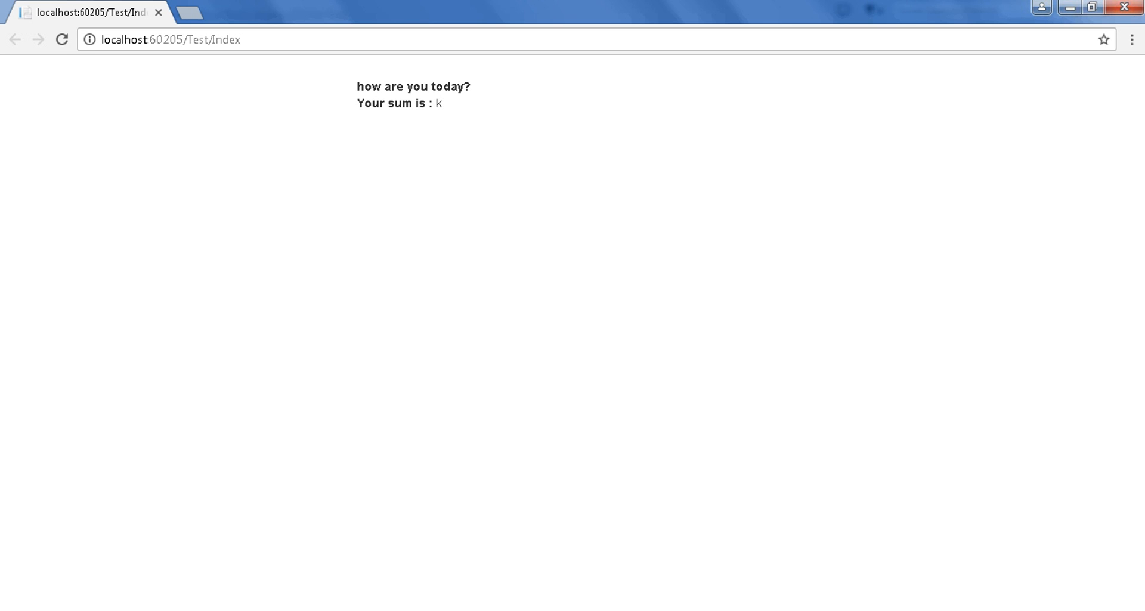
- Return from Chrome to the Razor view code in Visual Studio
click(61, 39)
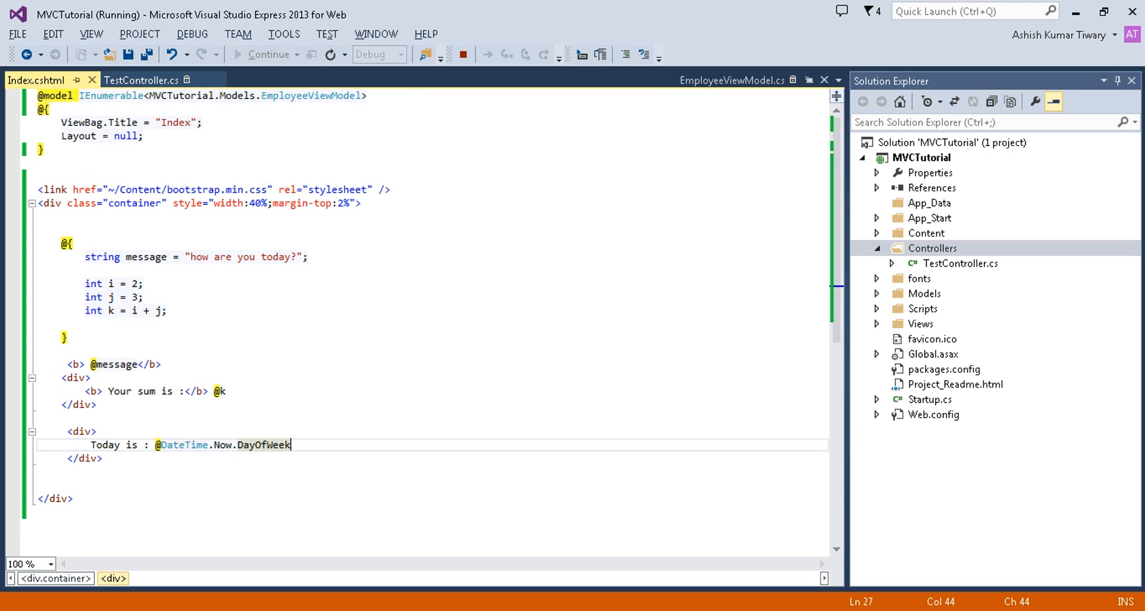
- Add a blank line after the closing tag of the Today div
click(268, 54)
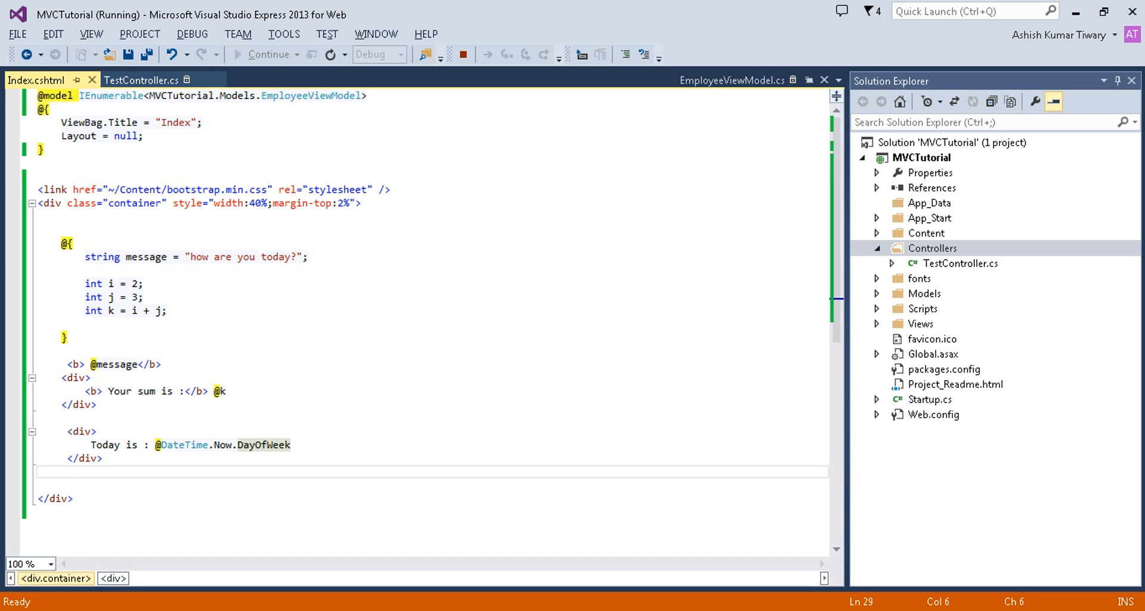
key(Return)
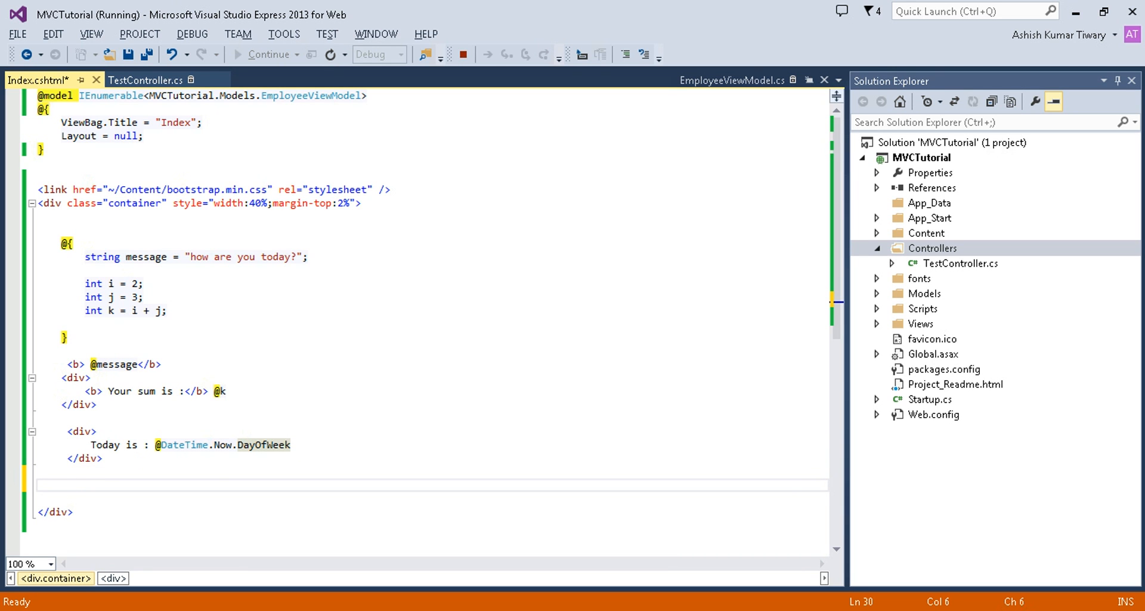
text(@)
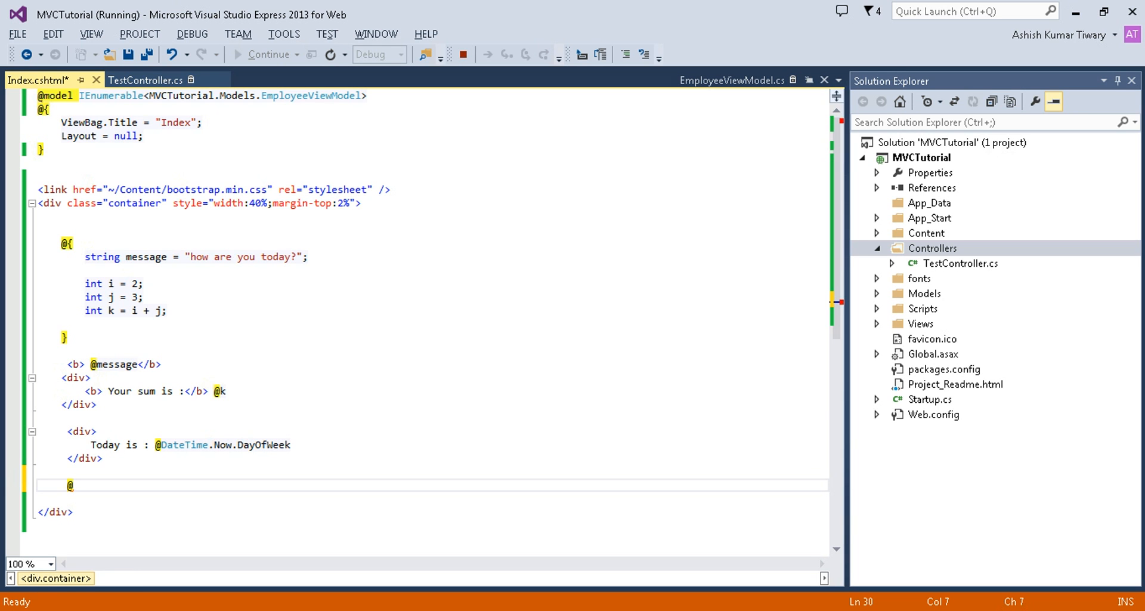
text({})
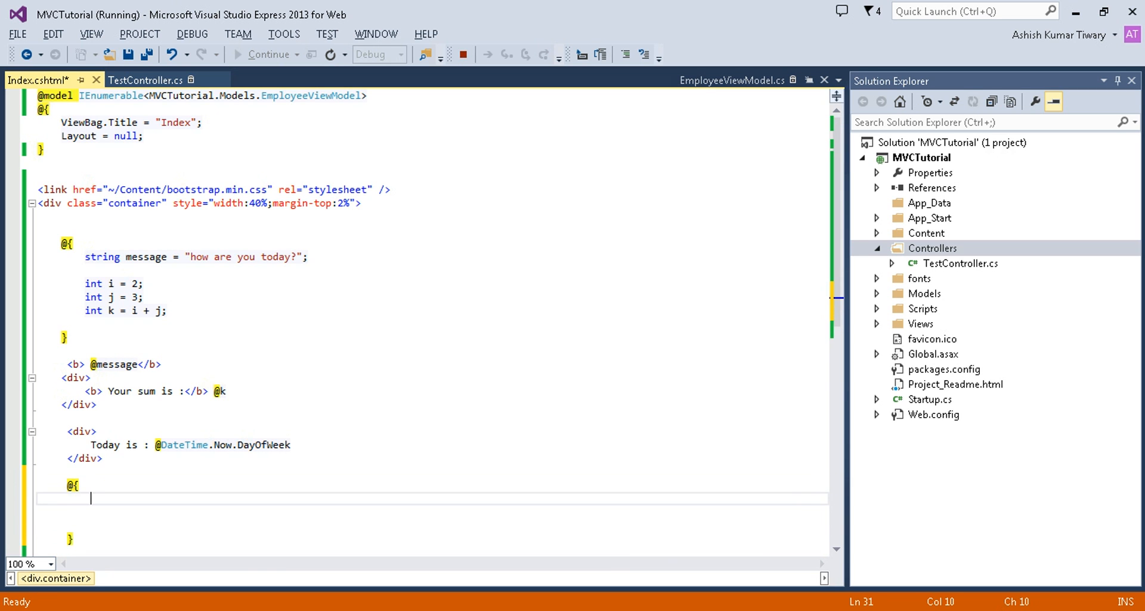
text(for()
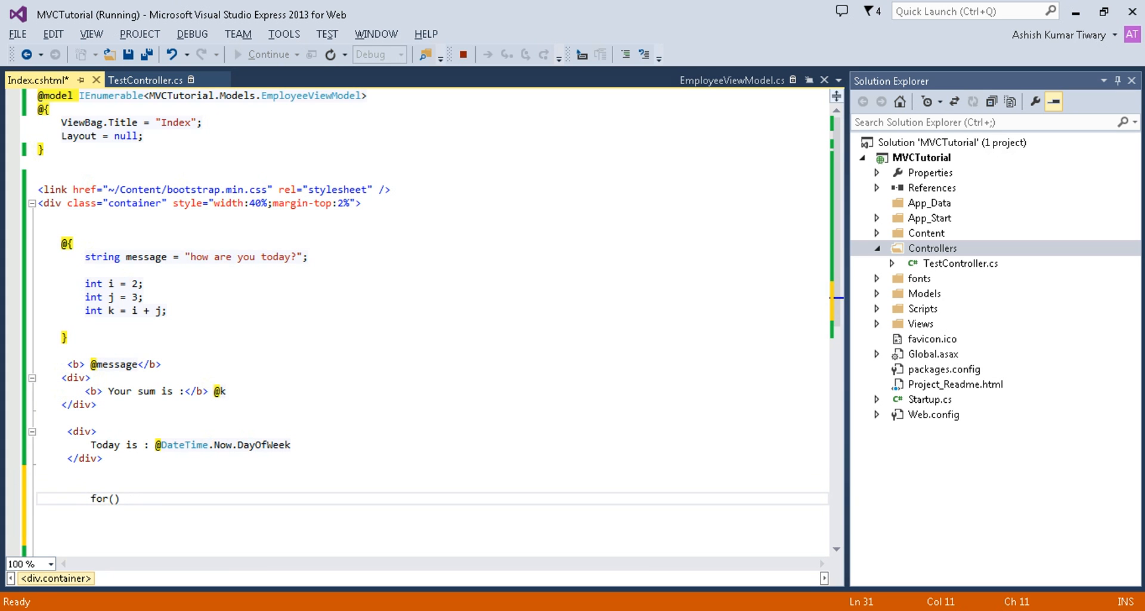
text(@)
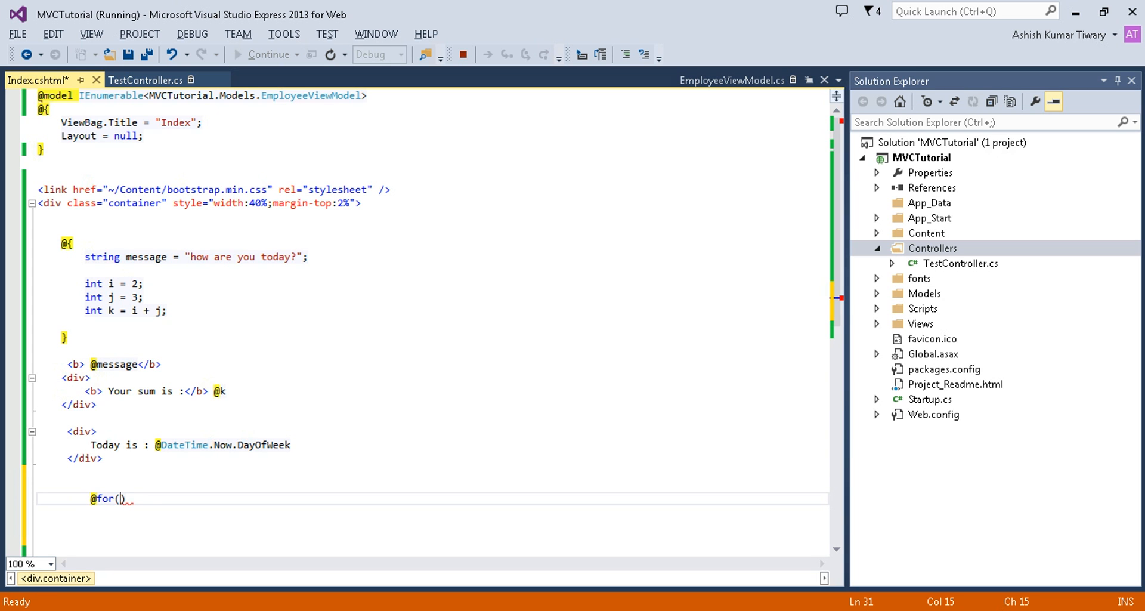
text(var)
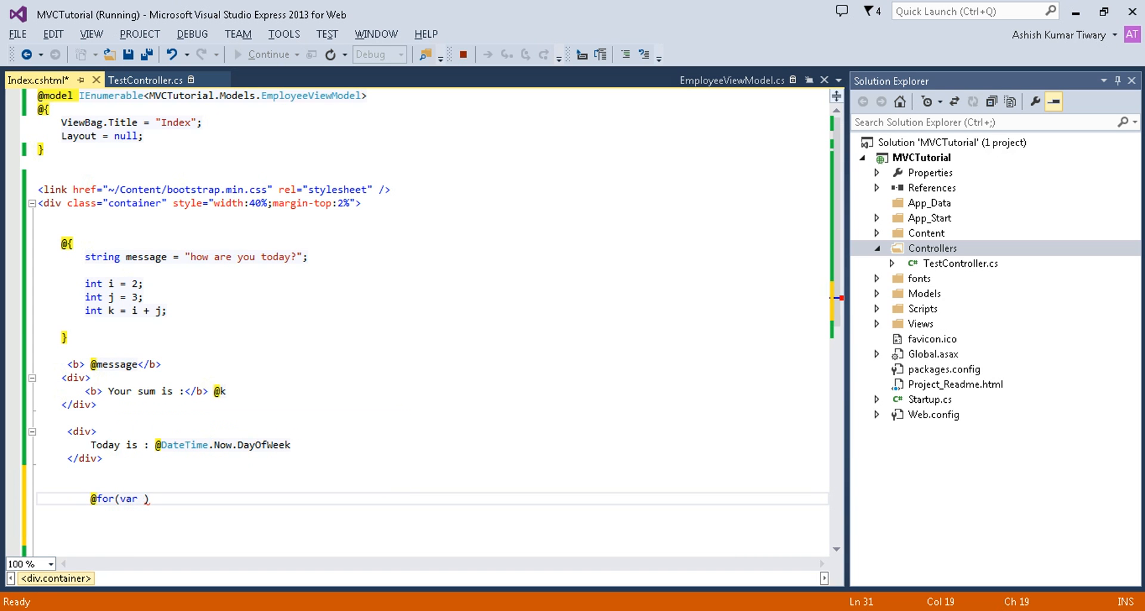
text(i)
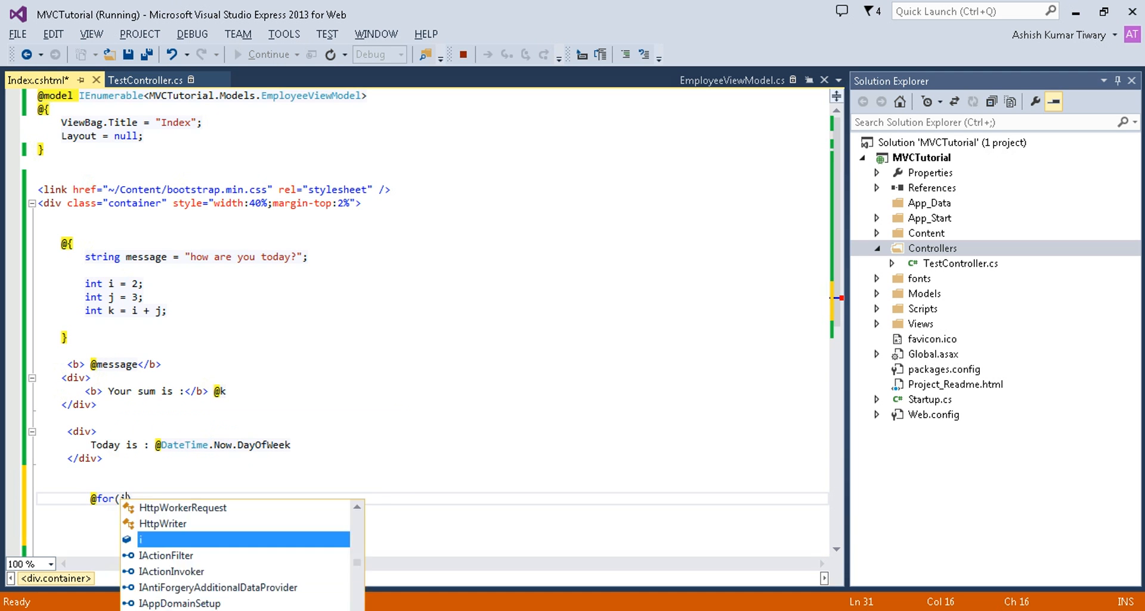
text(int)
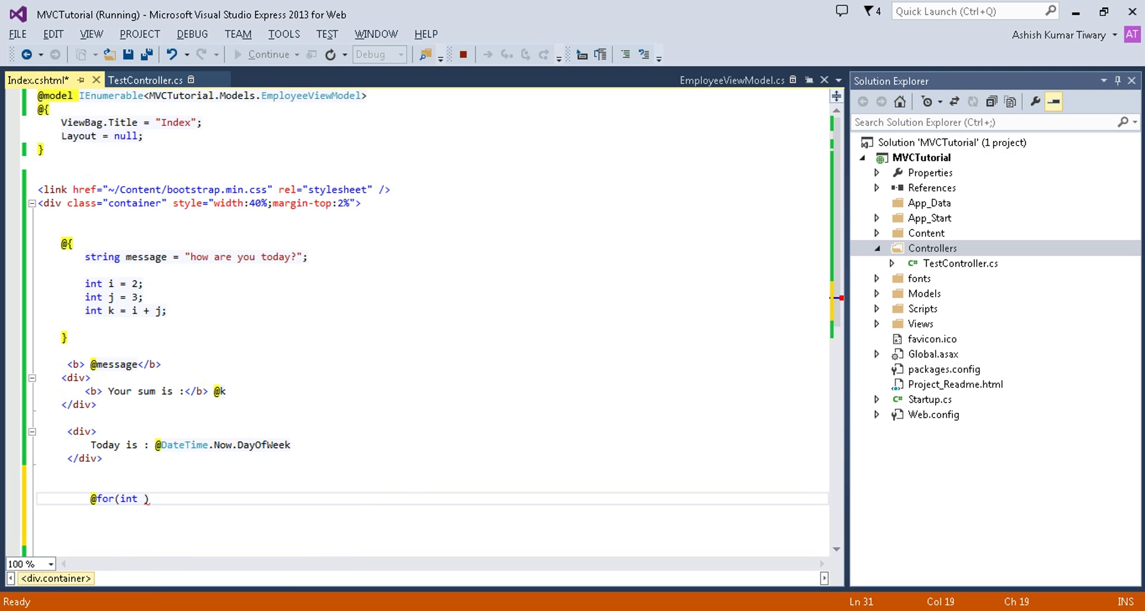
text(i=)
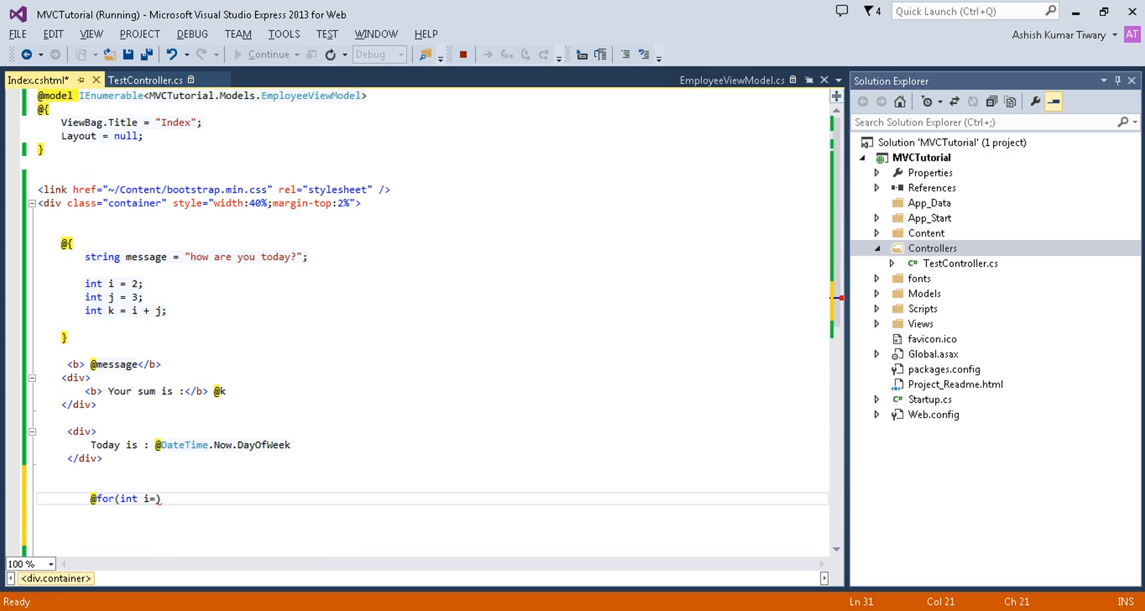
text(0;)
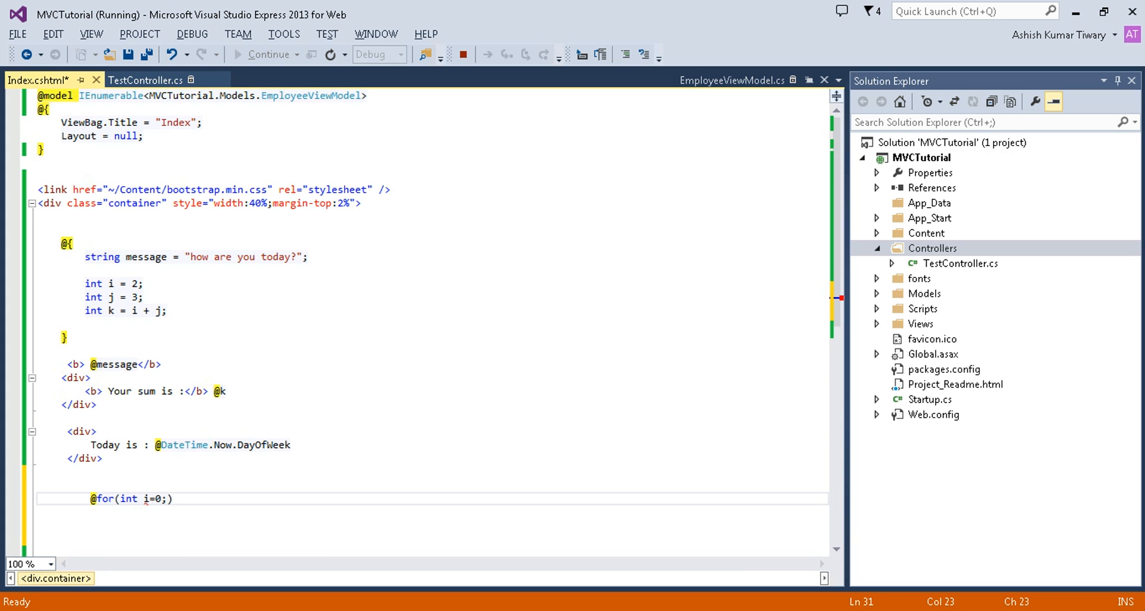
text(i<10)
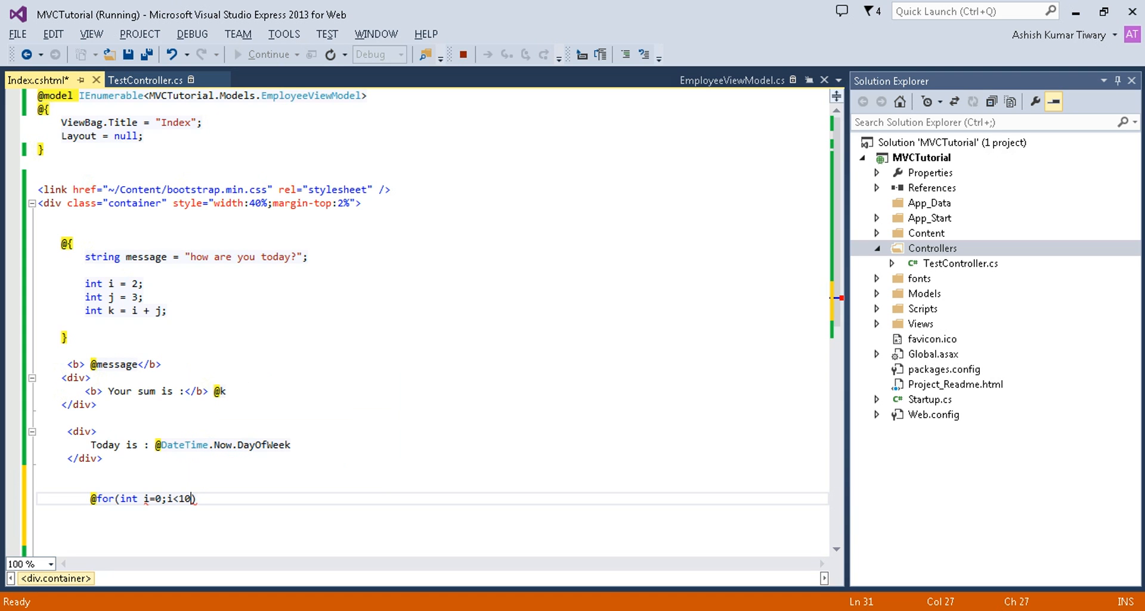
text(i+)
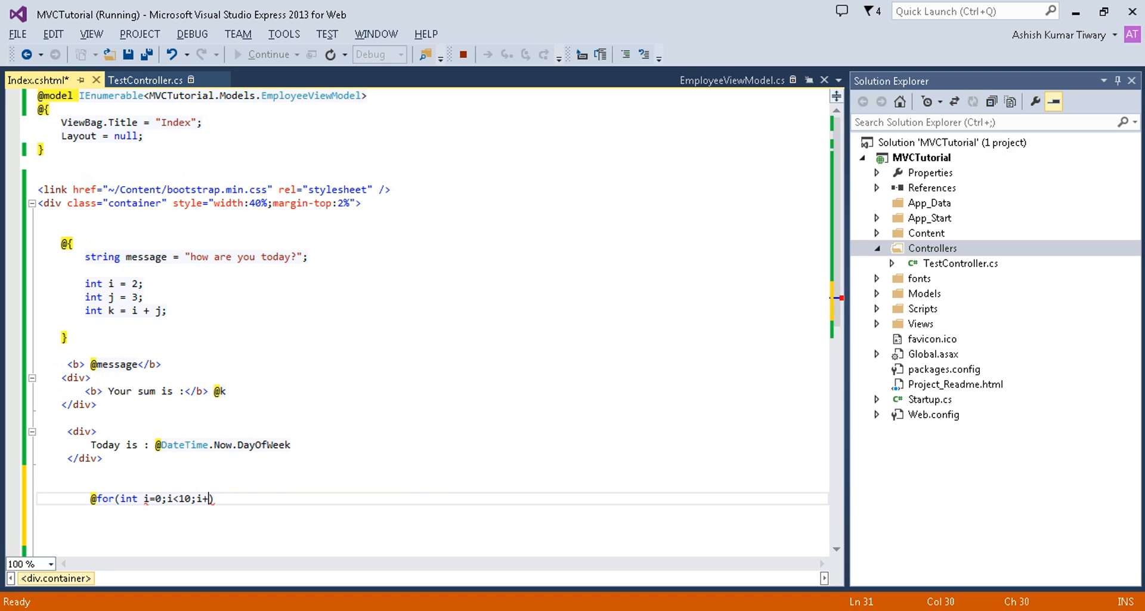
text(+))
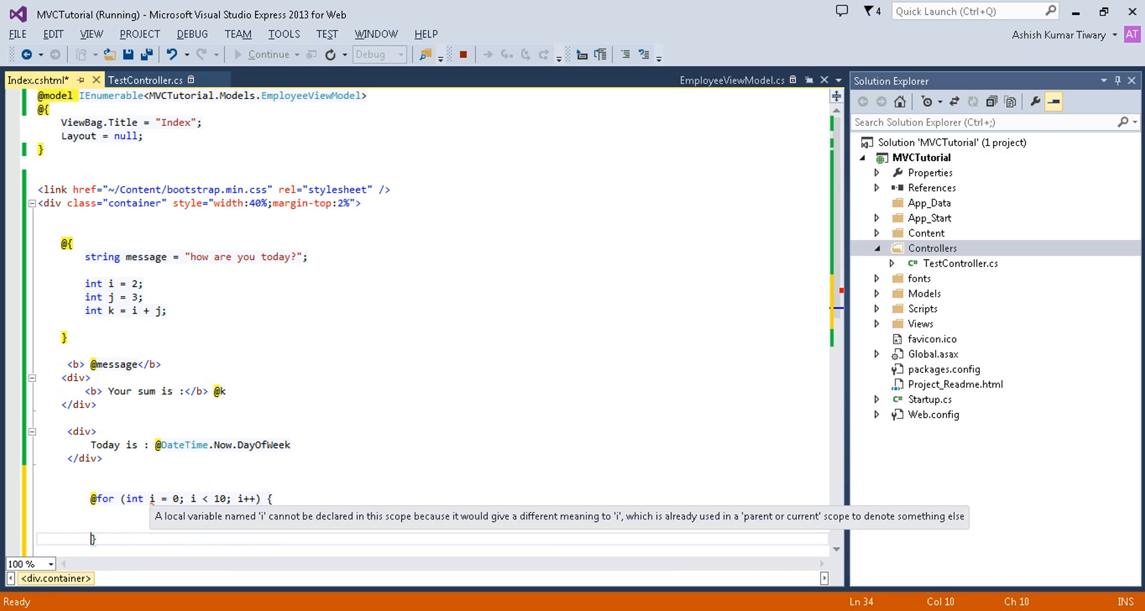
- Rename the loop variable from i to num in the loop header
key(Backspace)
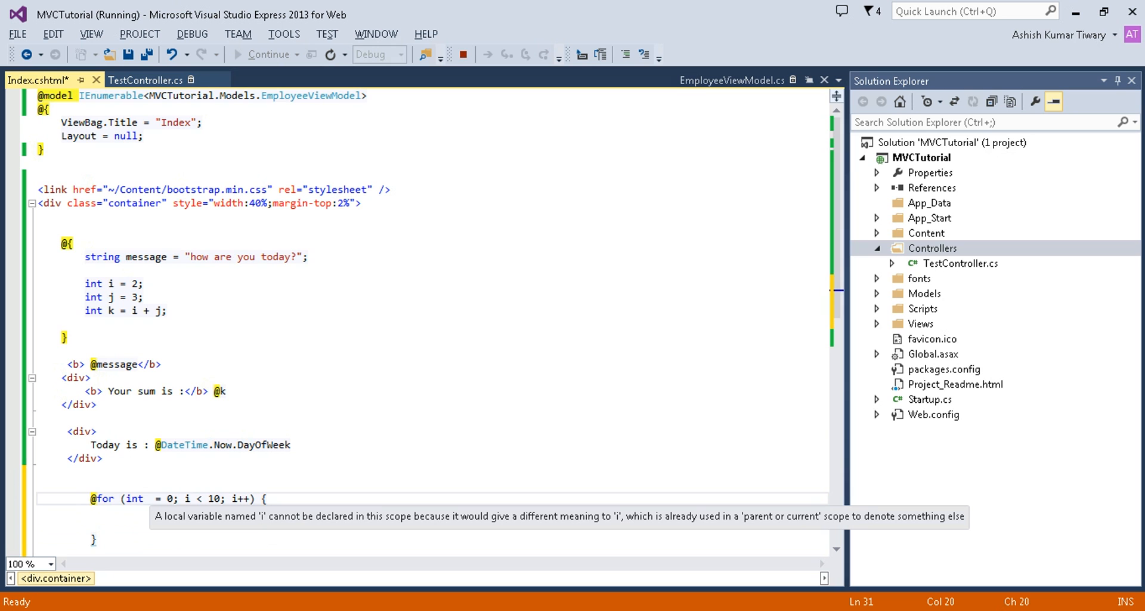
text(n)
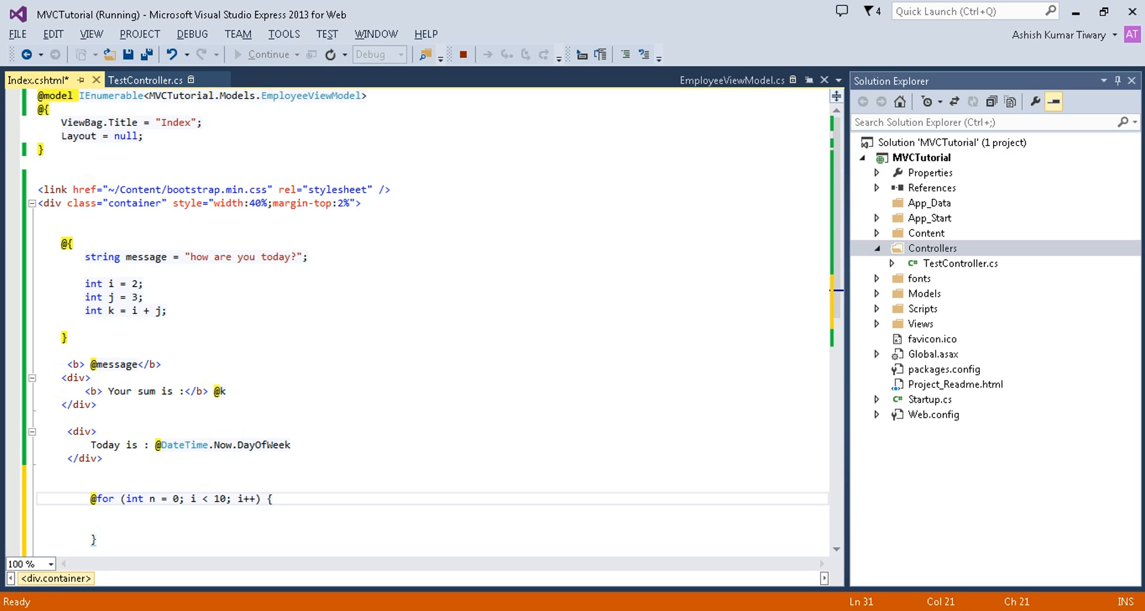
text(um)
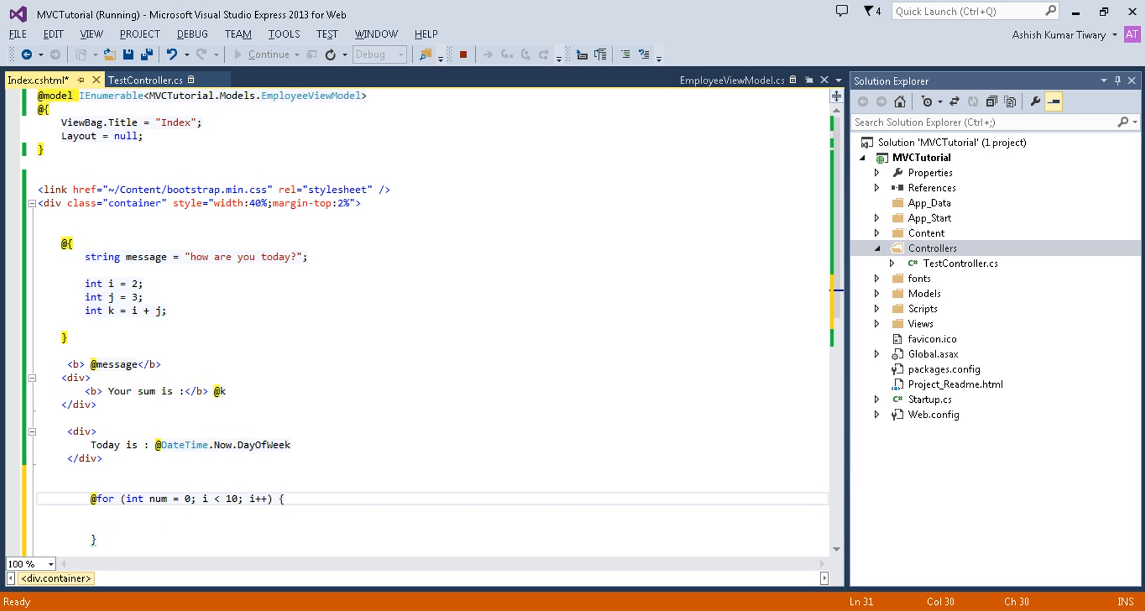
text(num)
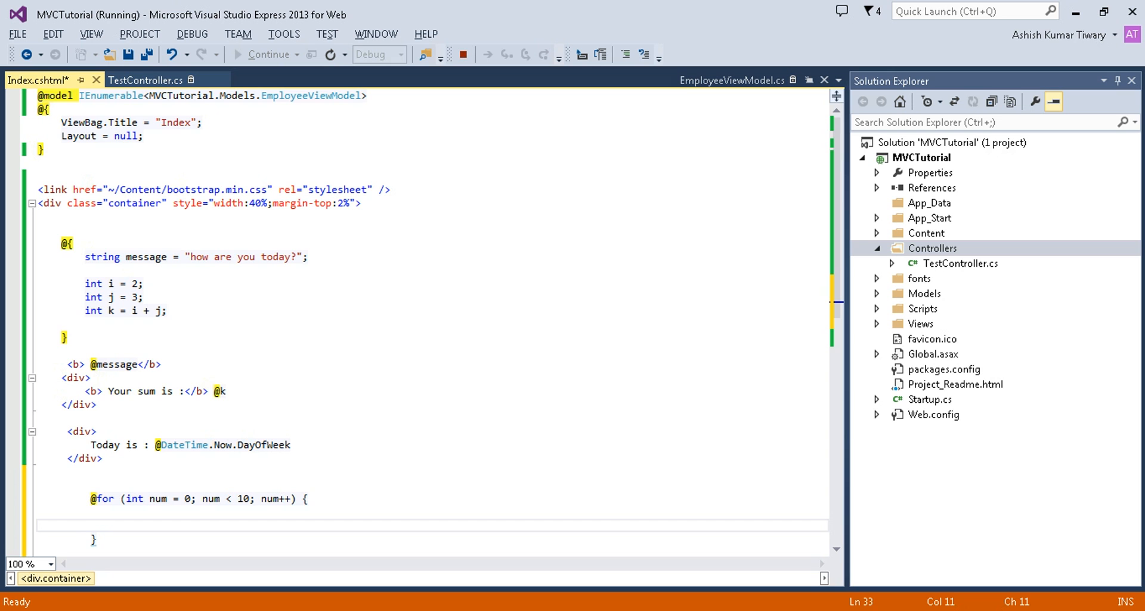
click(95, 524)
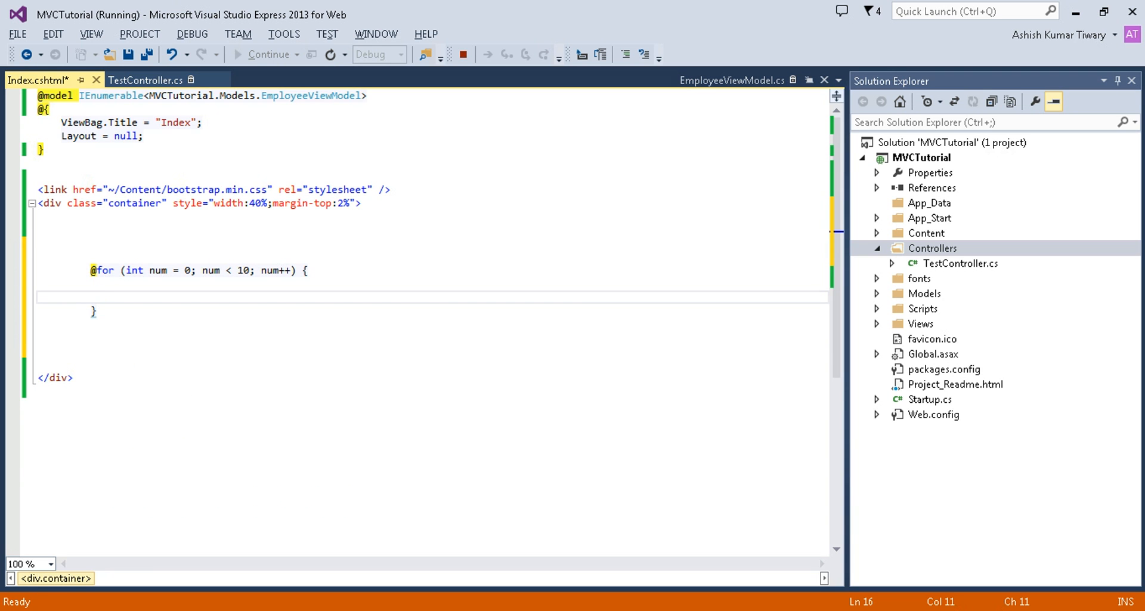
text(<div>)
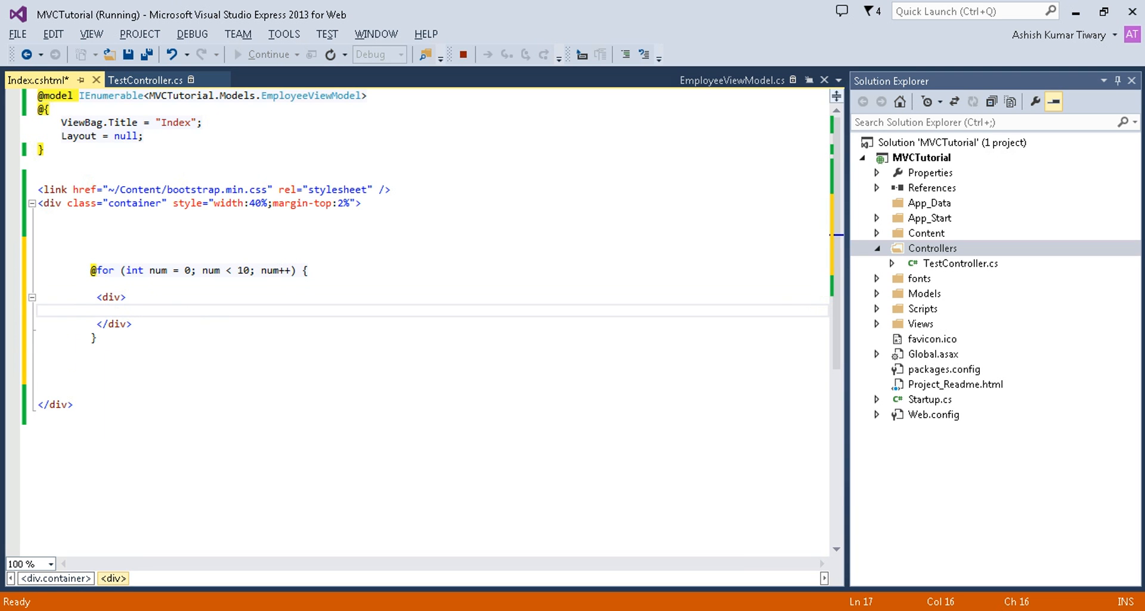
text(the)
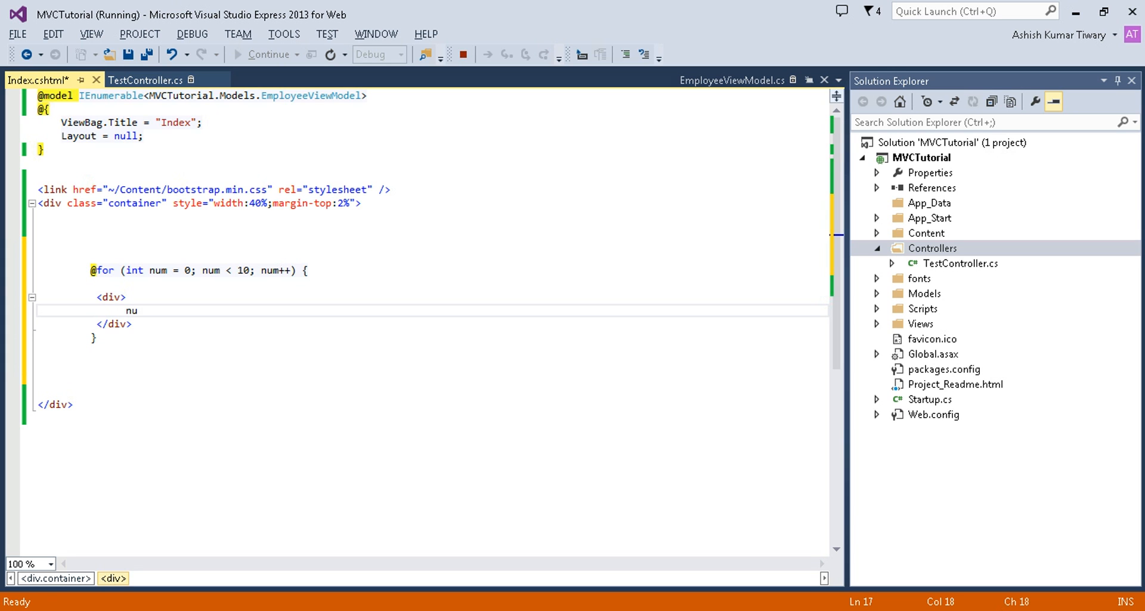
text(mber is :)
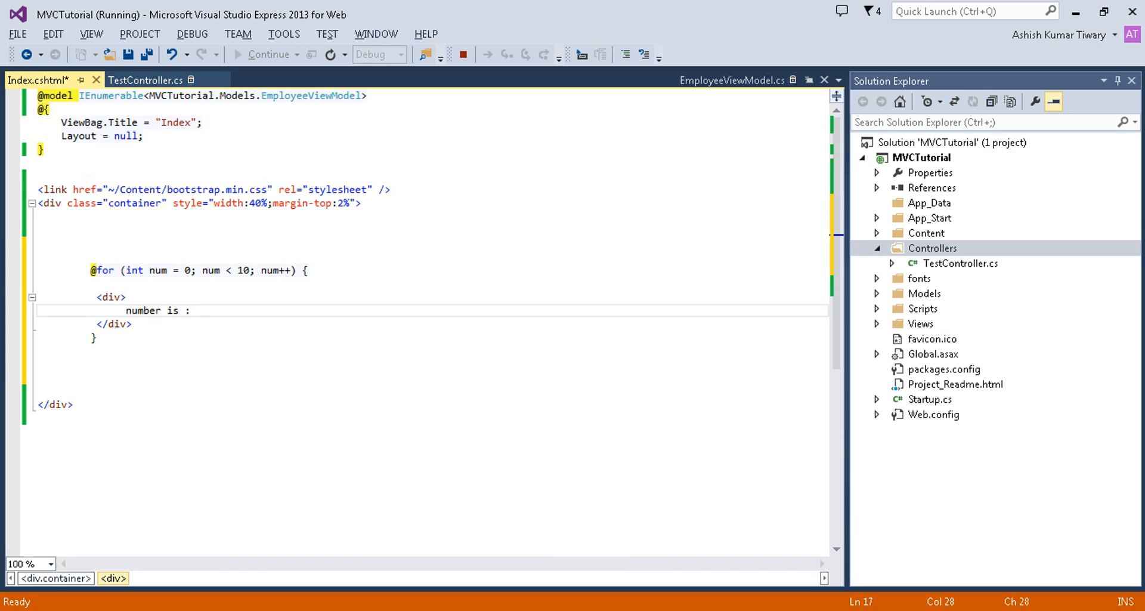
double_click(156, 269)
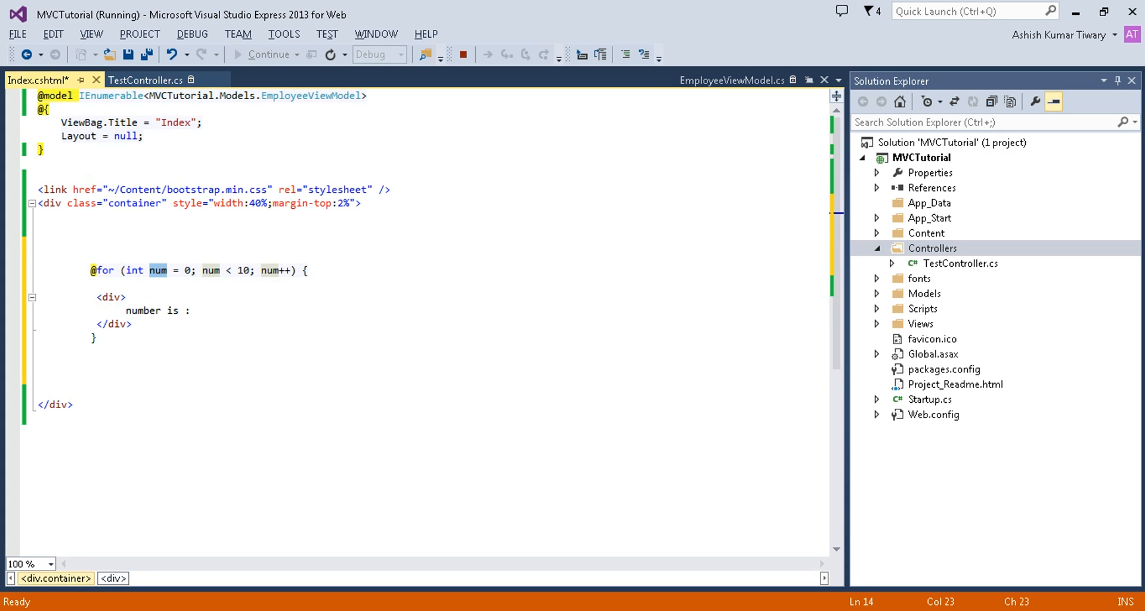
text(num)
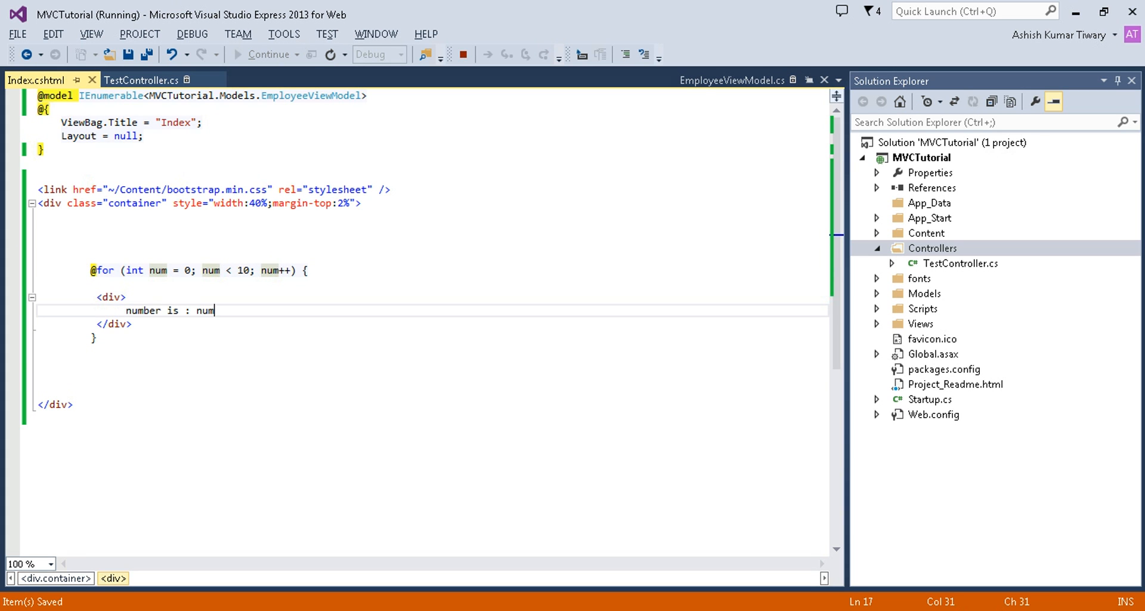
text(;)
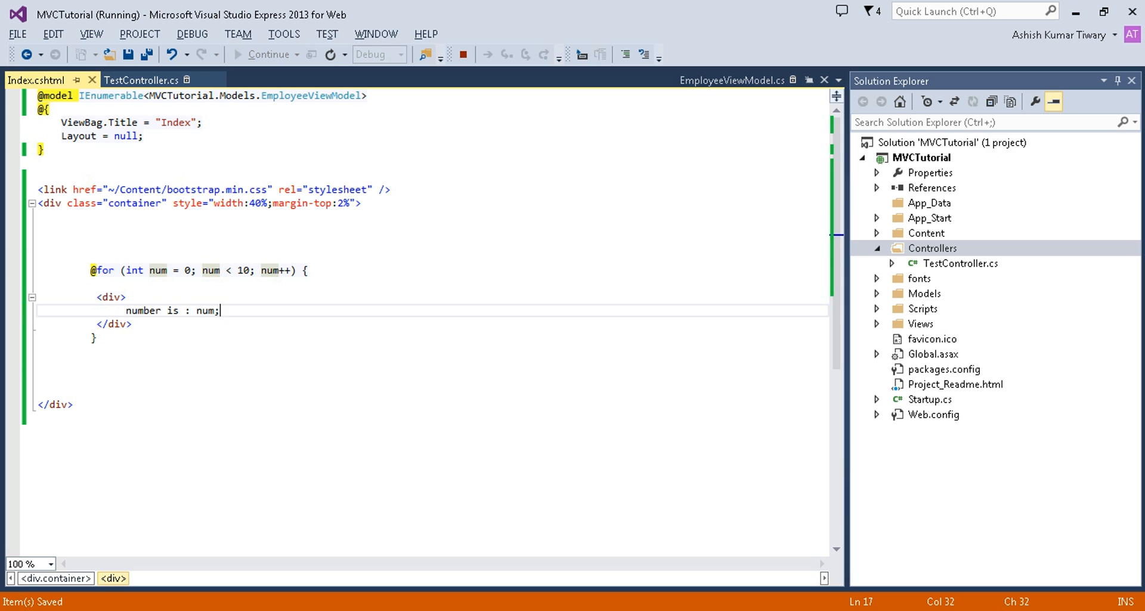
key(Backspace)
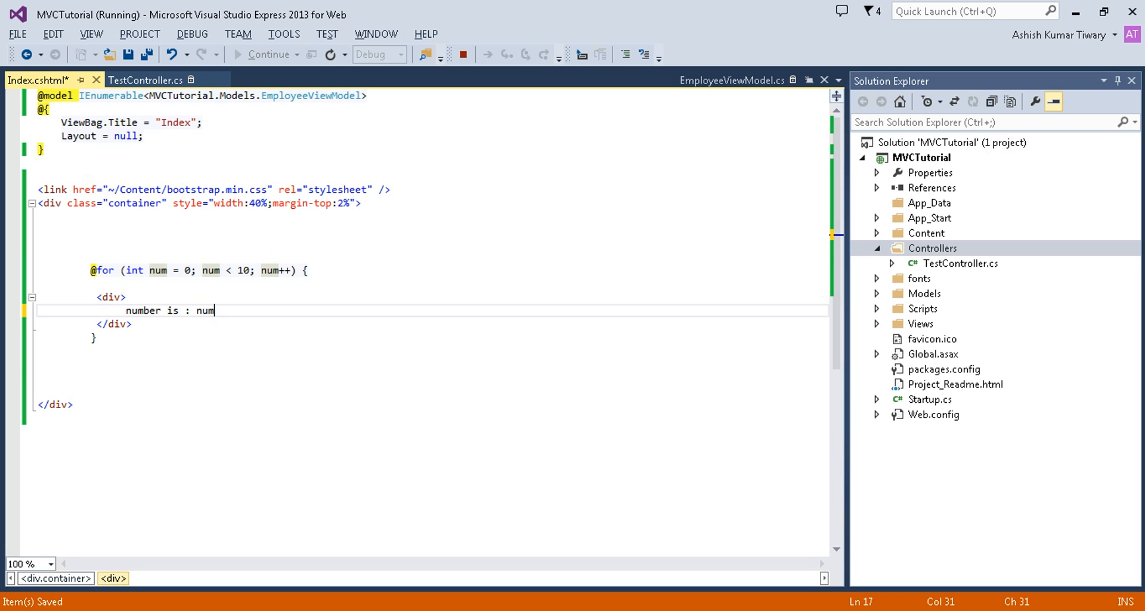
text(@)
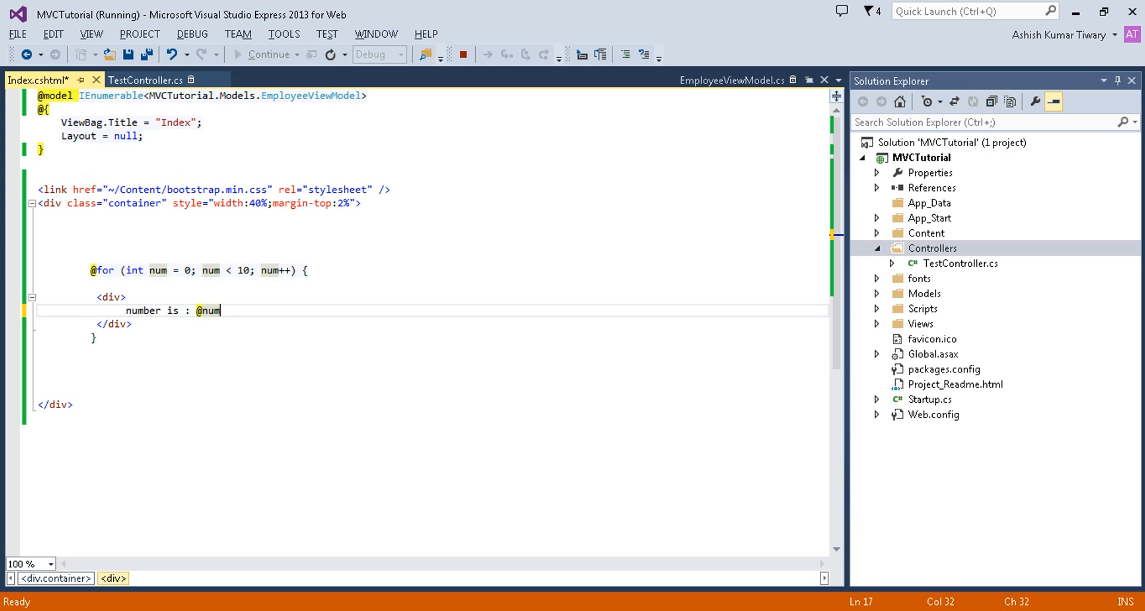
text(at @)
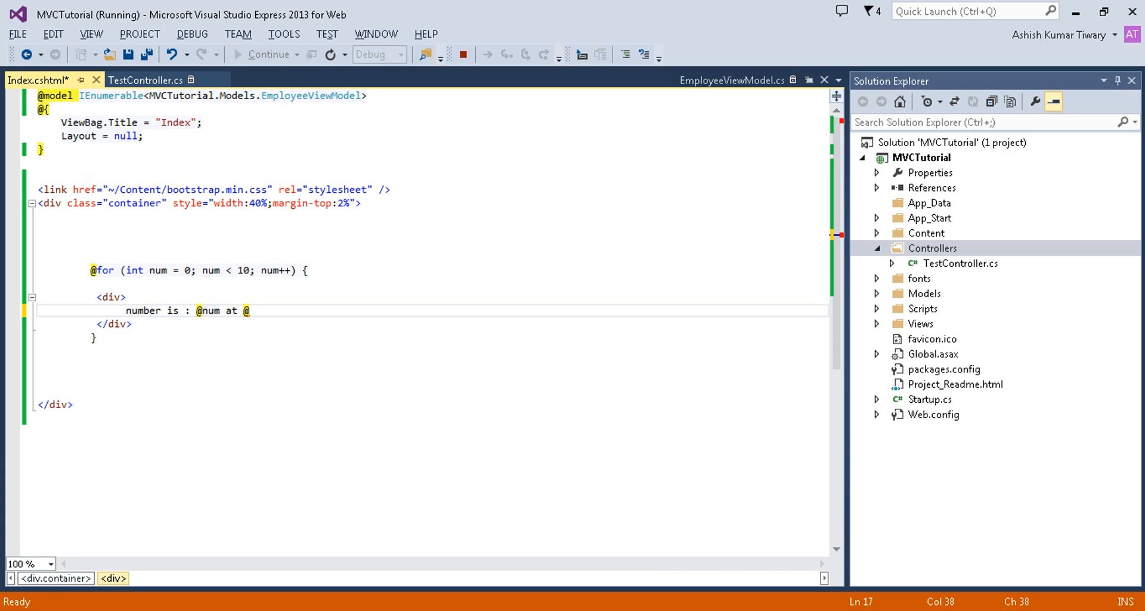
text(DateTime)
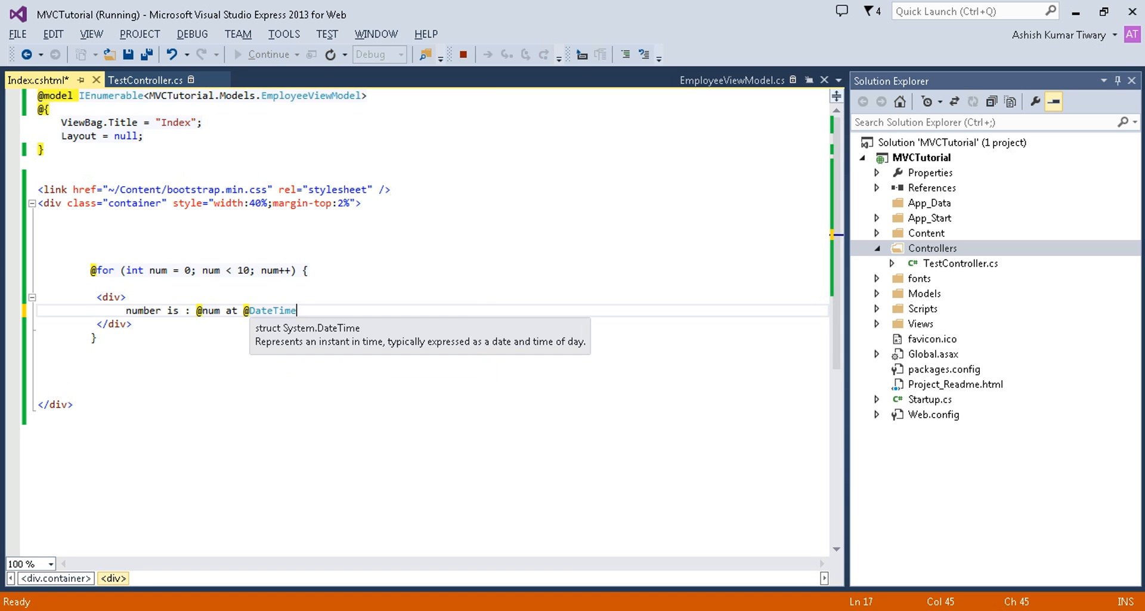
text(.Now)
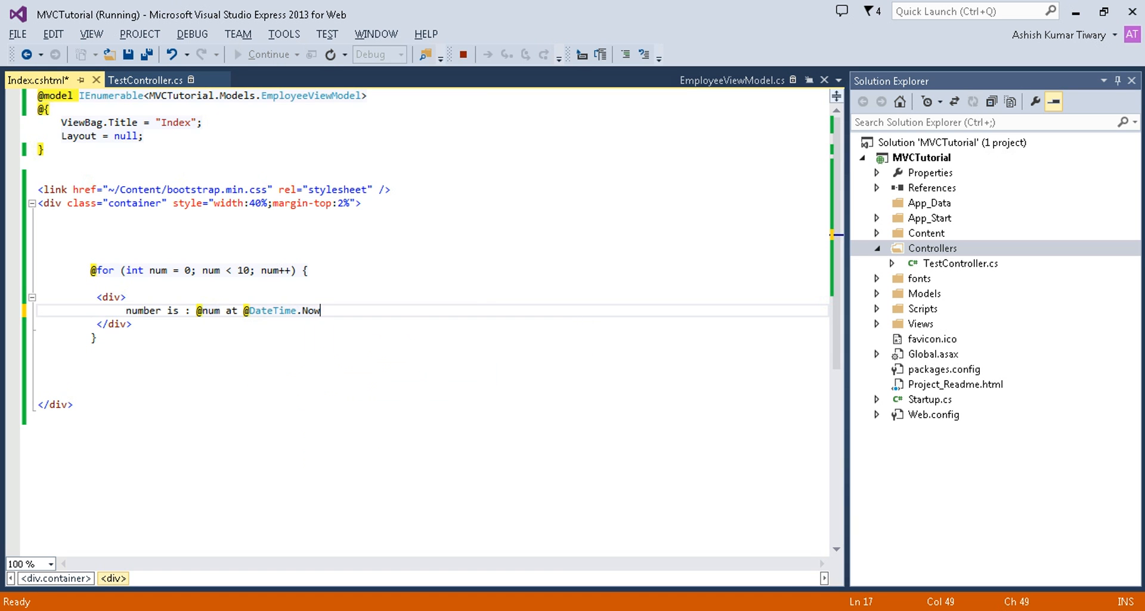
text(.)
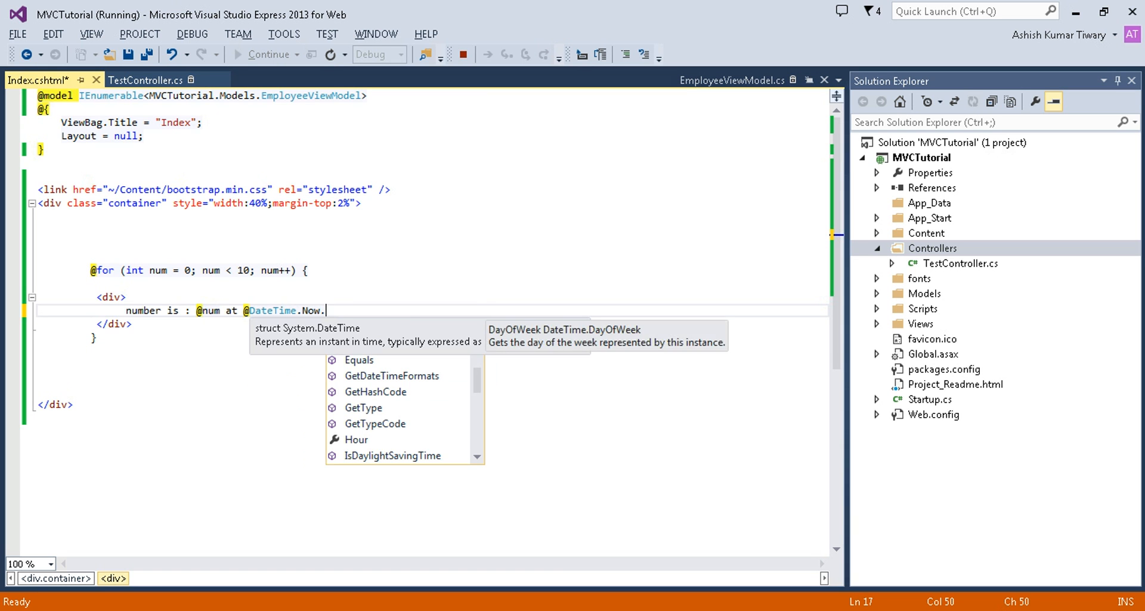
text(t)
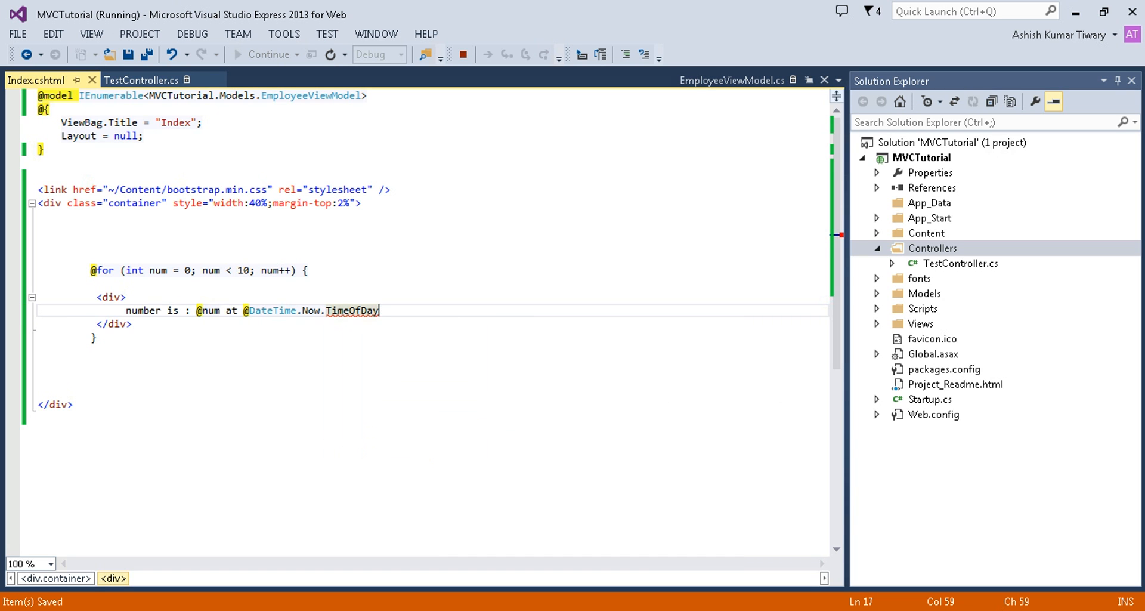
key(Backspace)
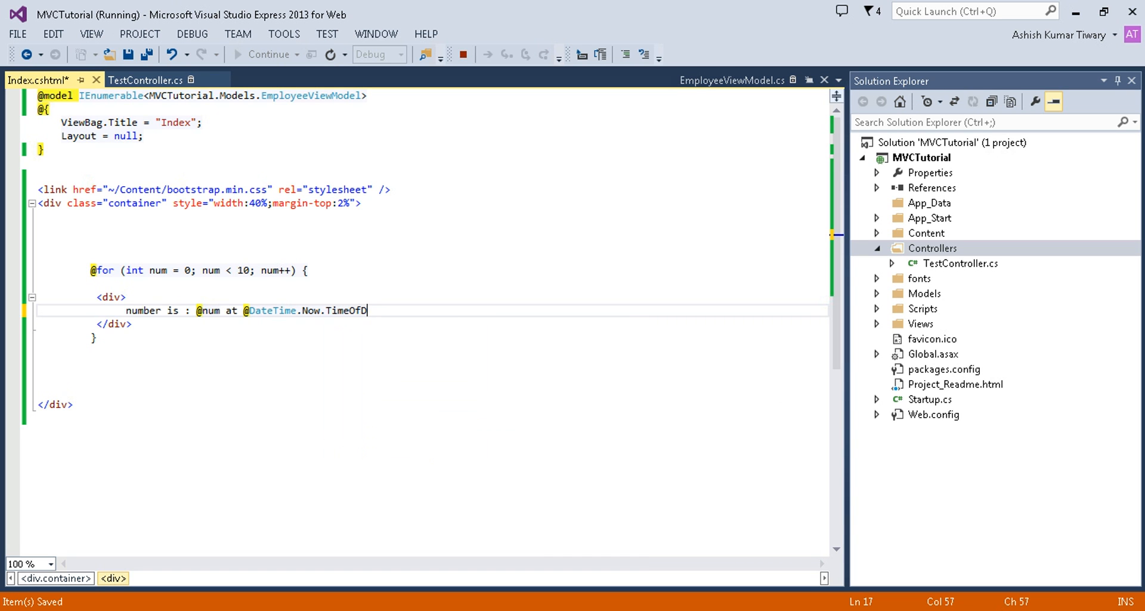
key(BackSpace)
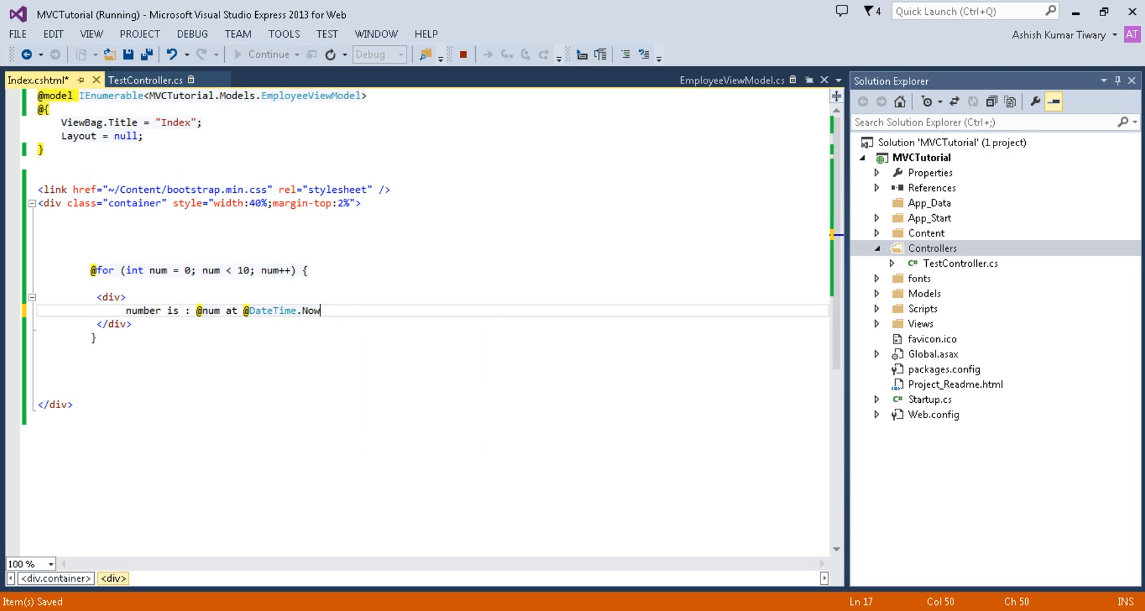
text(m)
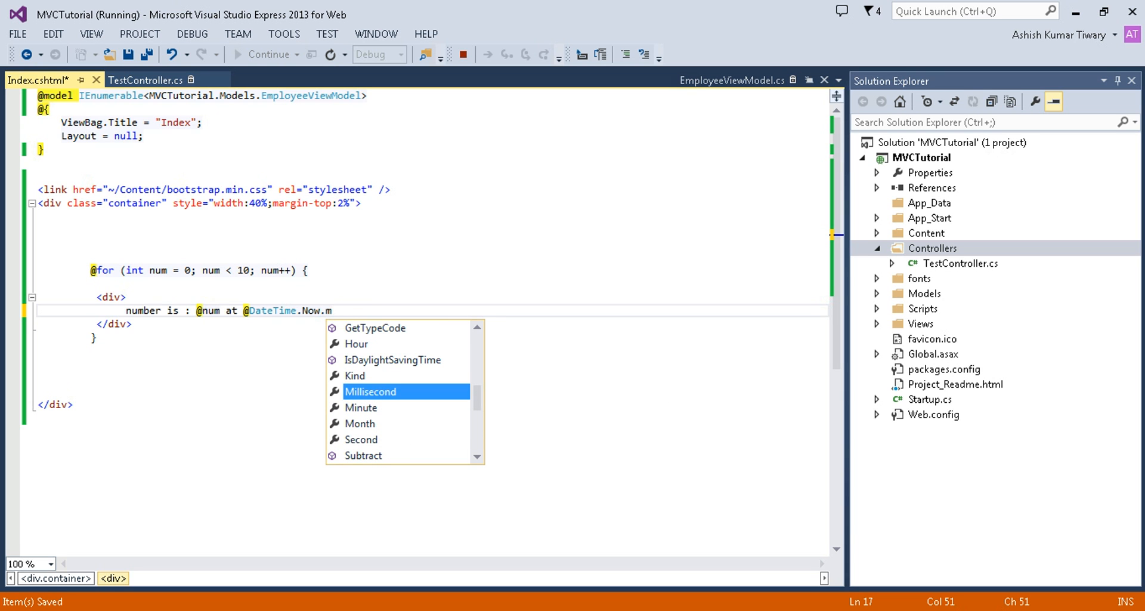
text(s)
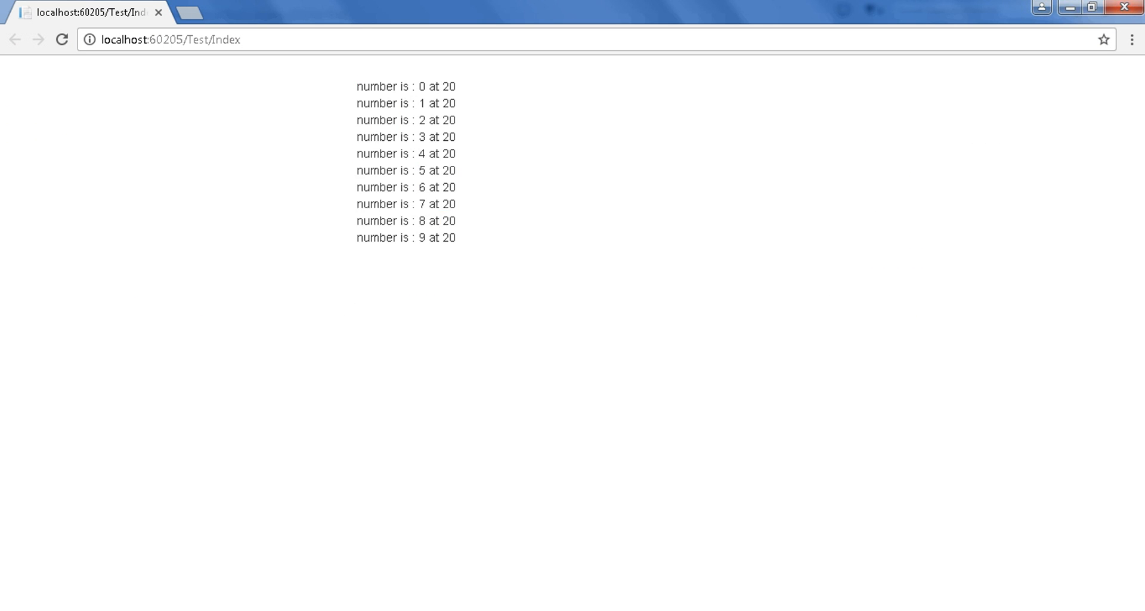
- Check the Chrome Test/Index output: 'number is : 0' through 9, each 'at 20'
double_click(448, 86)
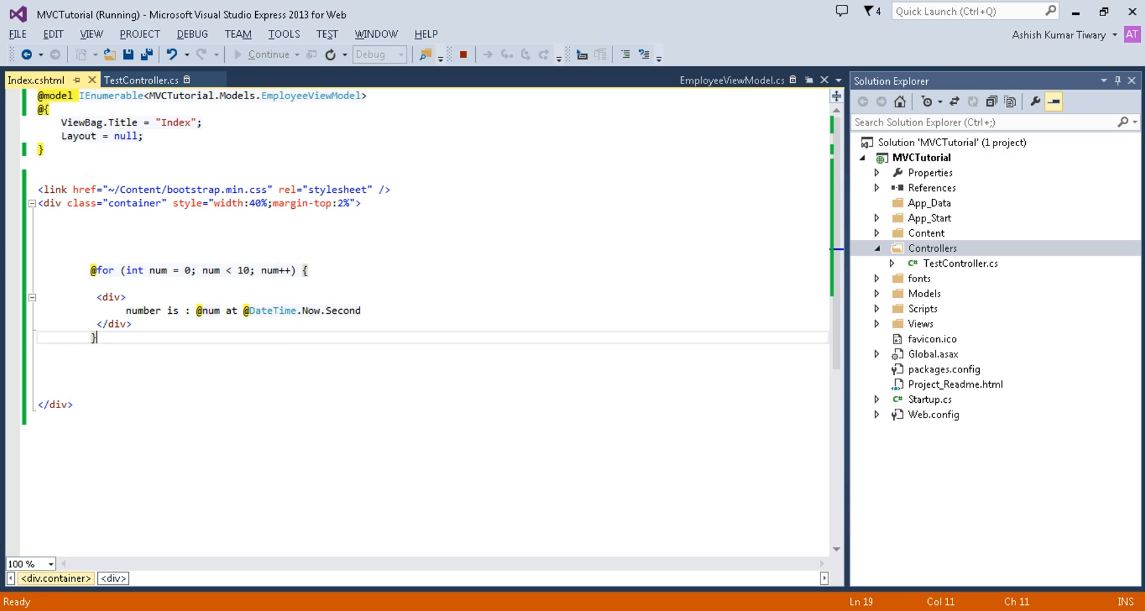
drag(95, 337, 90, 269)
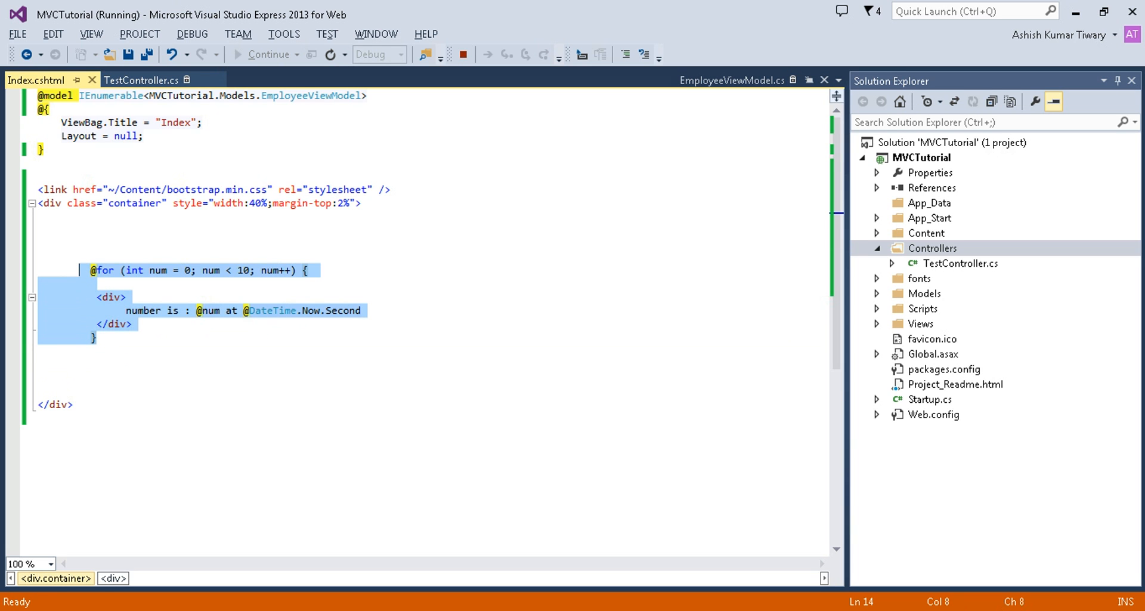
key(Delete)
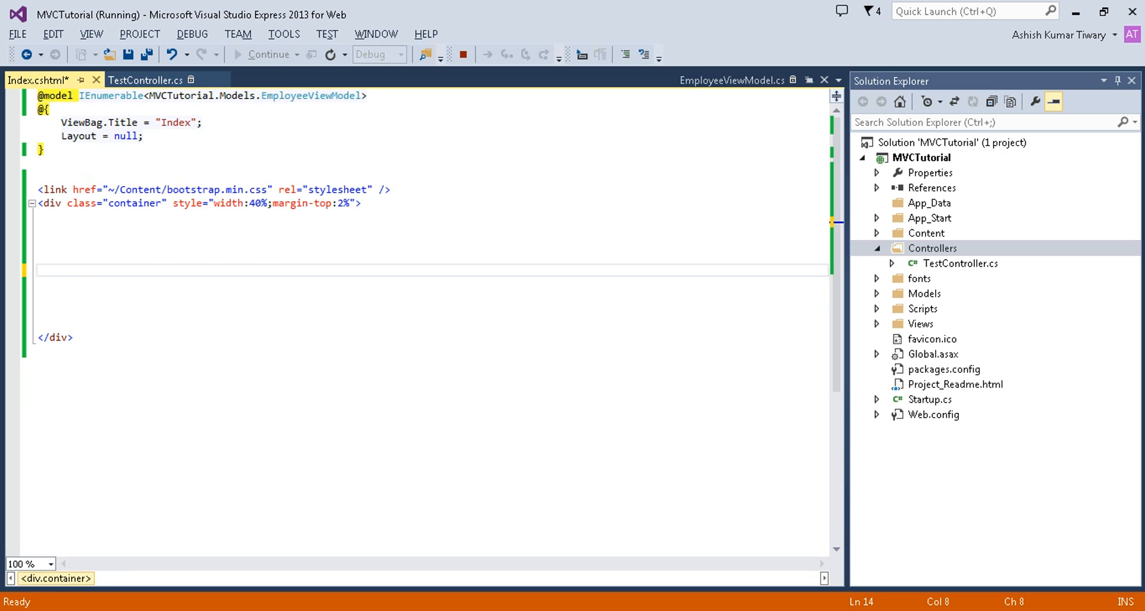
text(@)
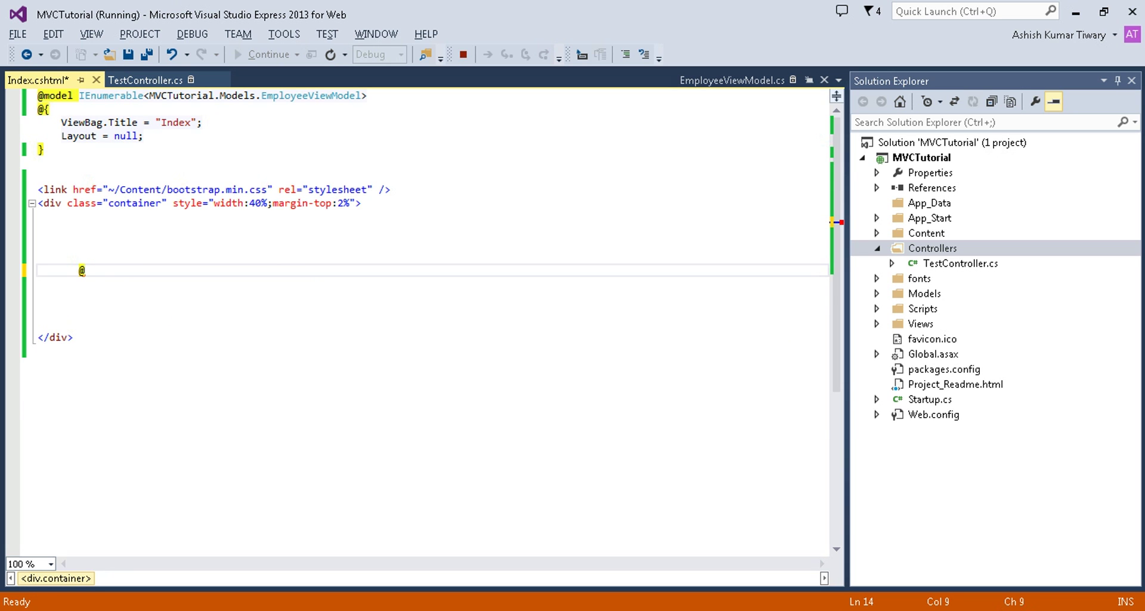
text(if())
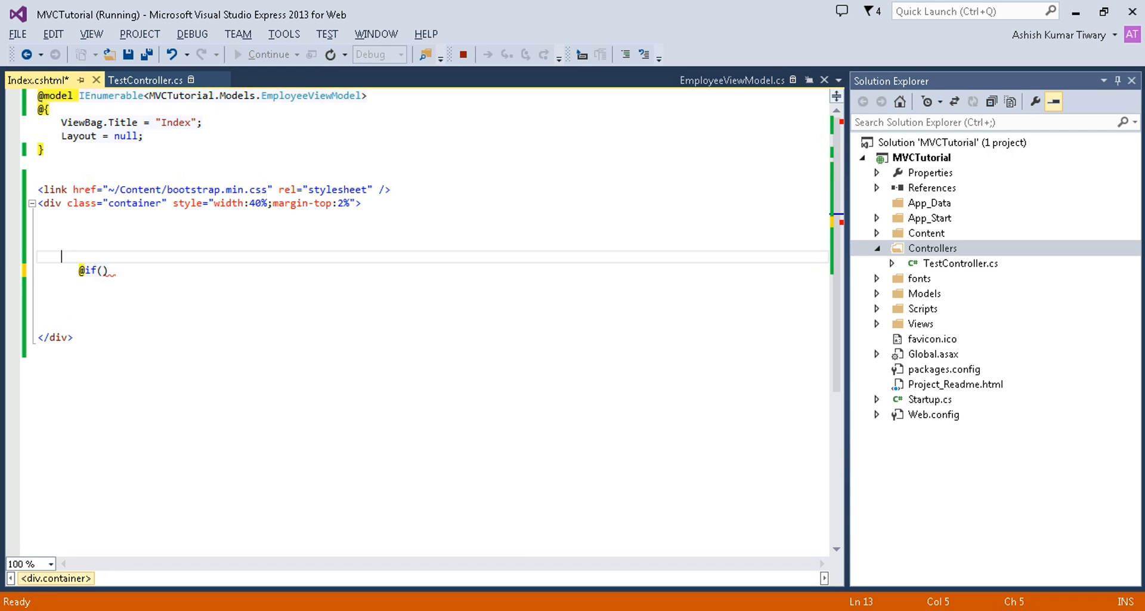
text(@)
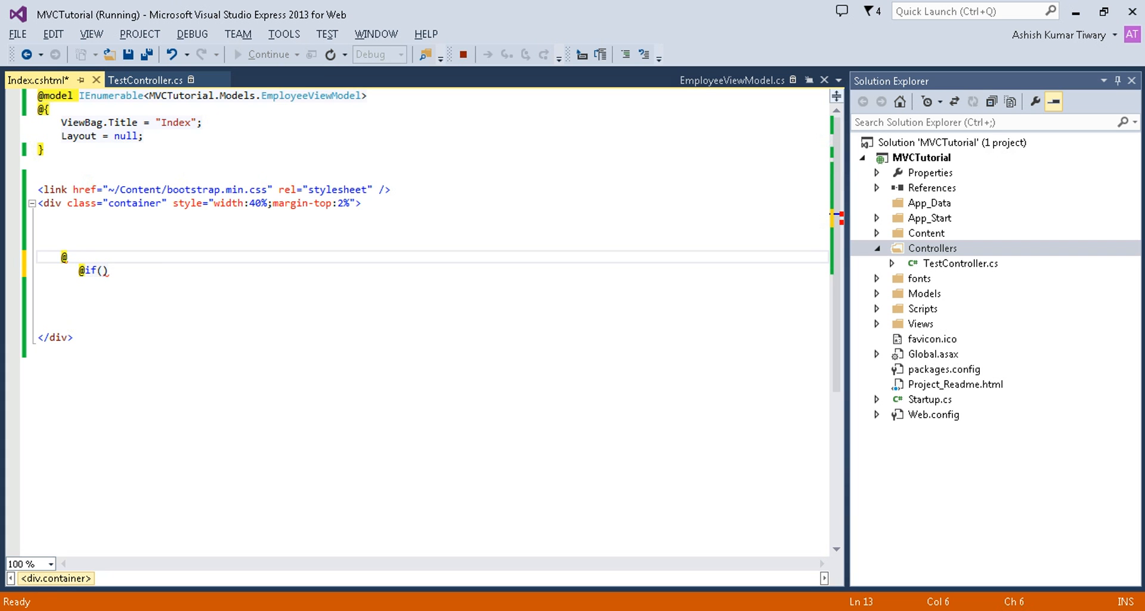
text({})
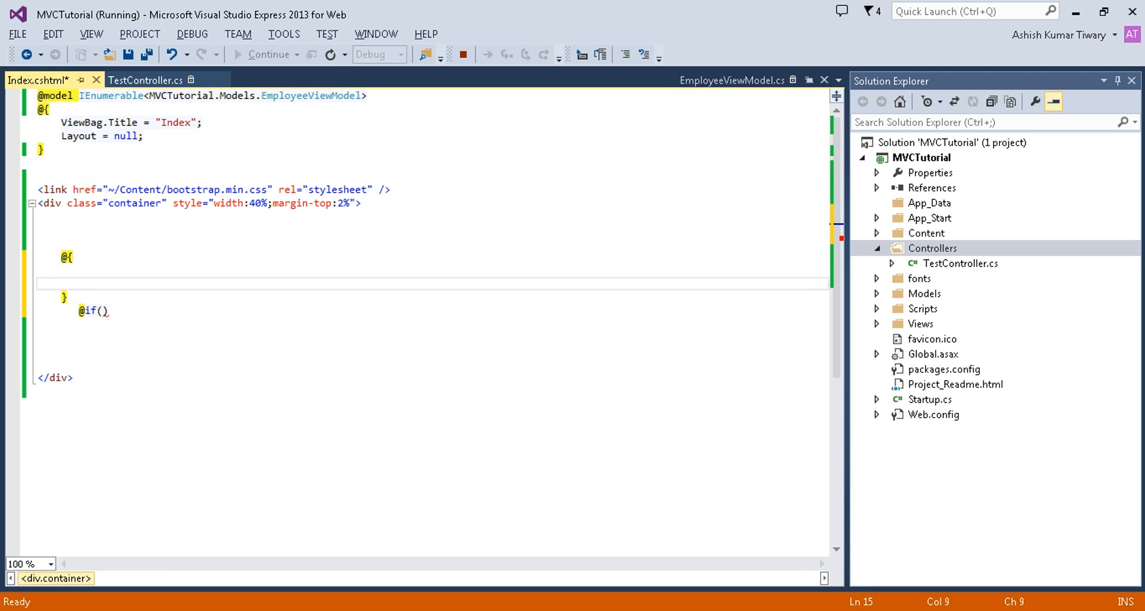
text(int i=)
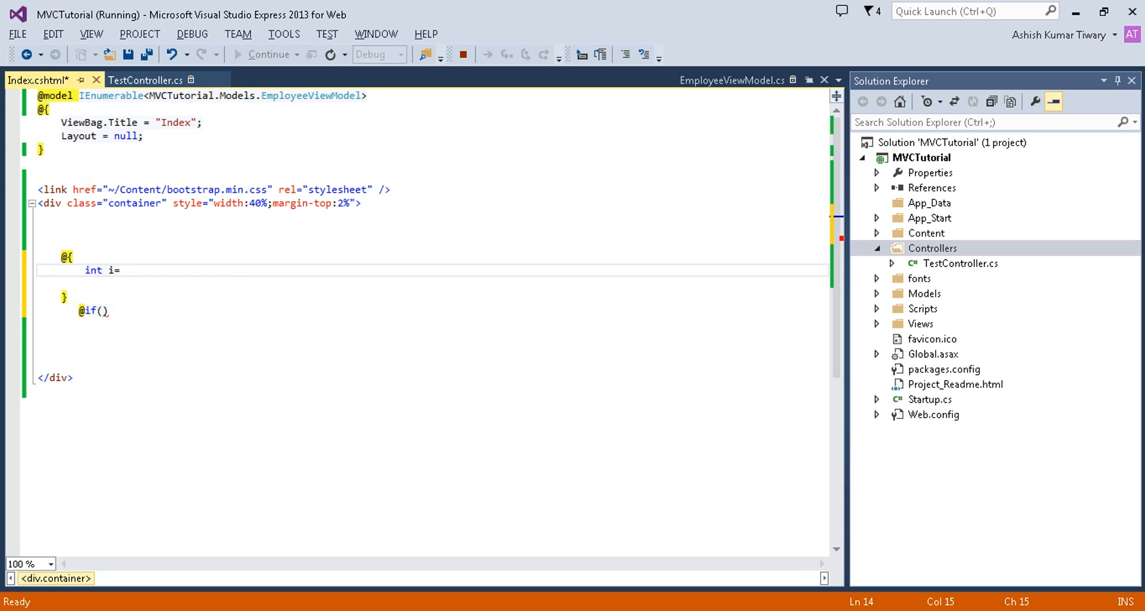
mouse_move(94, 270)
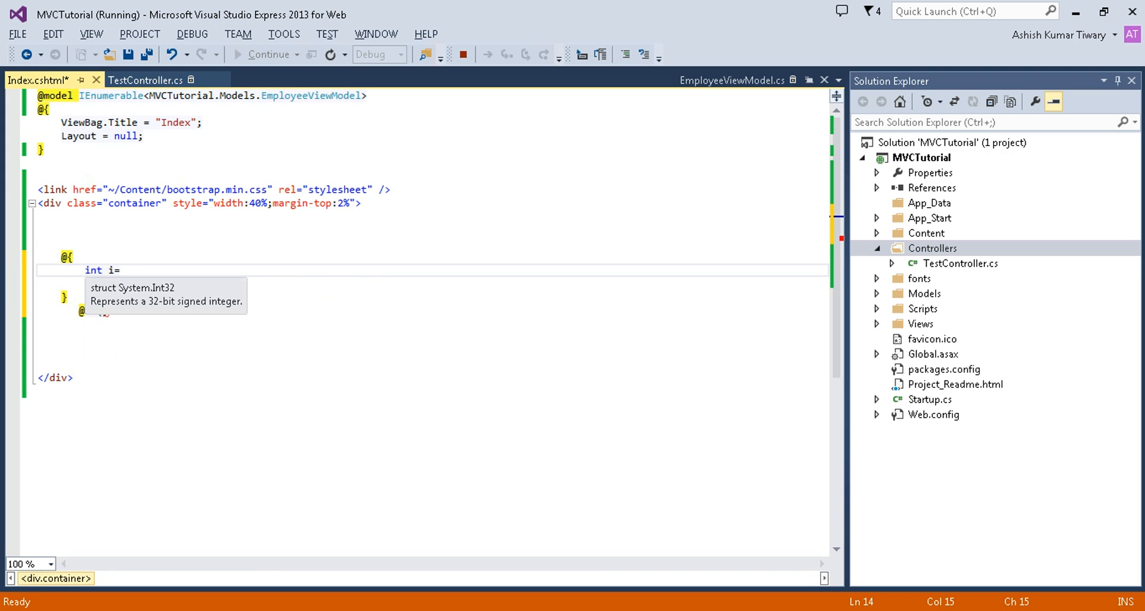
text(6;)
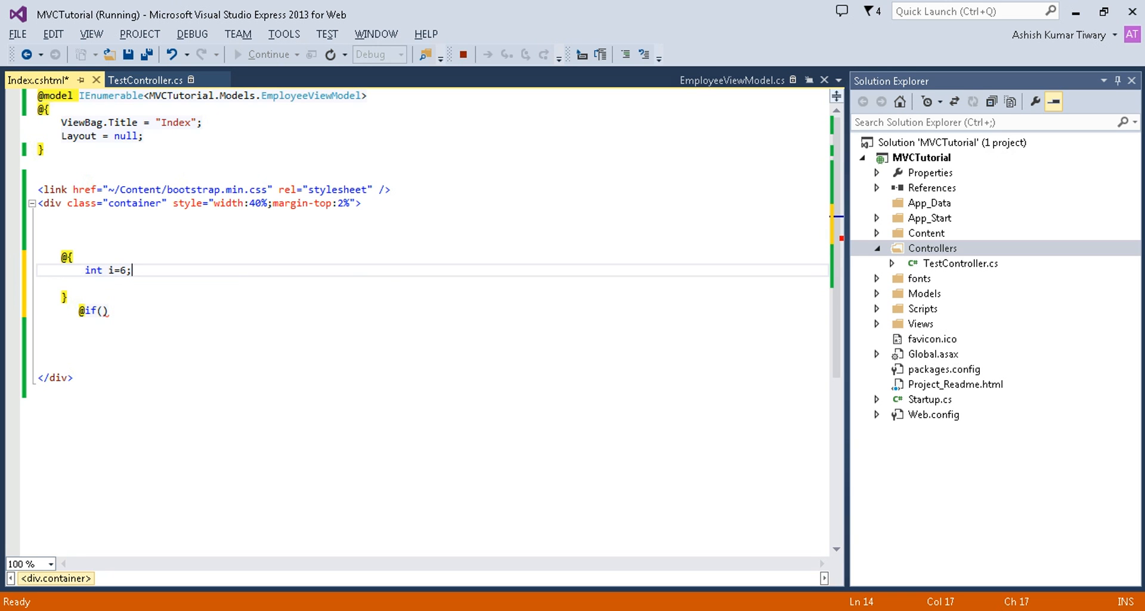
click(111, 310)
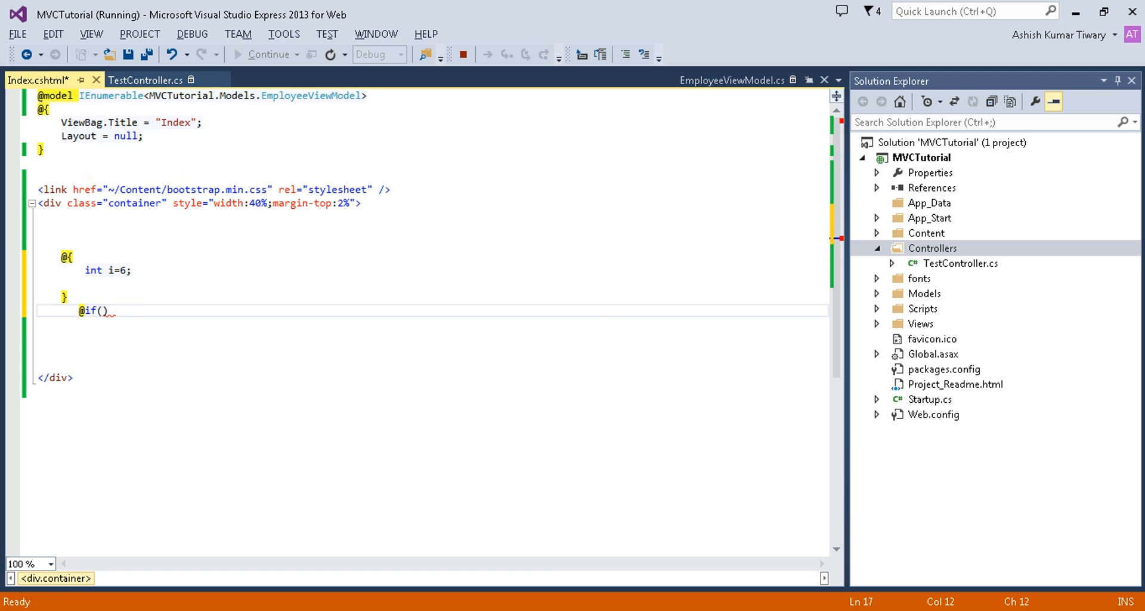
text(i)
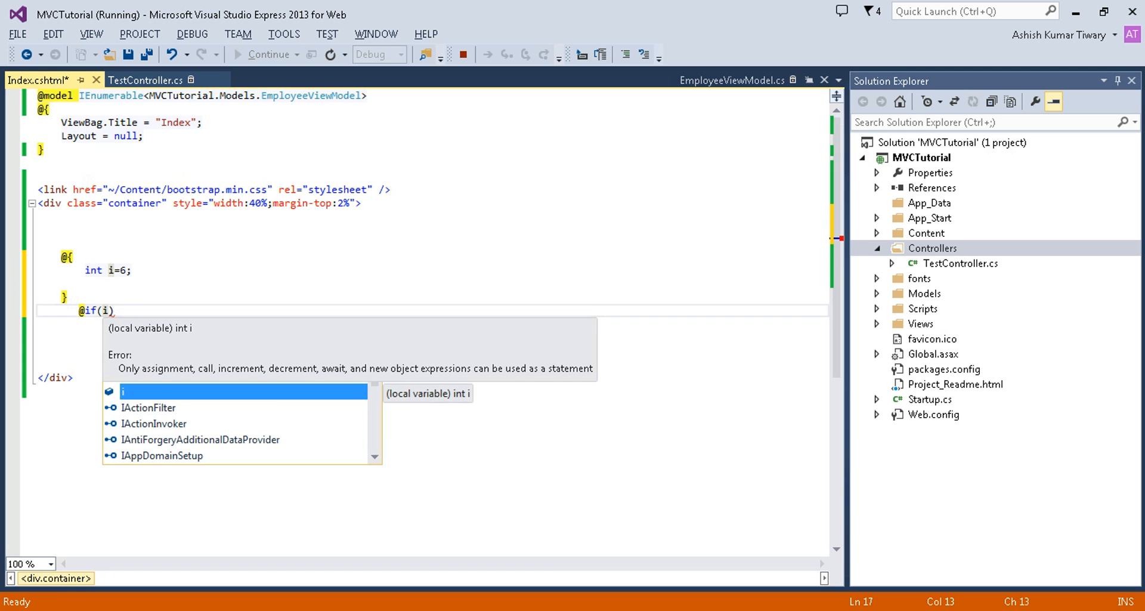
text(%2)
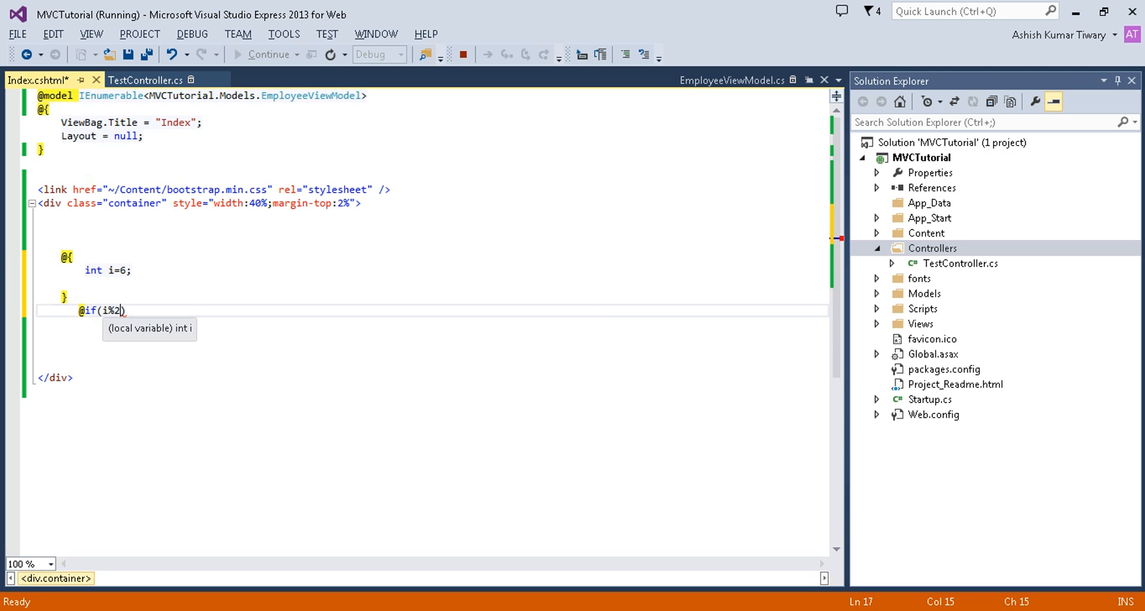
text(==0)
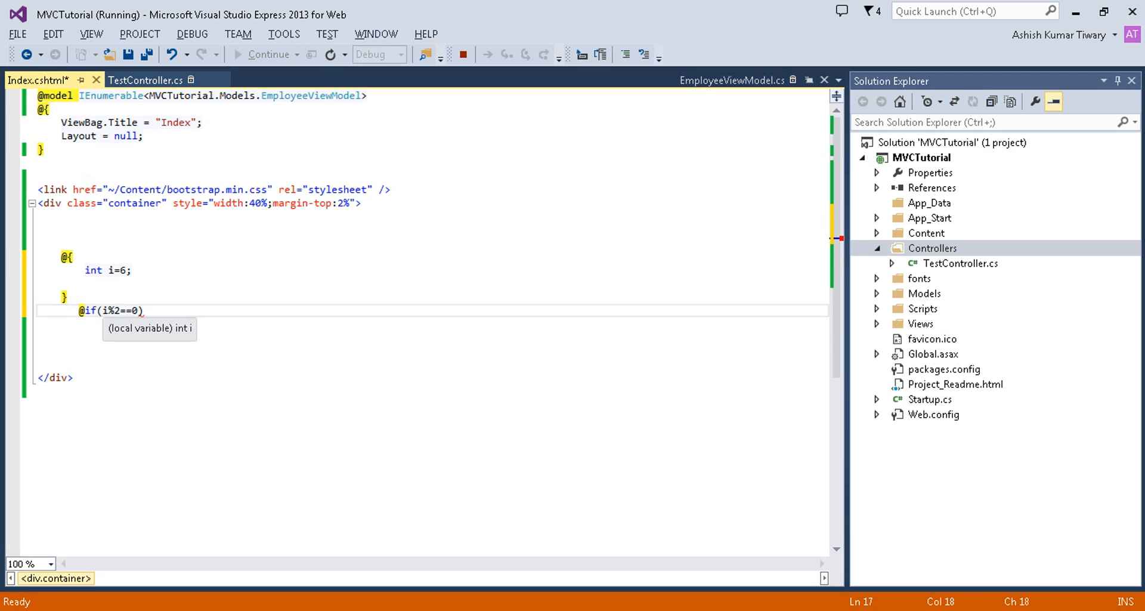
text({ })
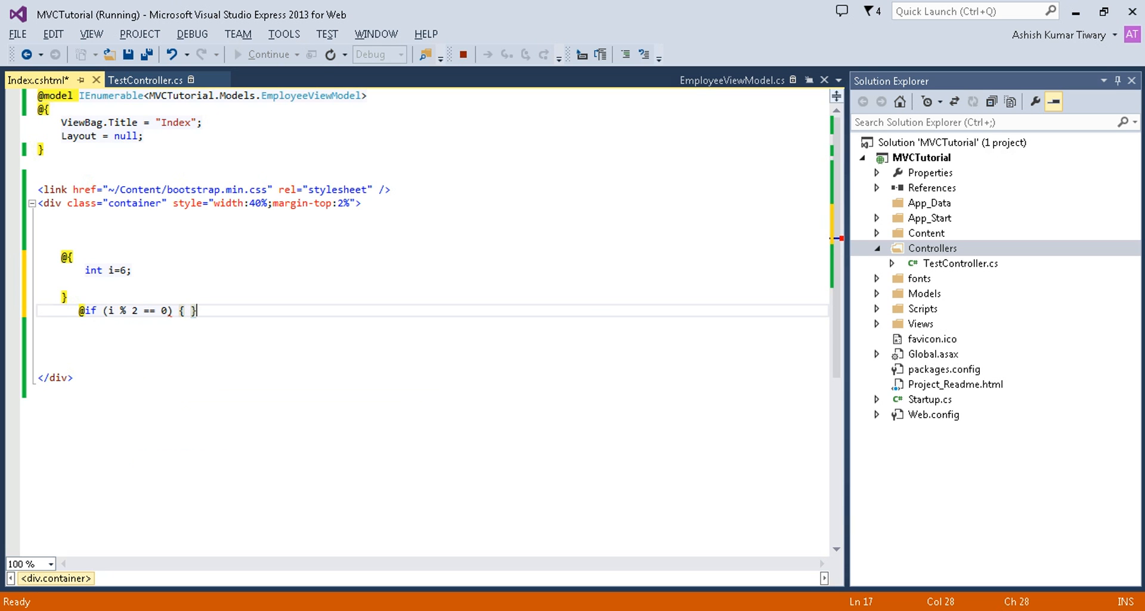
- Start the if body with '@i is', removing the mistyped extra words
key(enter)
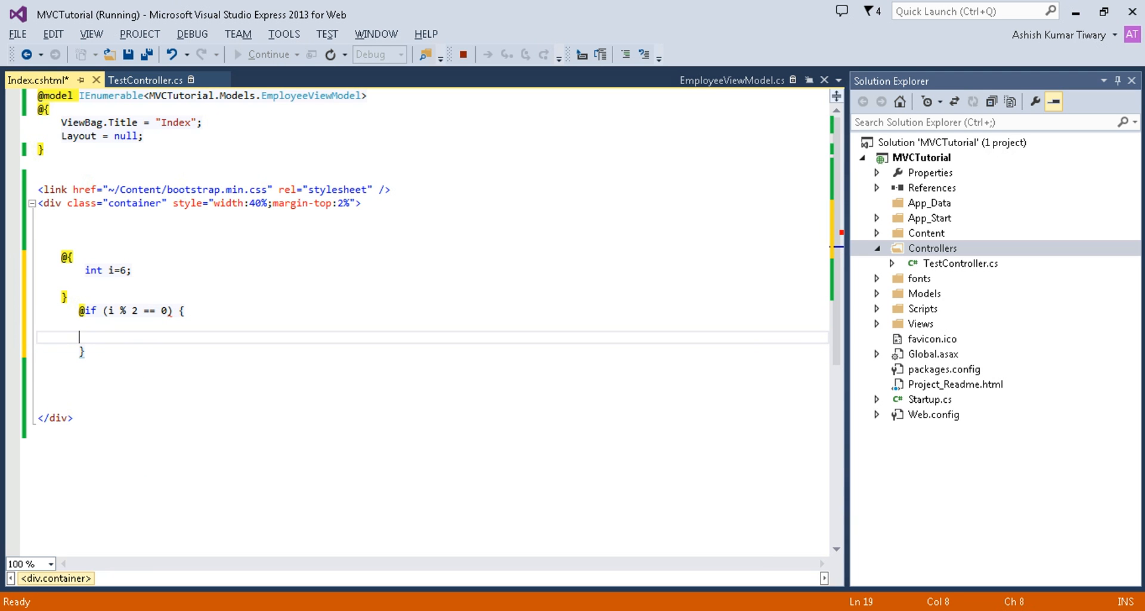
text(@i)
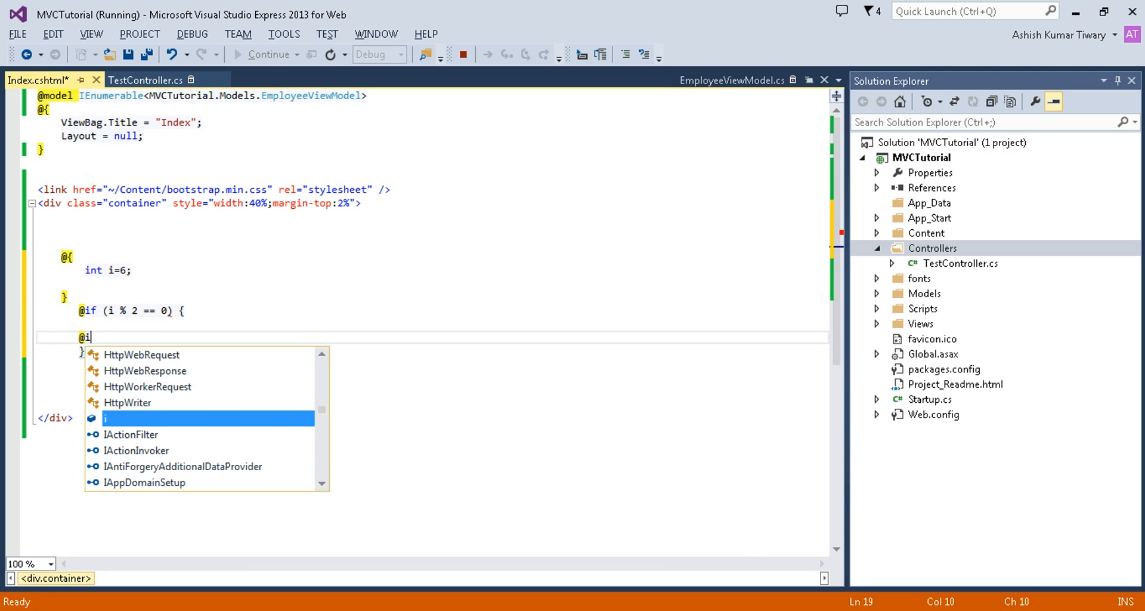
text(is)
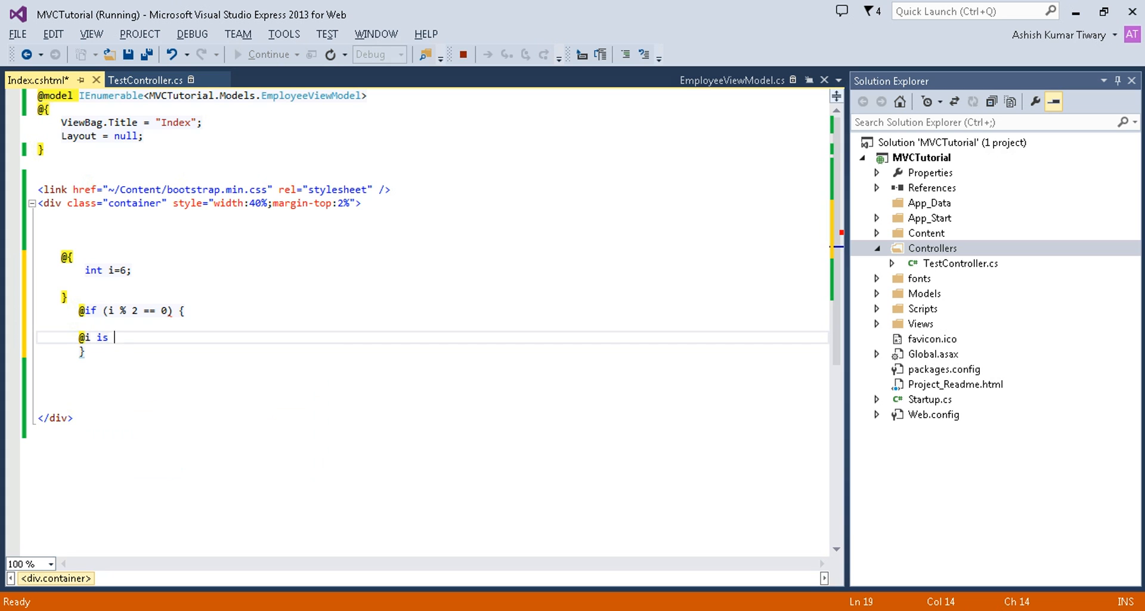
text(and)
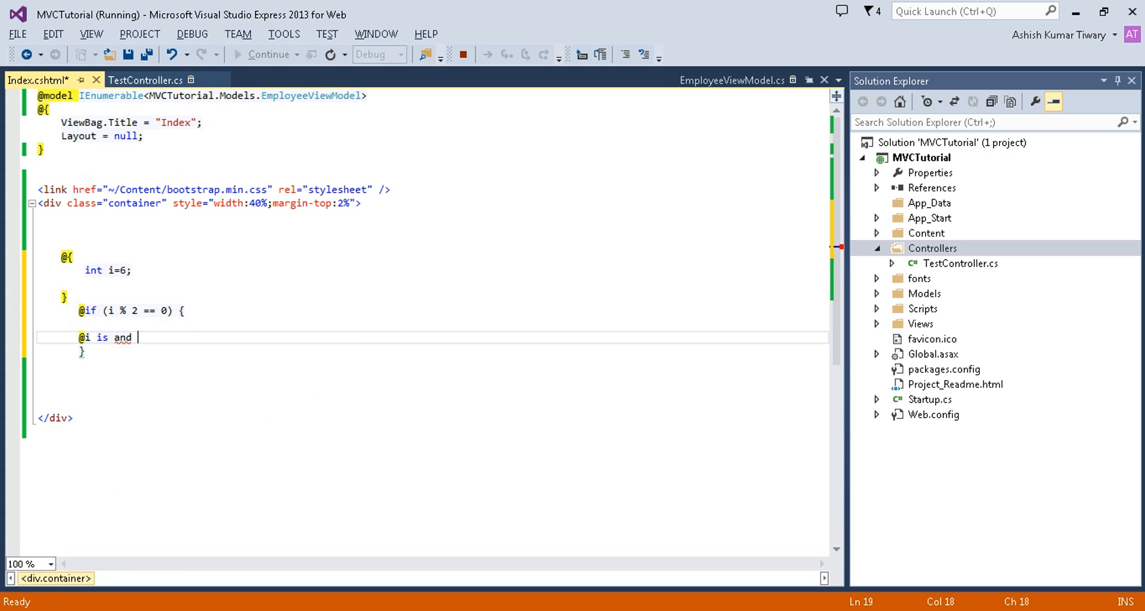
key(Backspace)
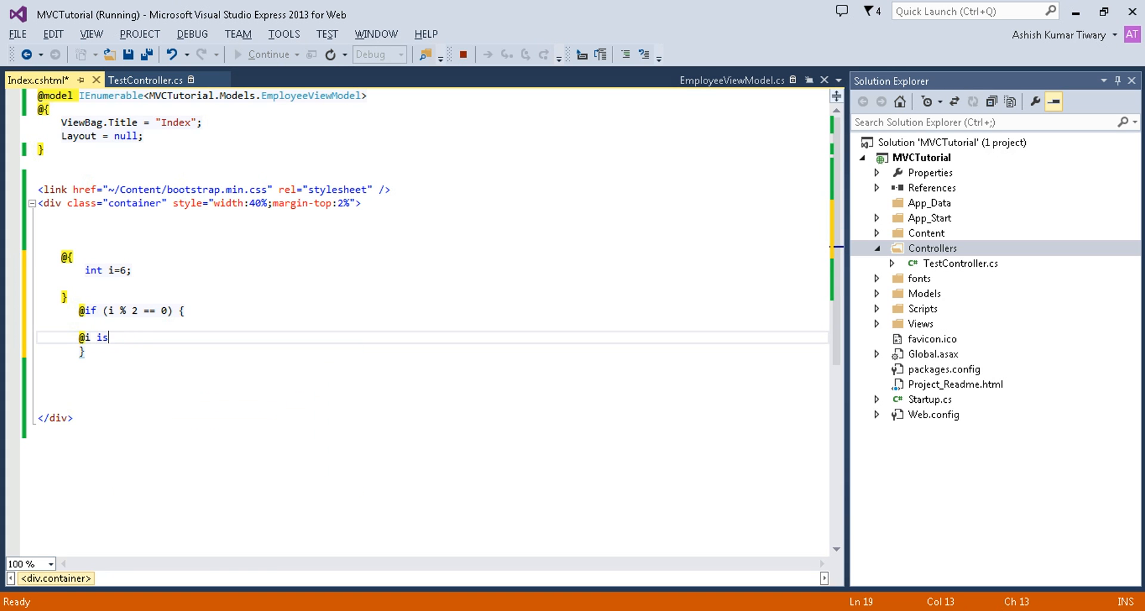
mouse_move(102, 337)
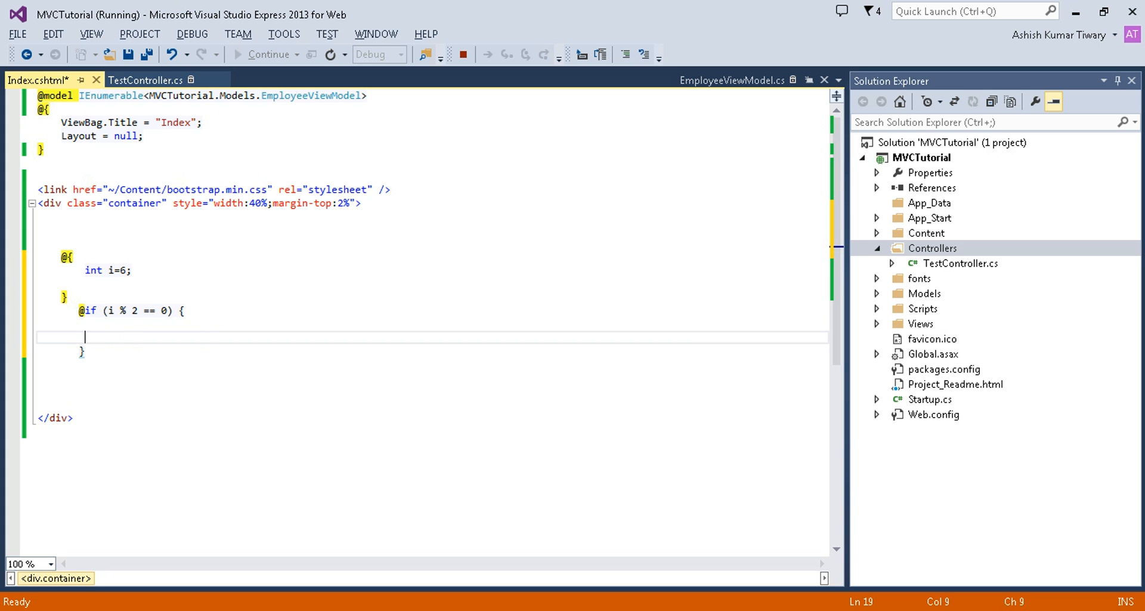
- Type a <div> reading '@i is an even number' inside the if block, fixing a typo
text(<div>)
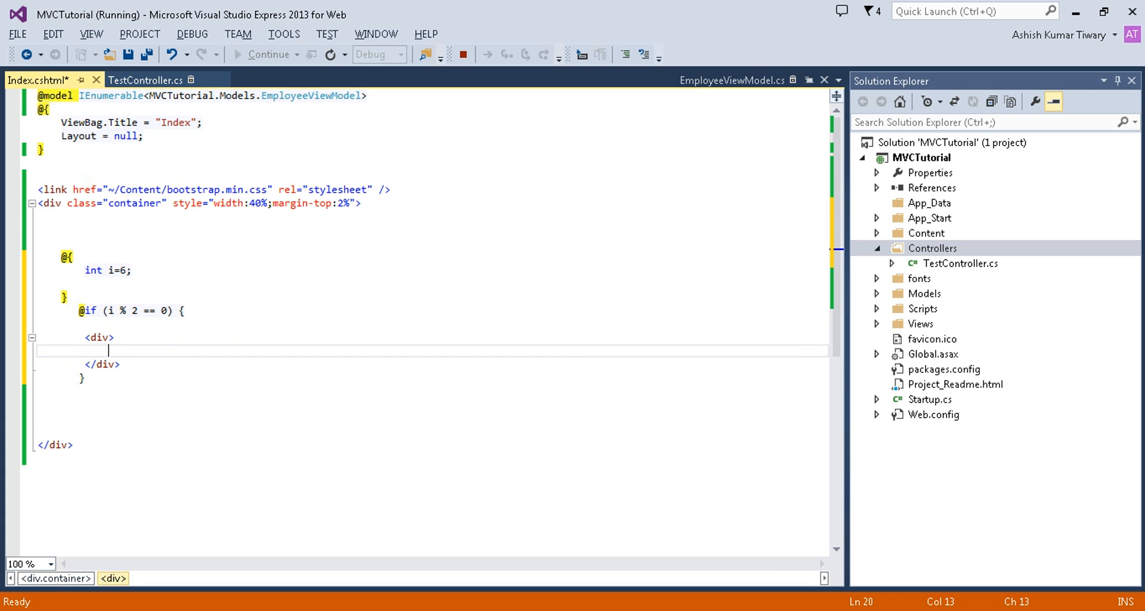
text(@i)
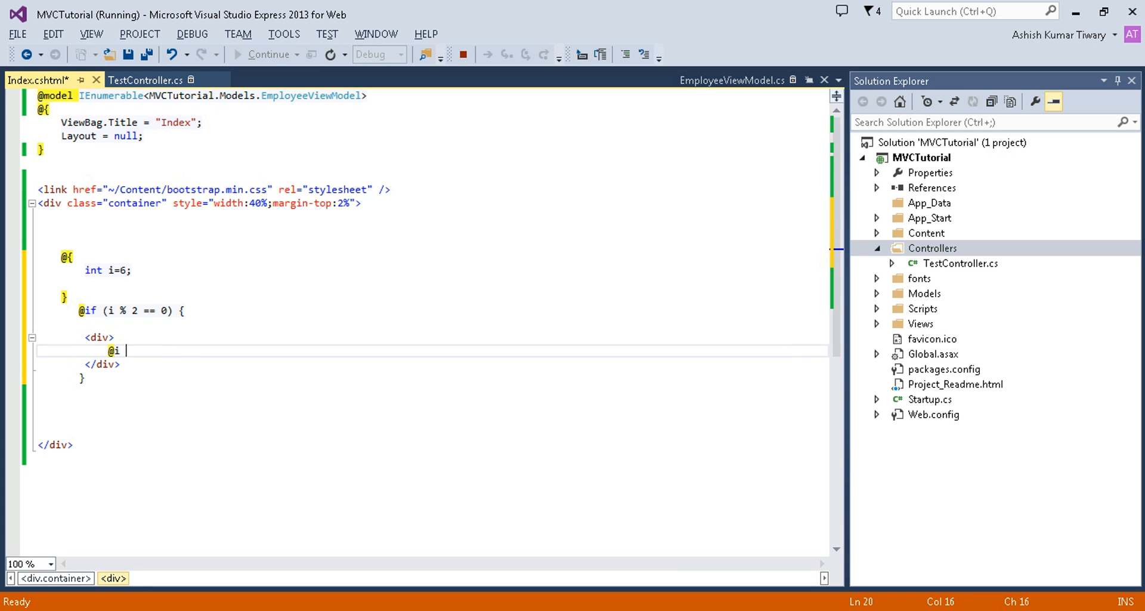
text(is an)
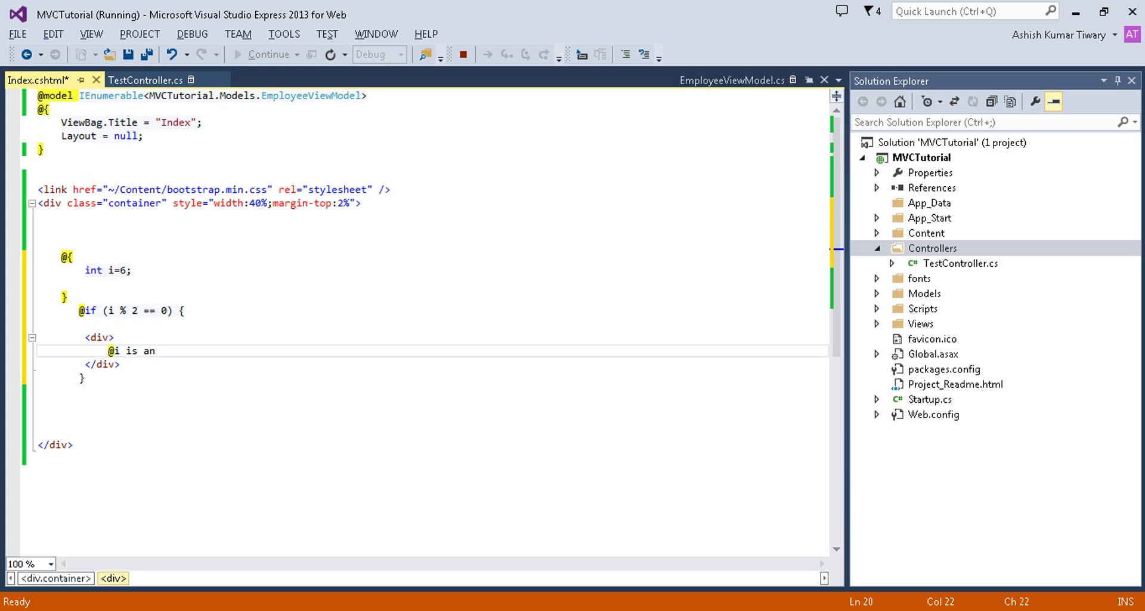
text(en=ve)
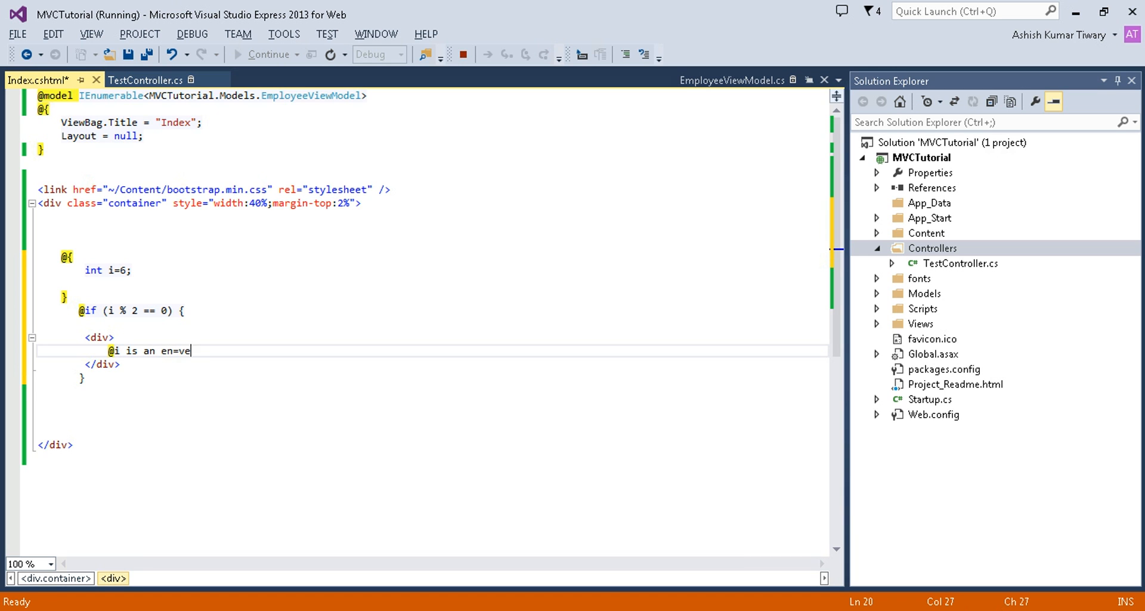
key(backspace)
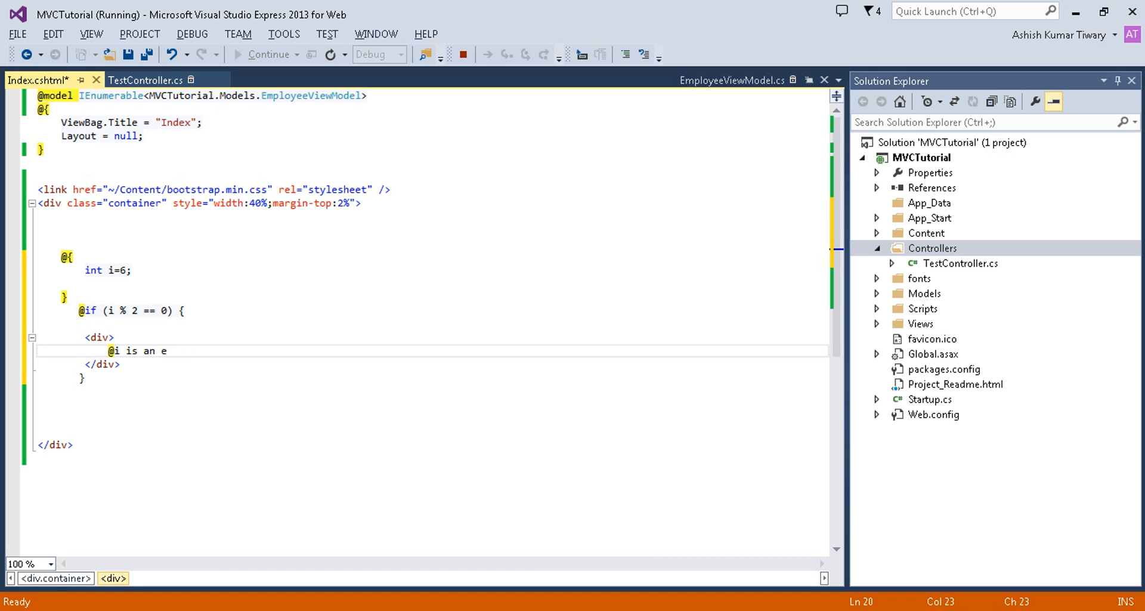
text(ven nu)
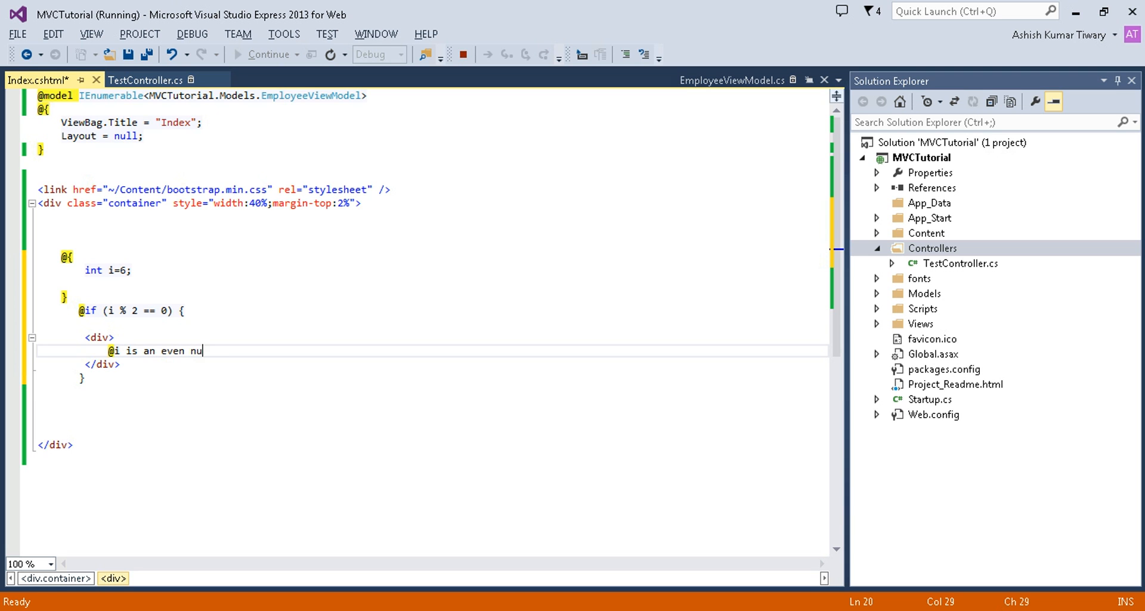
text(mber)
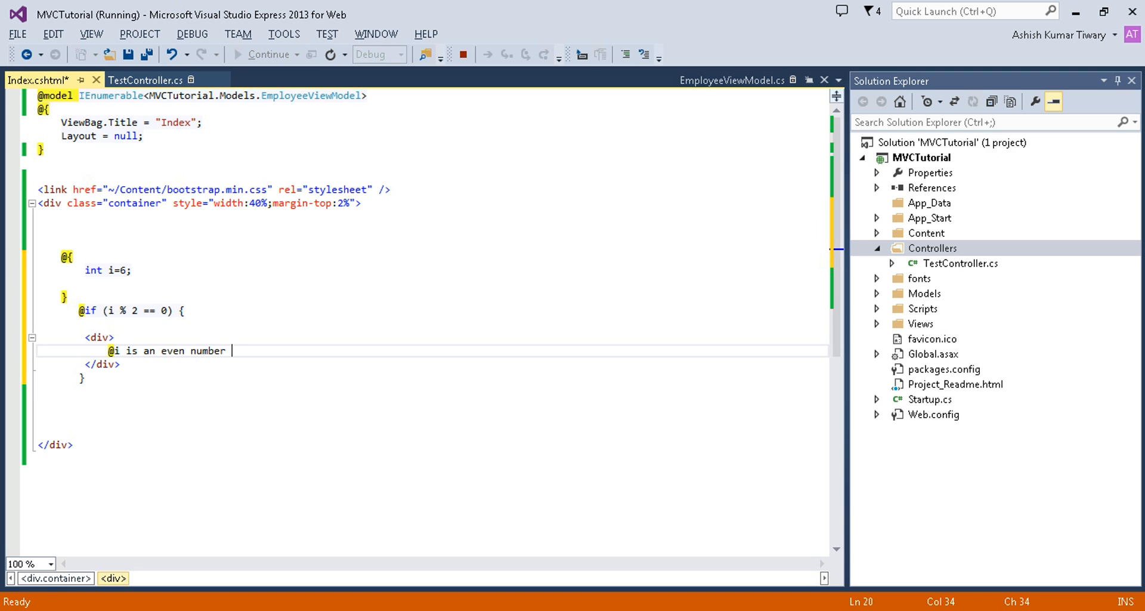
text(else)
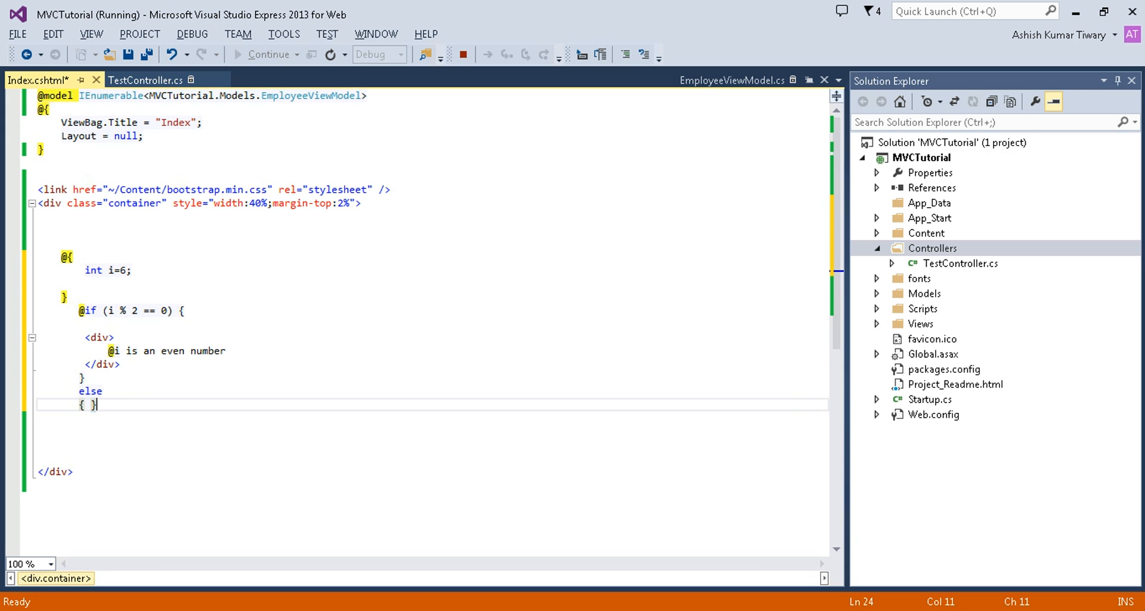
- Write '@i is an odd number' in the else braces, deleting the autocompleted type name
key(enter)
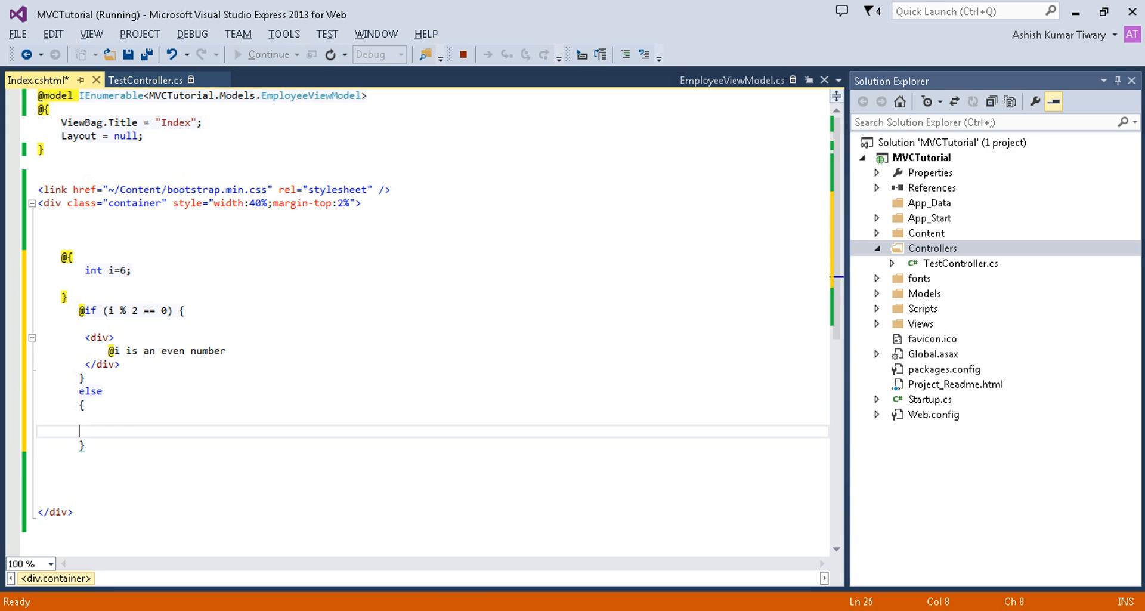
text(@i is)
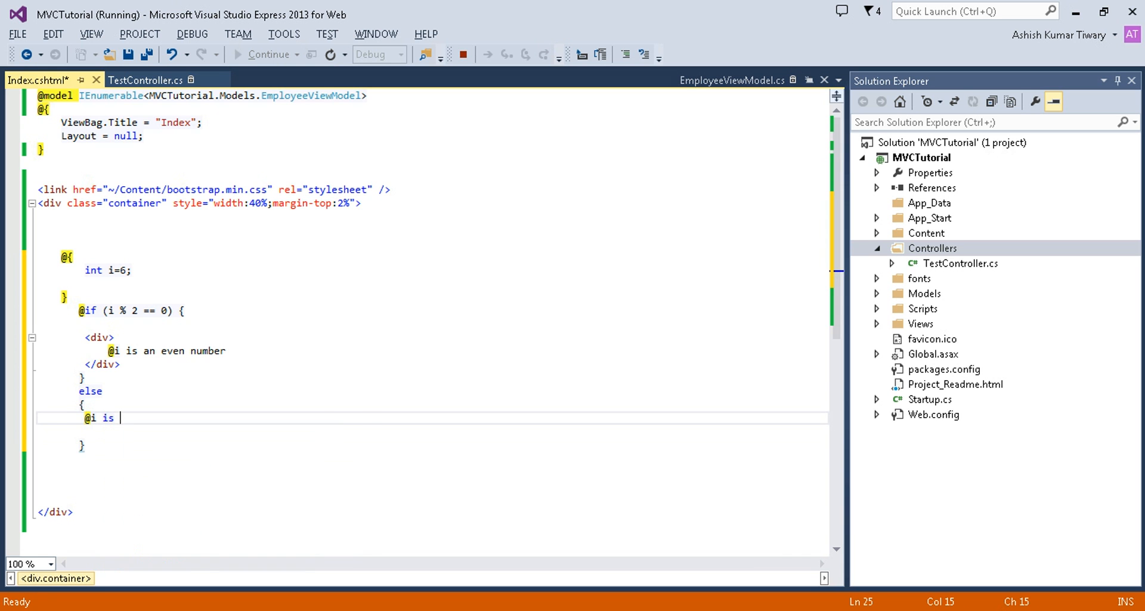
text(AnonymousIdentificationEventArgs odd)
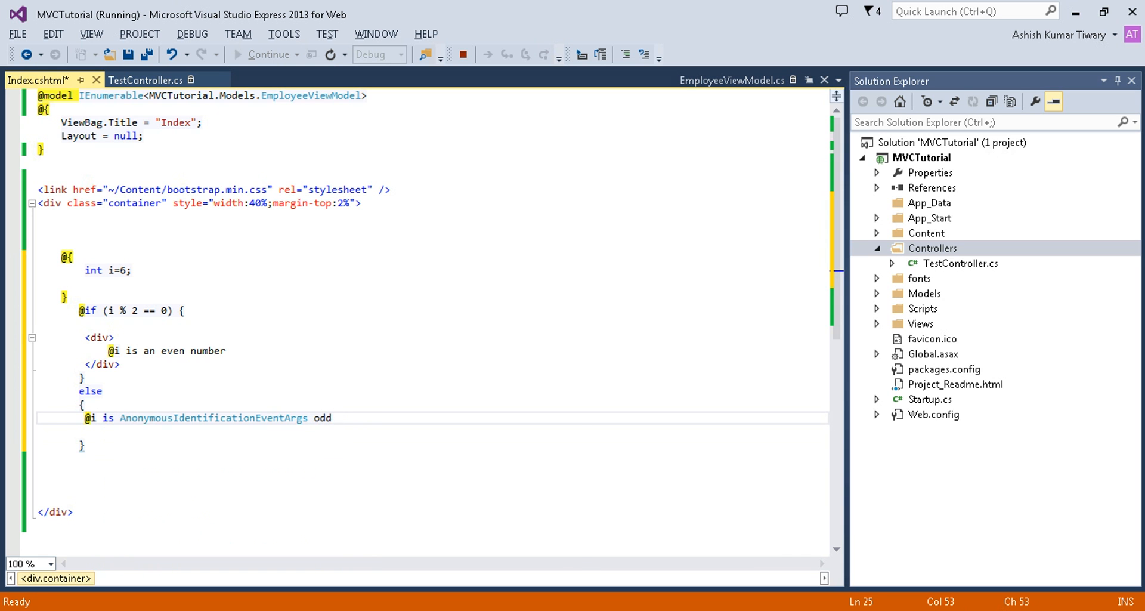
text(u)
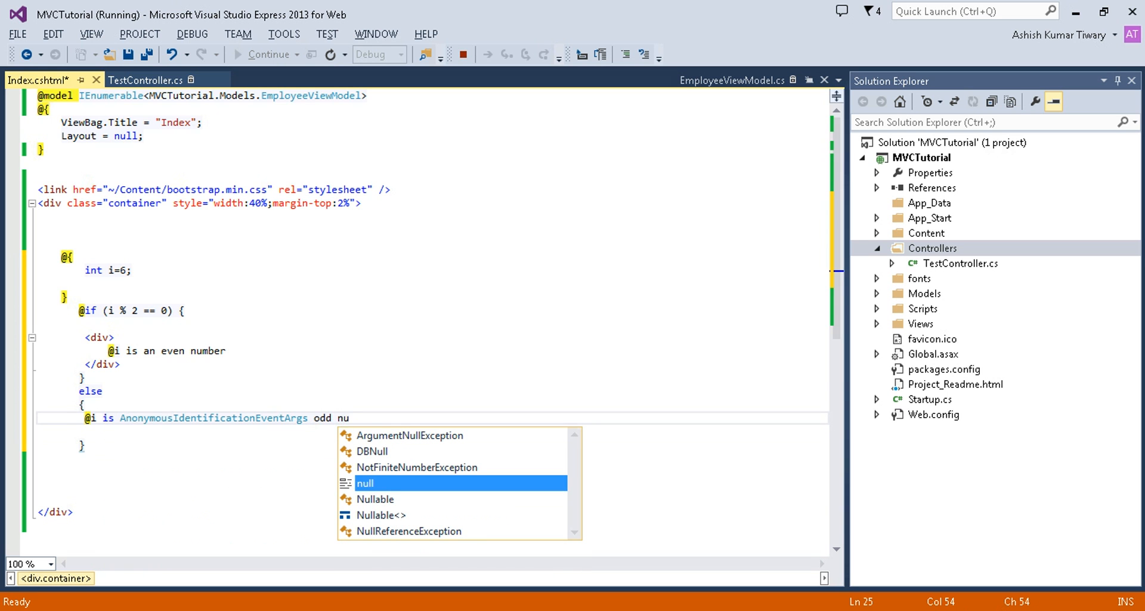
text(m)
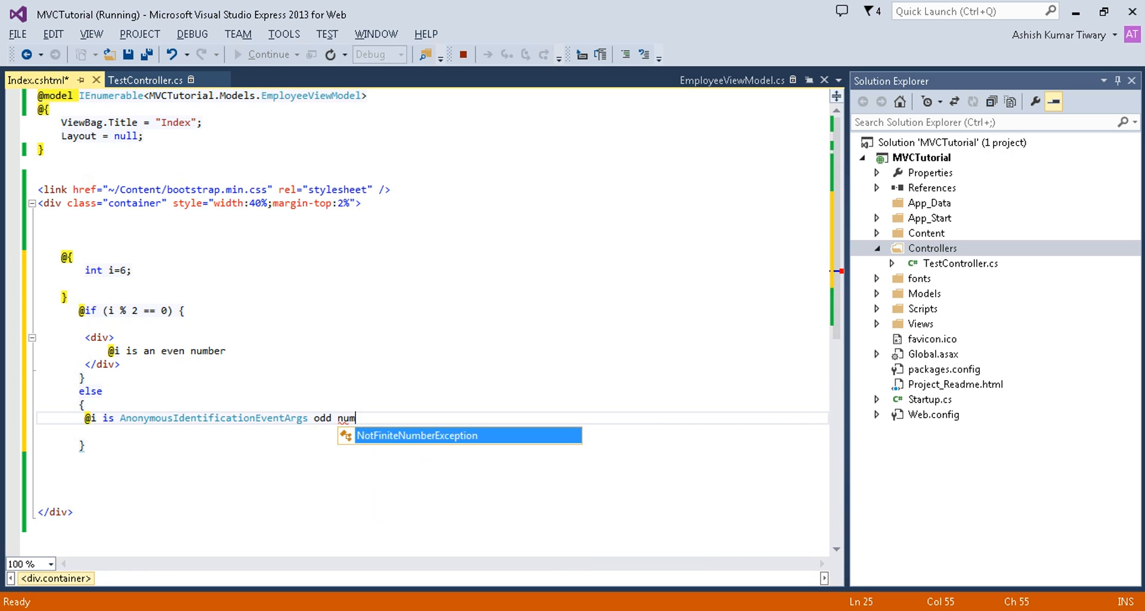
text(ber)
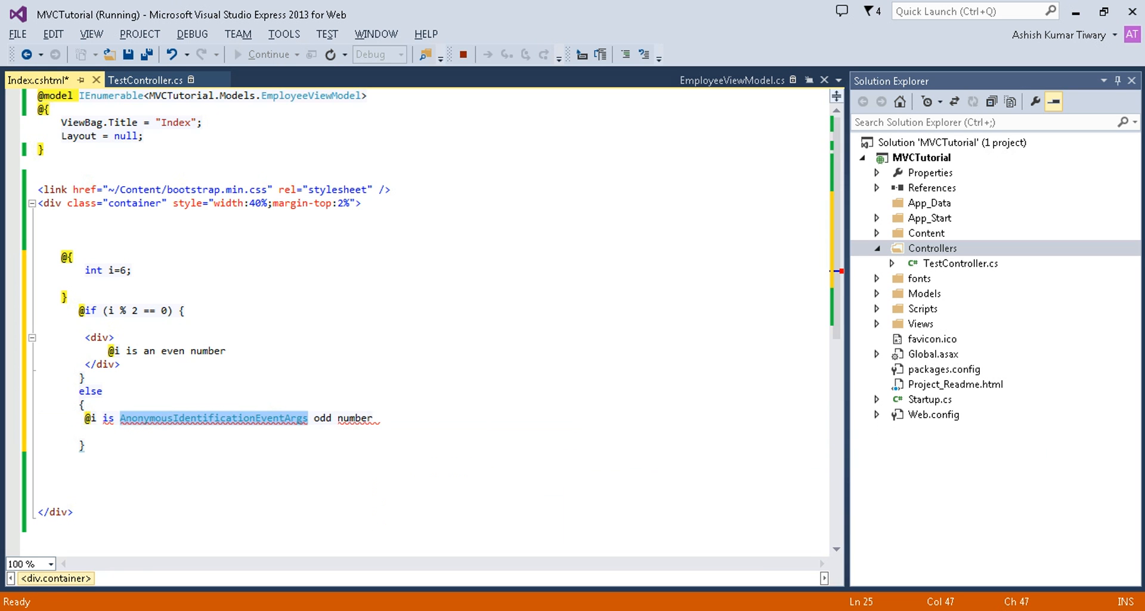
key(Delete)
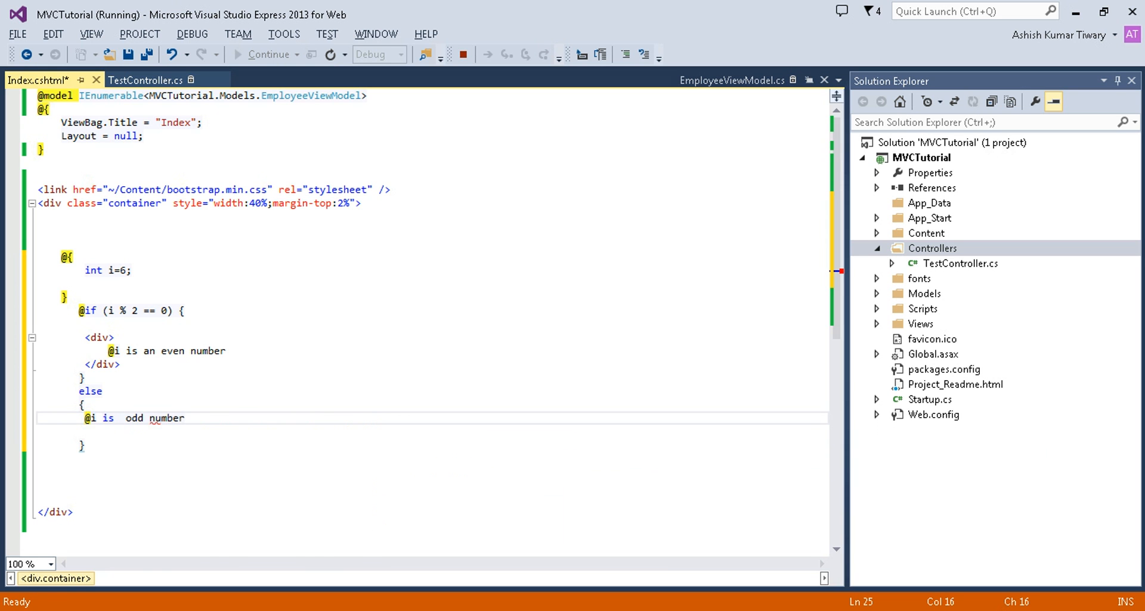
text(an)
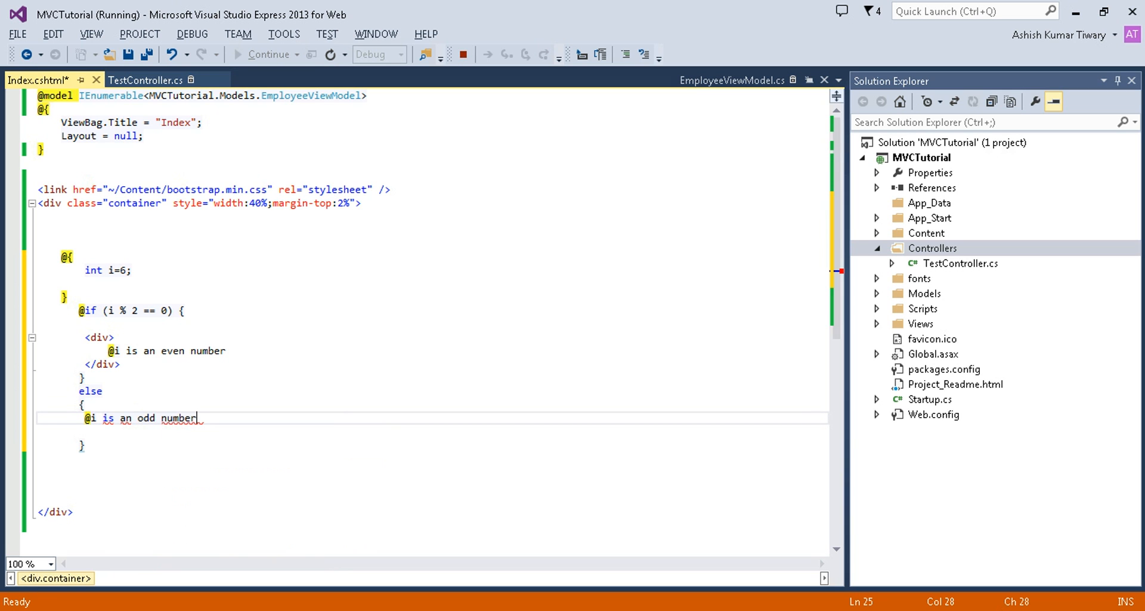
- Add a <div> after the else brace and save Index.cshtml
click(87, 403)
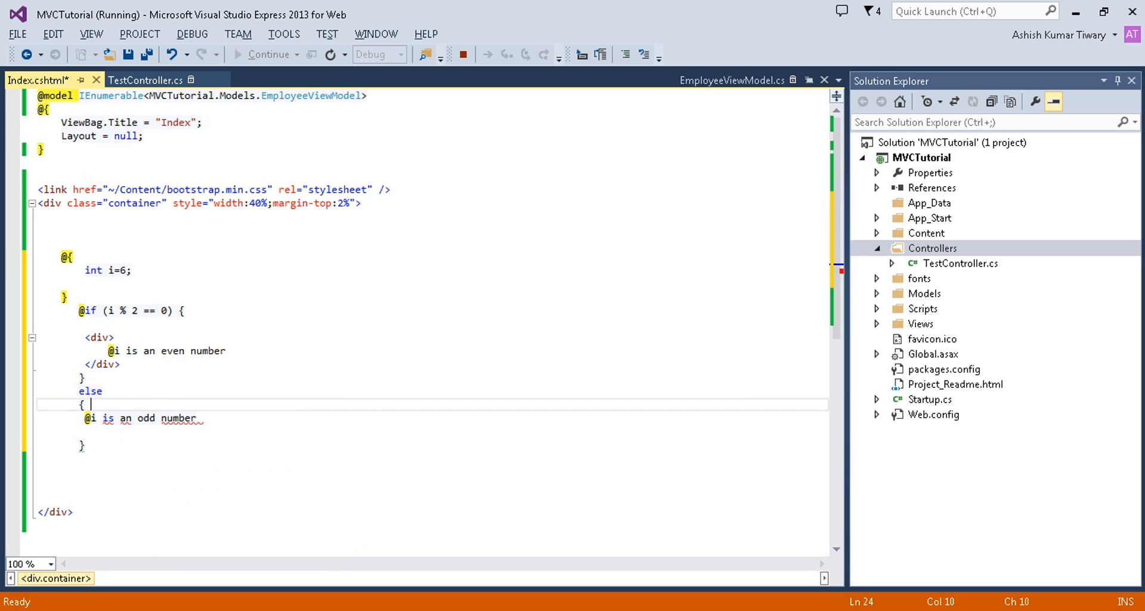
text(<div>@i is an odd number)
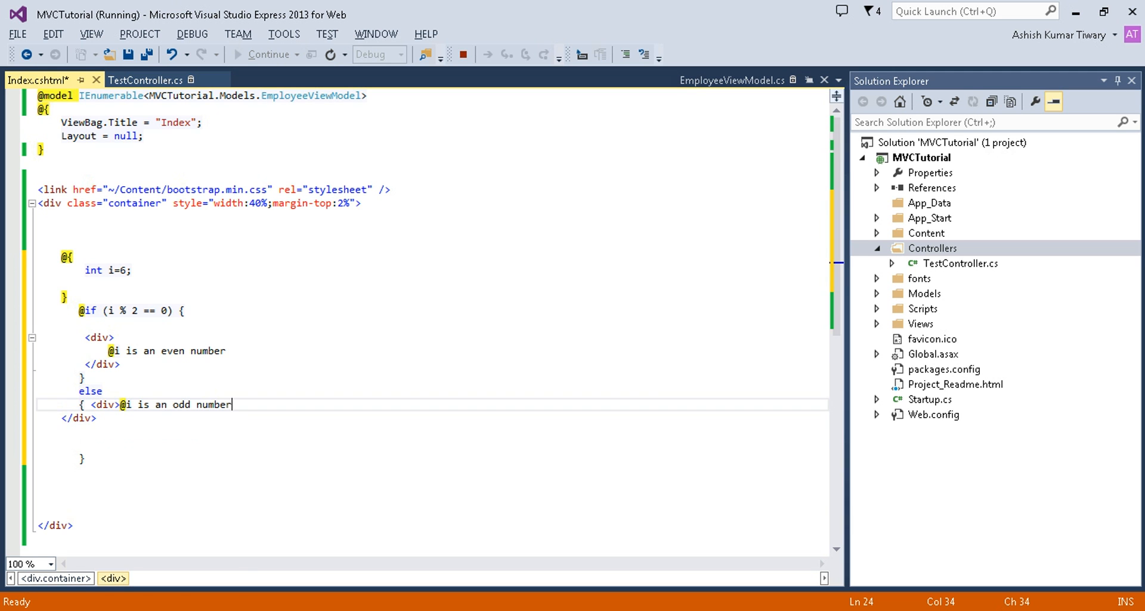
key(ctrl+s)
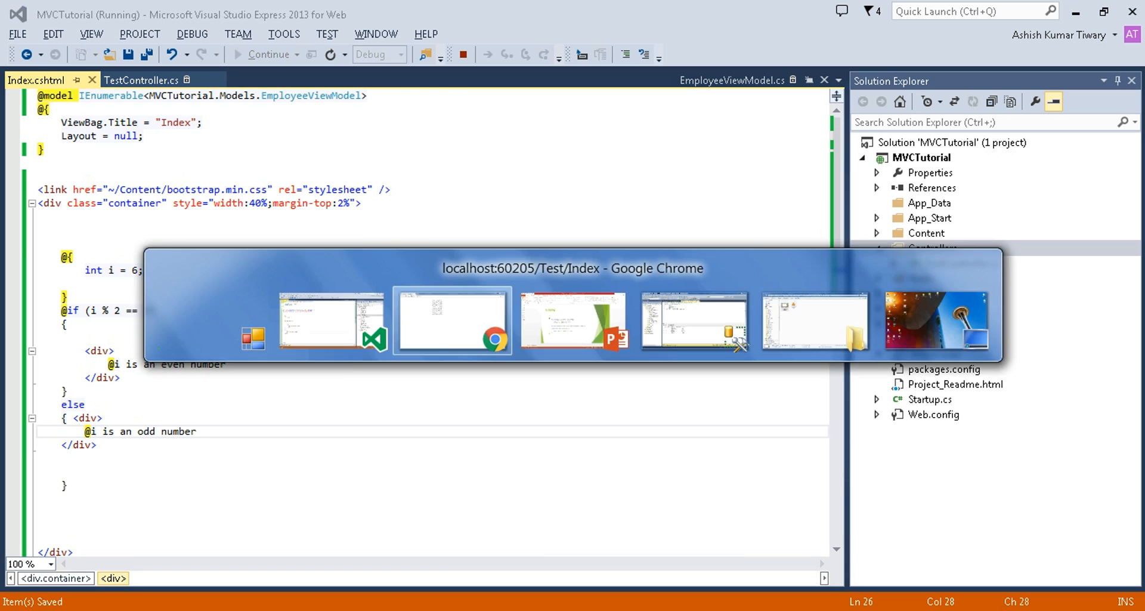
- Bring Chrome forward to view the localhost Test/Index page's 'number is' lines
click(452, 321)
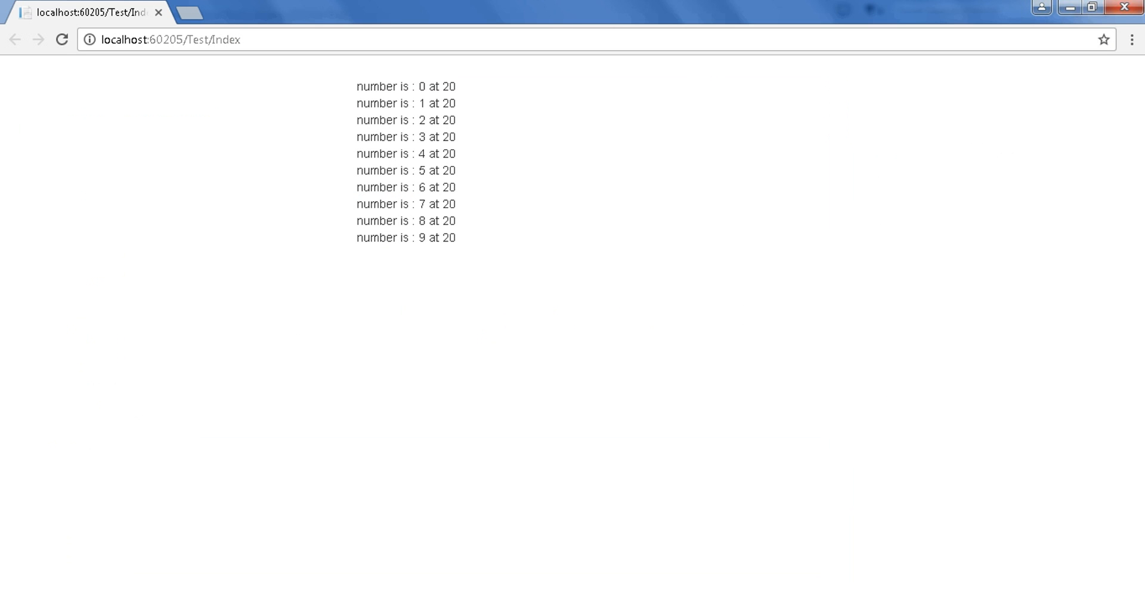
click(62, 39)
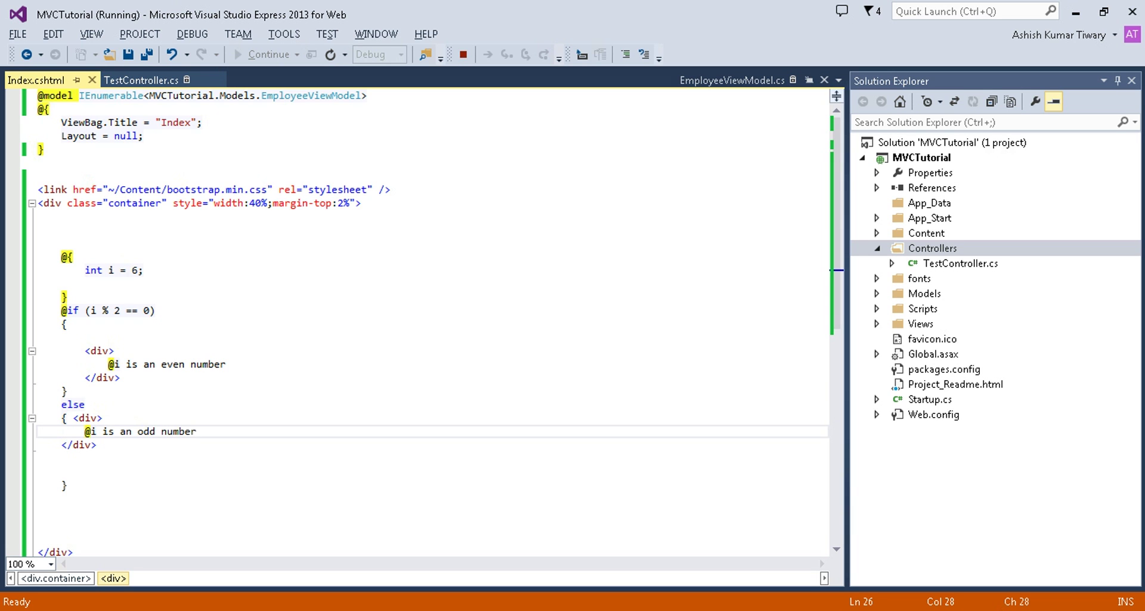
click(114, 269)
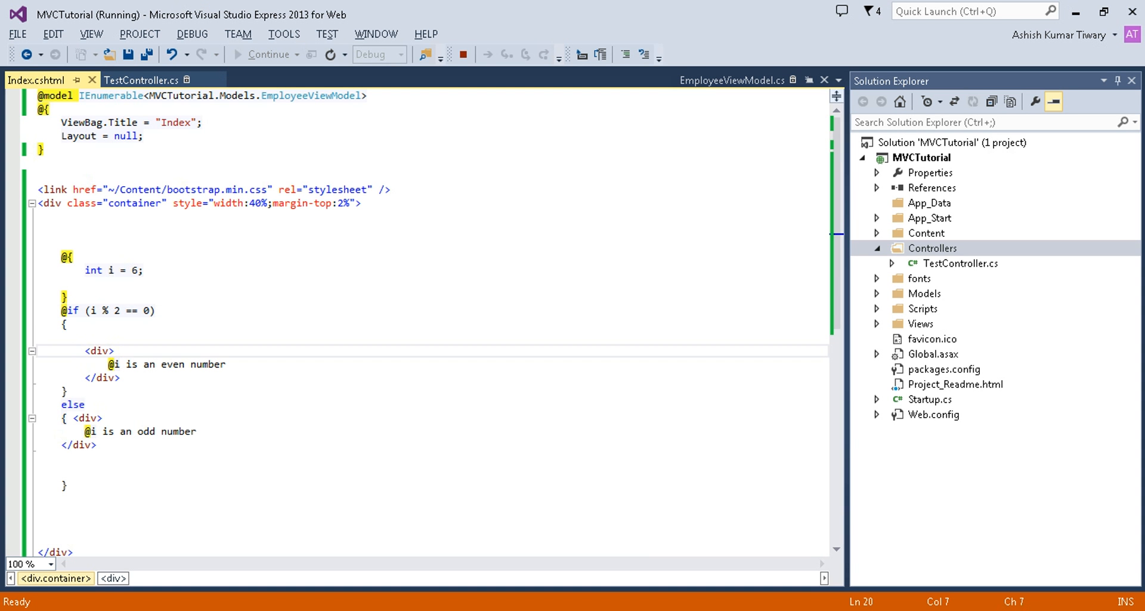
click(89, 309)
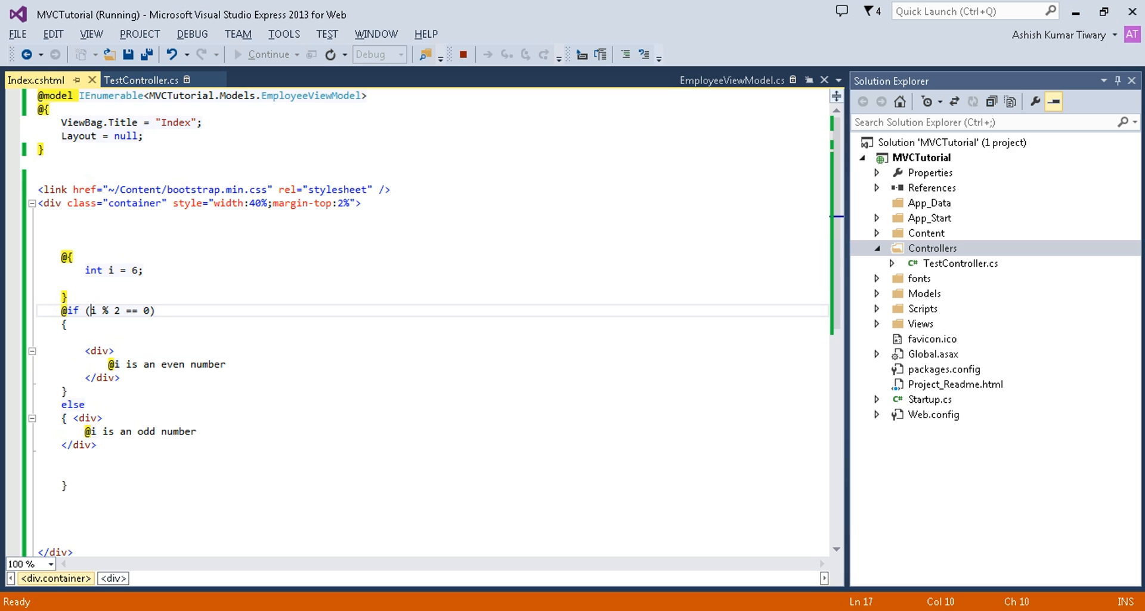
click(81, 309)
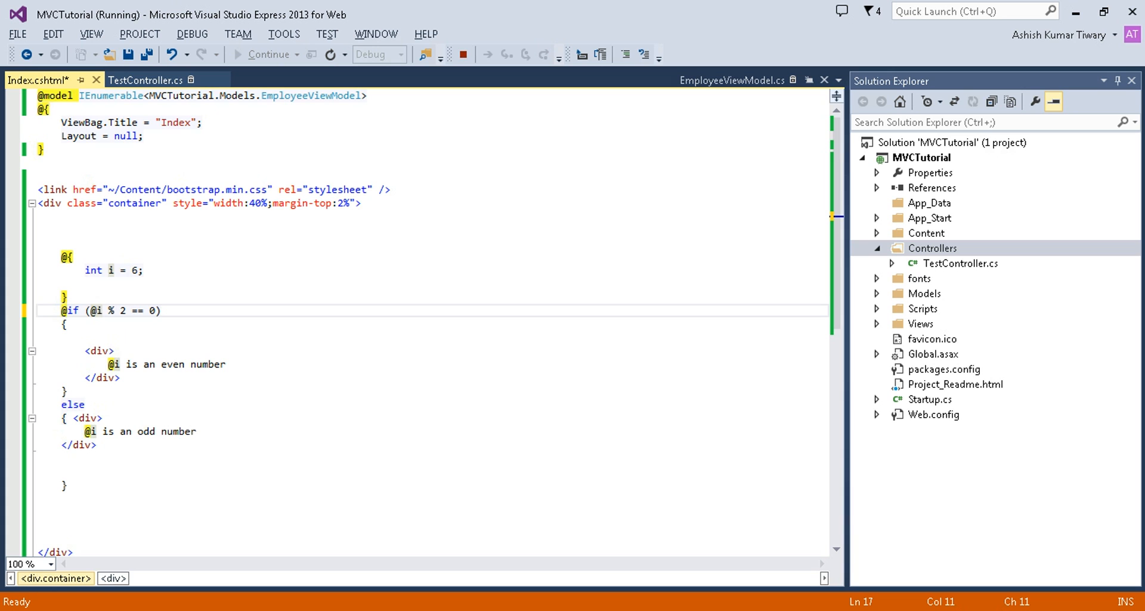
mouse_move(97, 309)
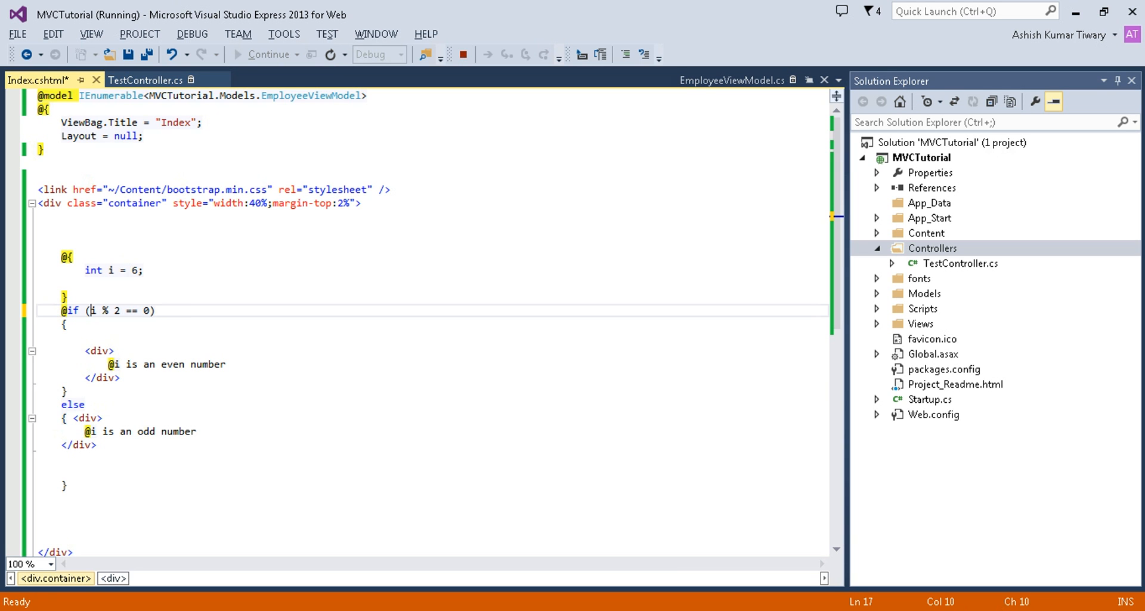
key(ctrl+s)
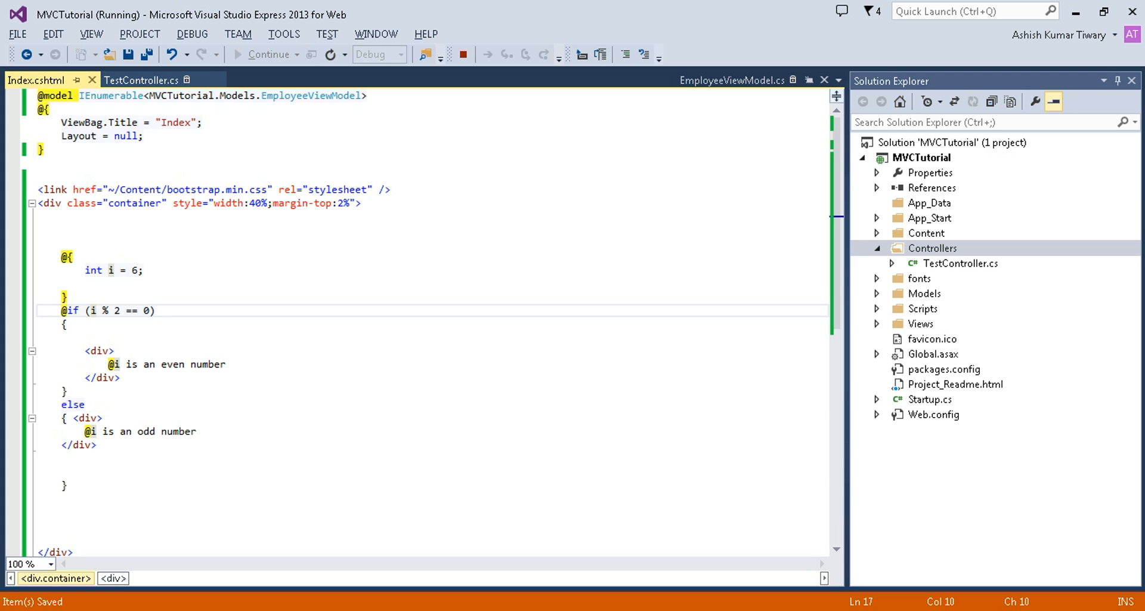
click(64, 485)
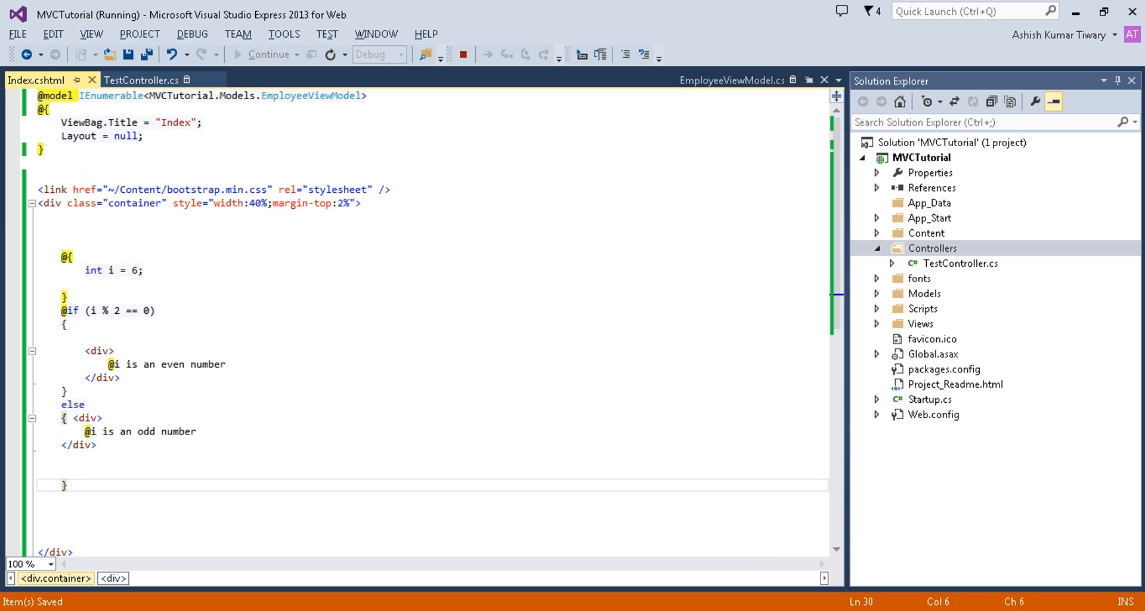
click(67, 484)
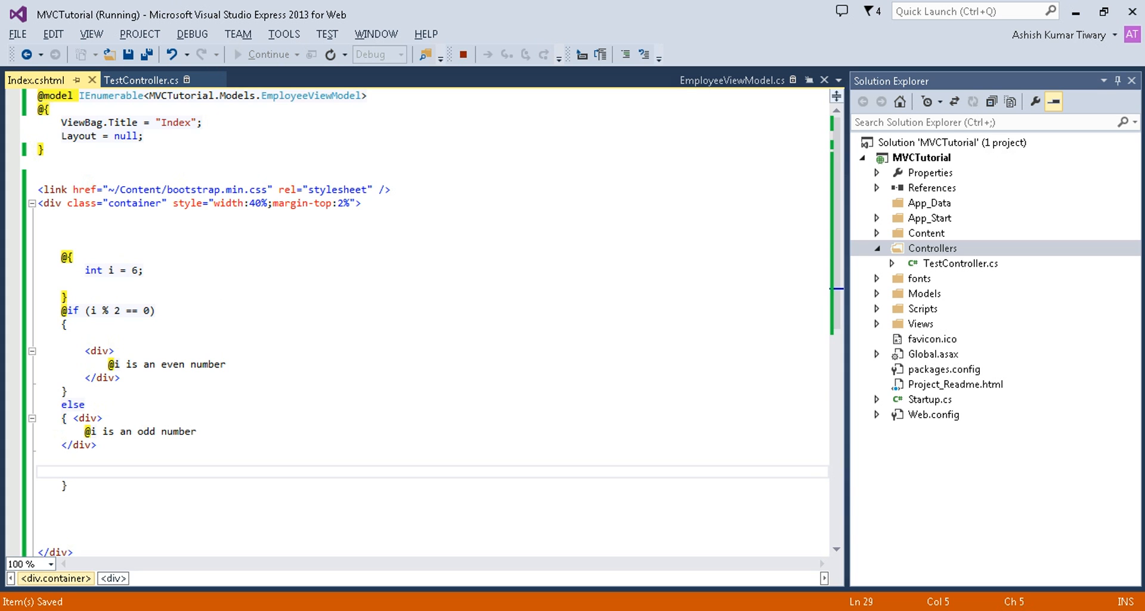
drag(40, 241, 67, 485)
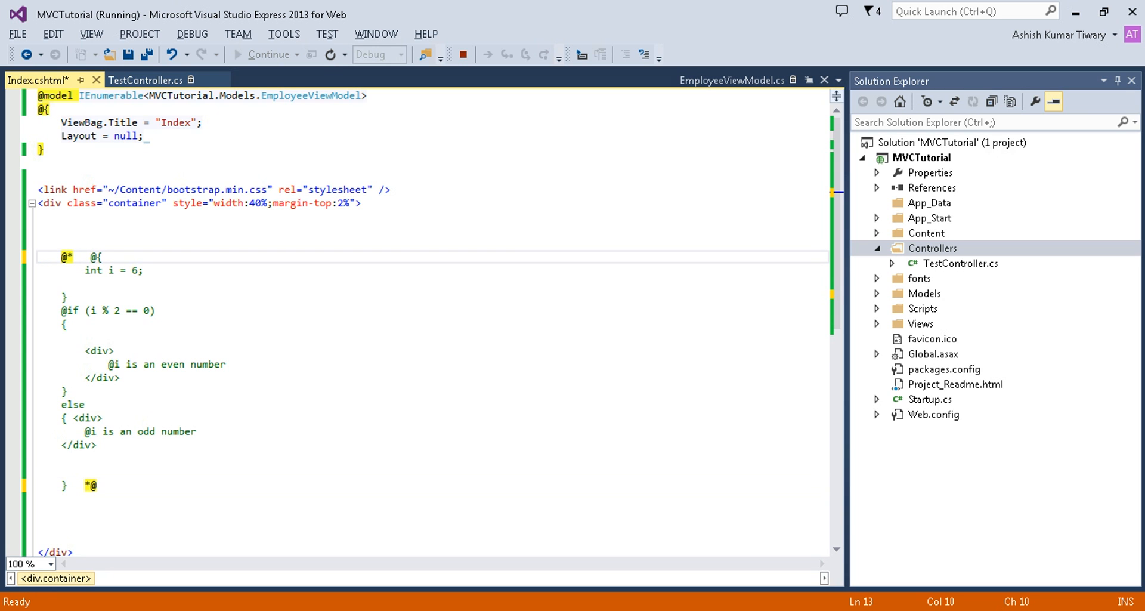
- Comment out the whole @{ } code block with Razor @* *@ comments
click(57, 257)
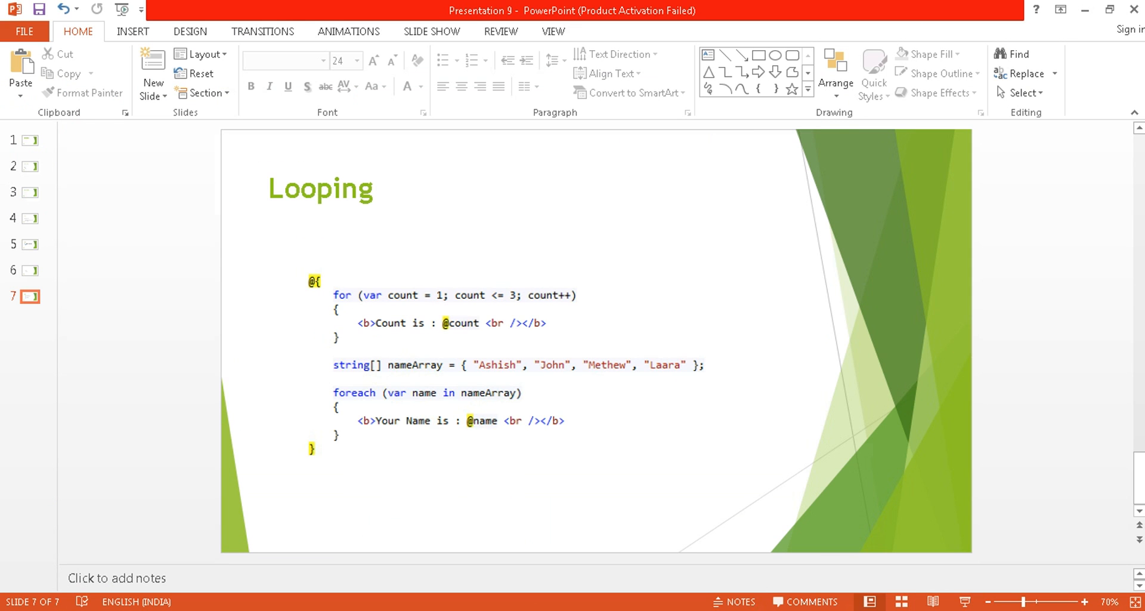
- Return PowerPoint to the first slide, 'Asp.Net MVC Tutorial'
click(29, 139)
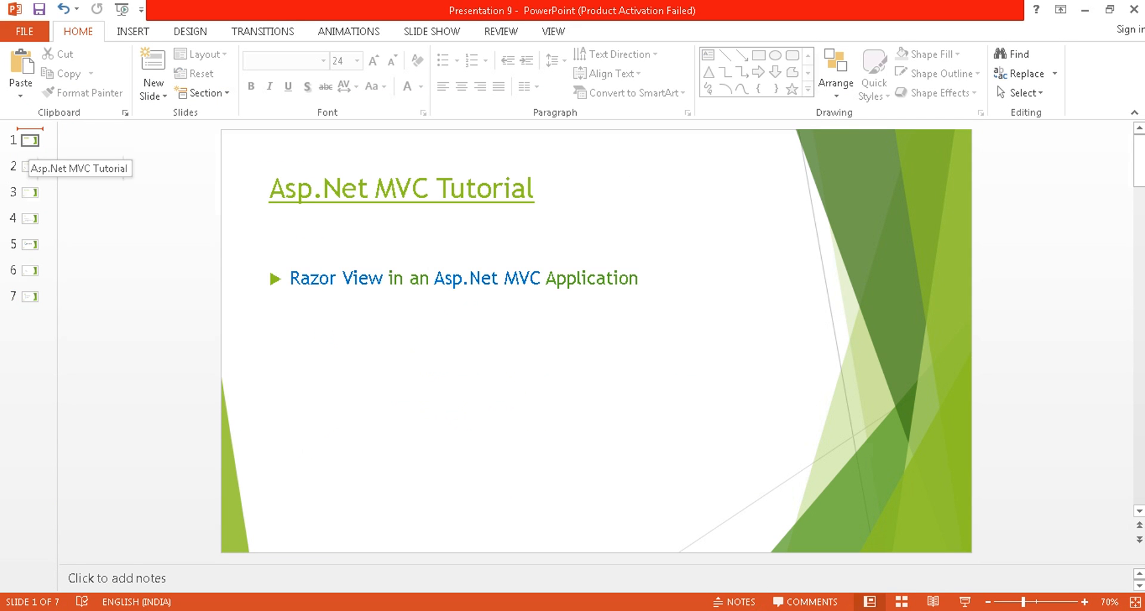